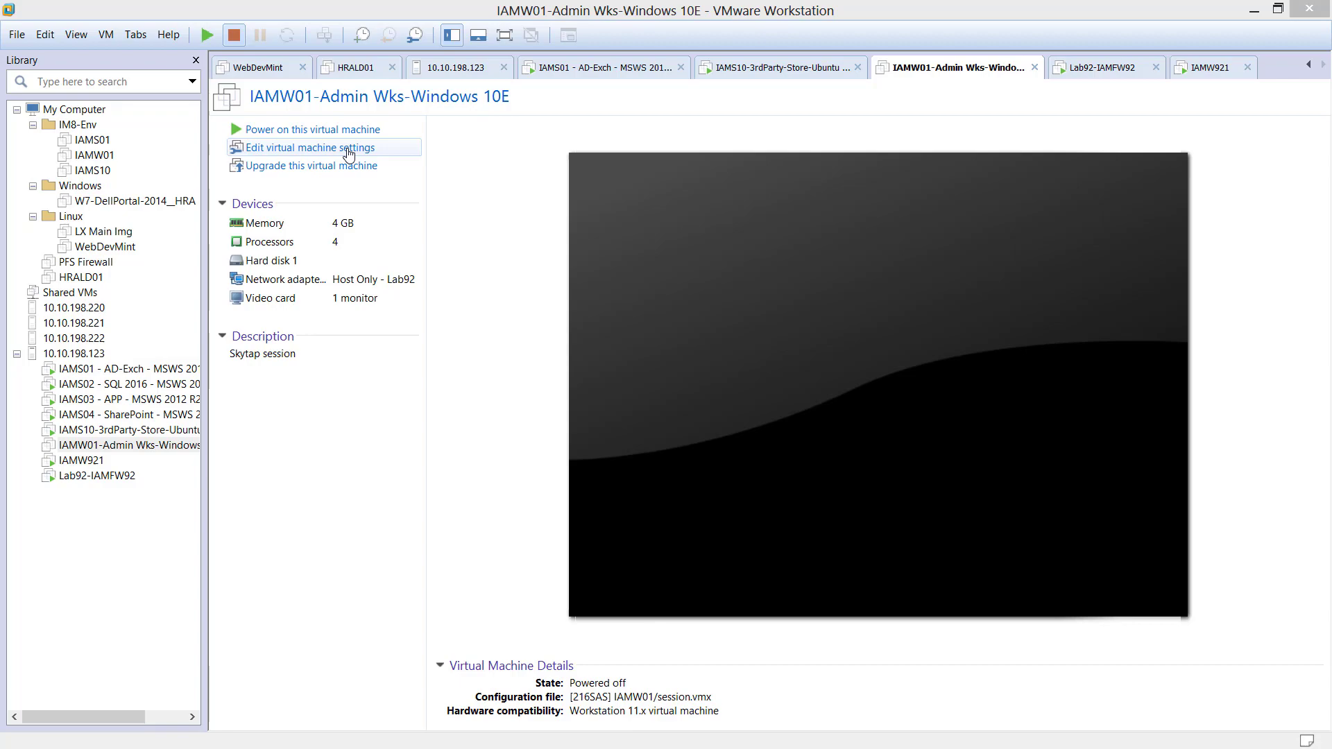
Enable virtualized Intel VT-x/EPT and CPU performance counters for the IAMW01 VM's processors
click(311, 147)
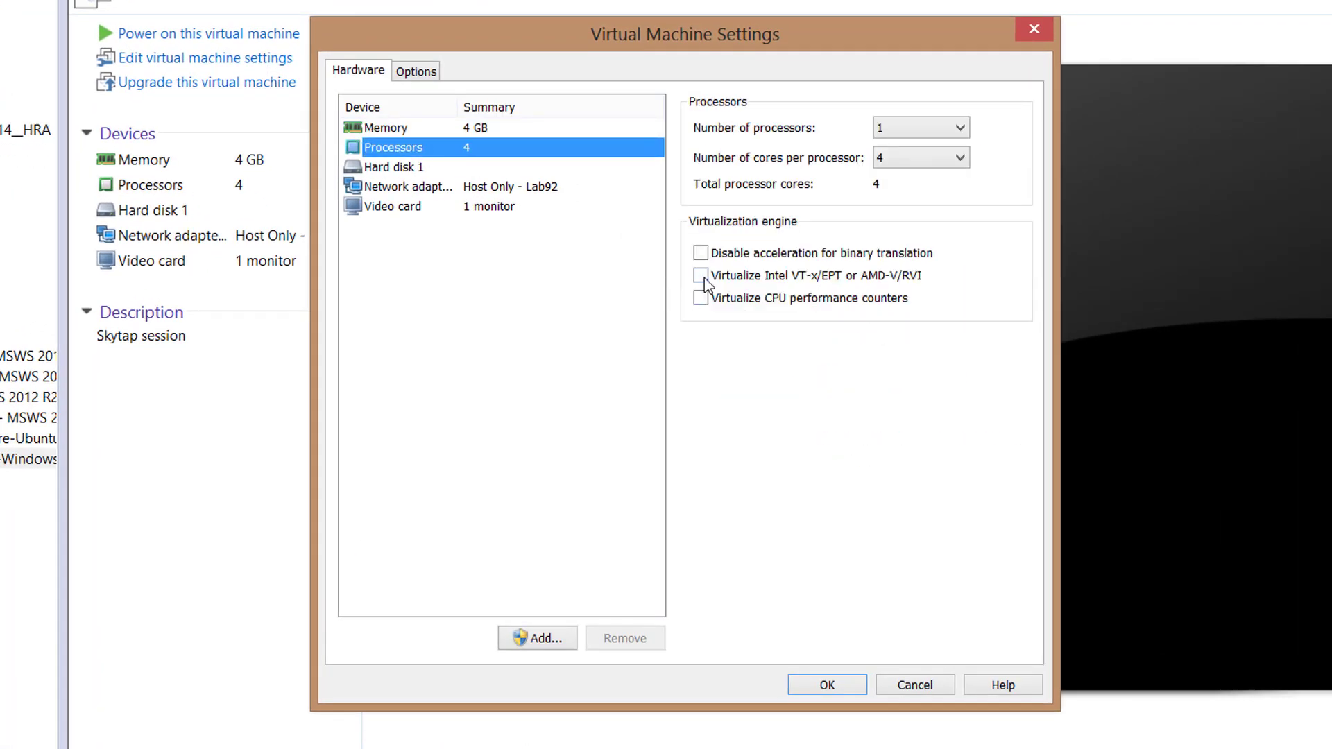
click(701, 275)
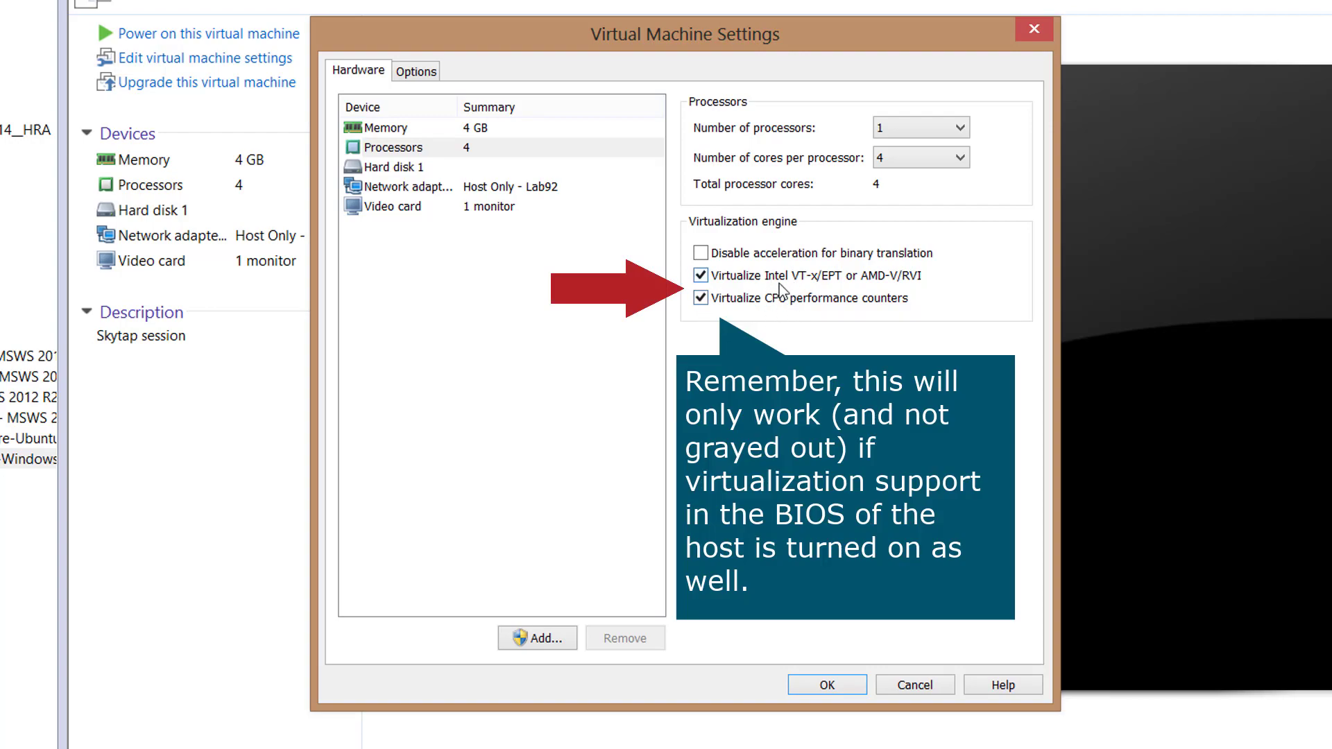
mouse_move(812, 306)
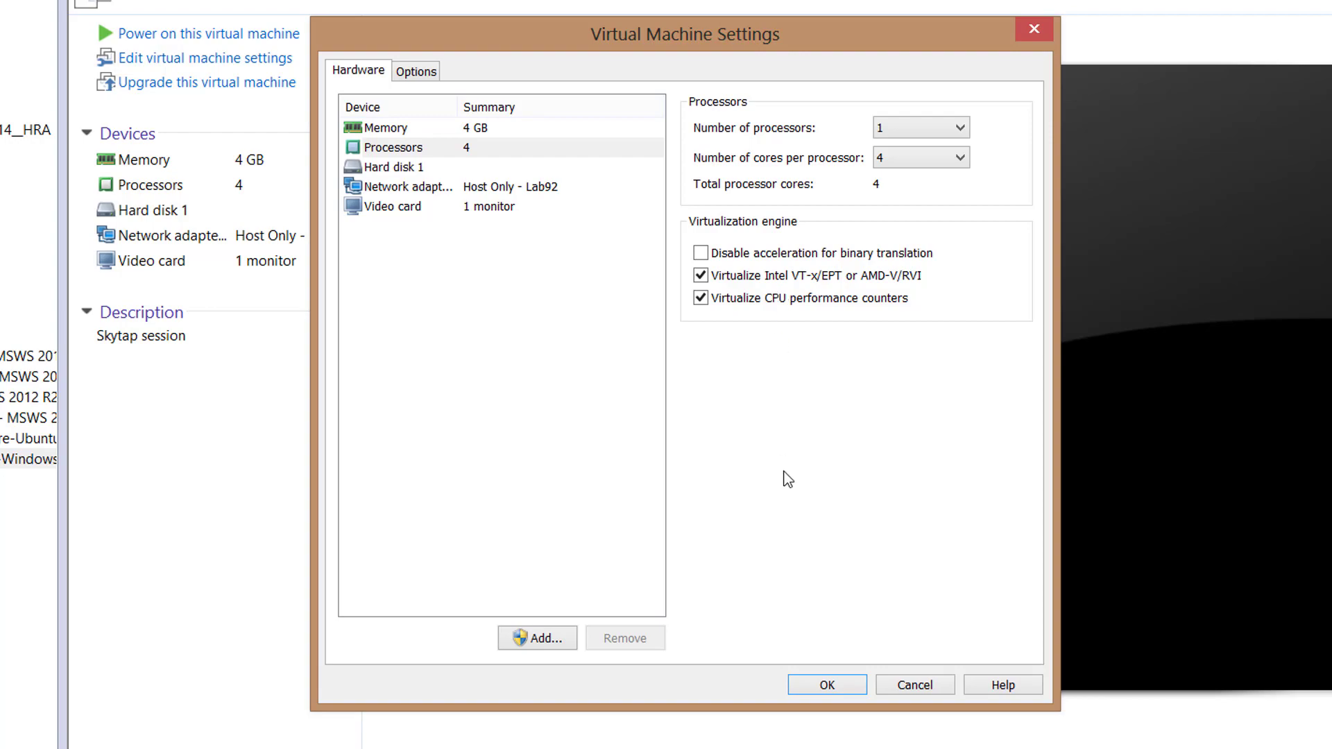
click(825, 685)
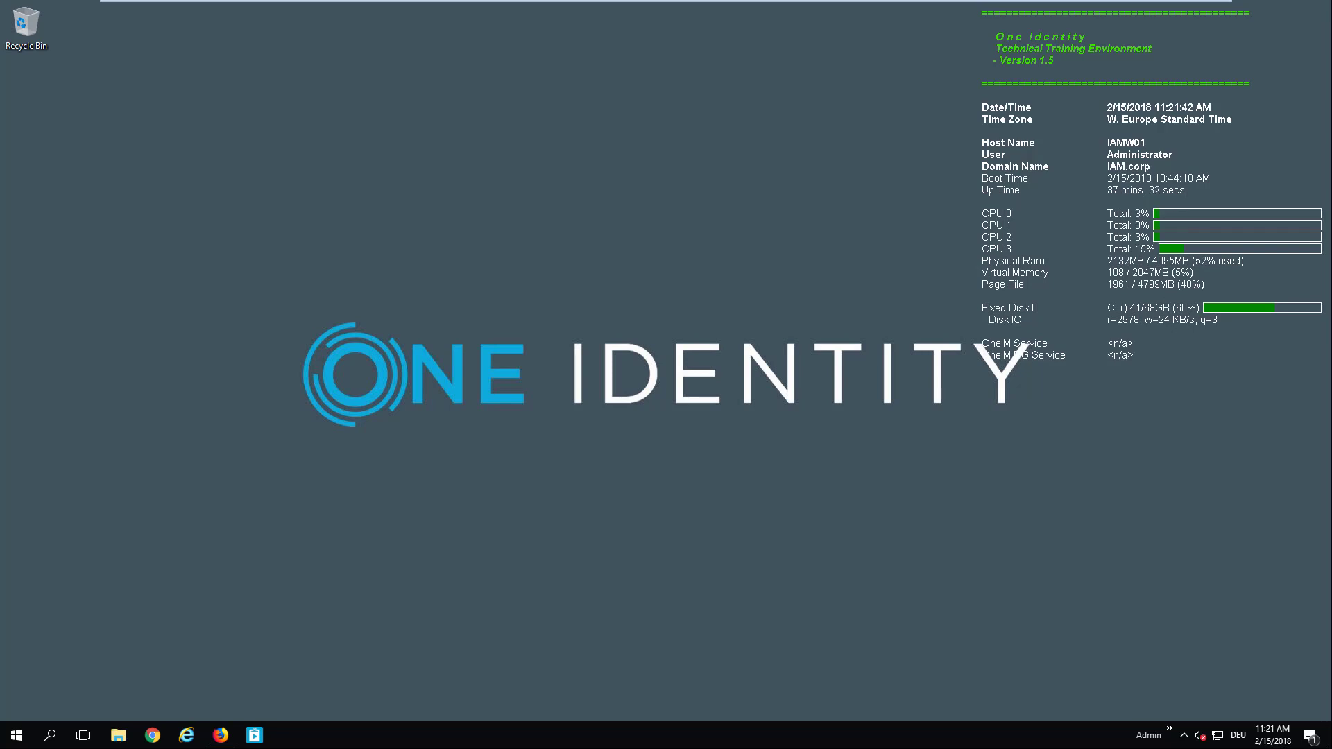
mouse_move(501, 500)
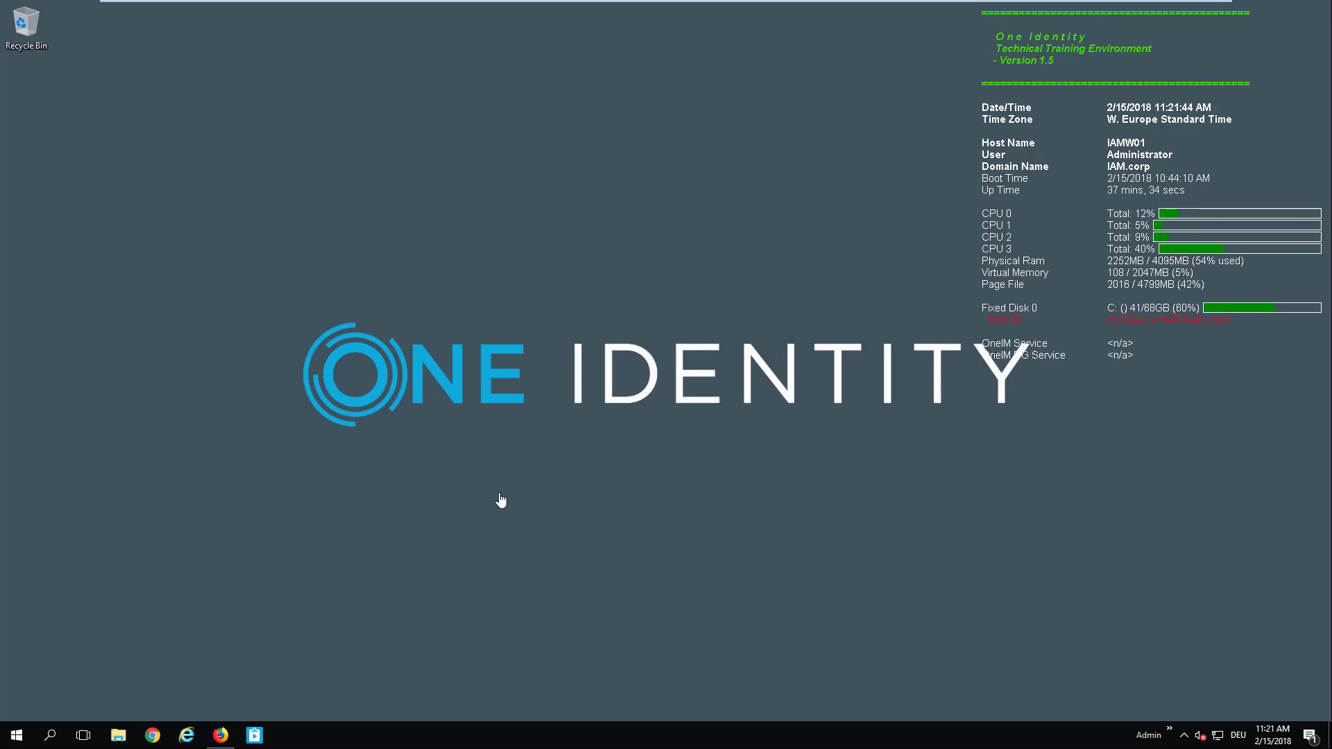
mouse_move(261, 681)
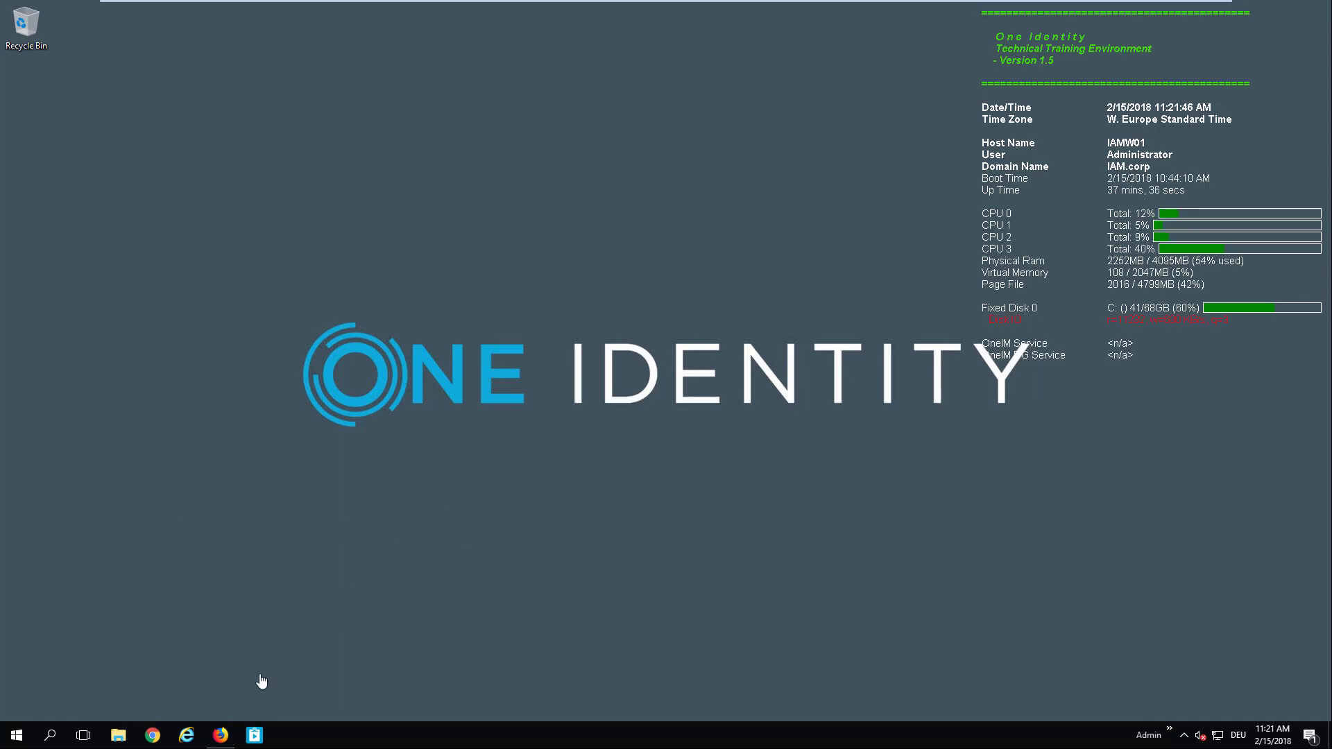
Save the stable Docker CE for Windows installer from Docker Store in Firefox
click(220, 734)
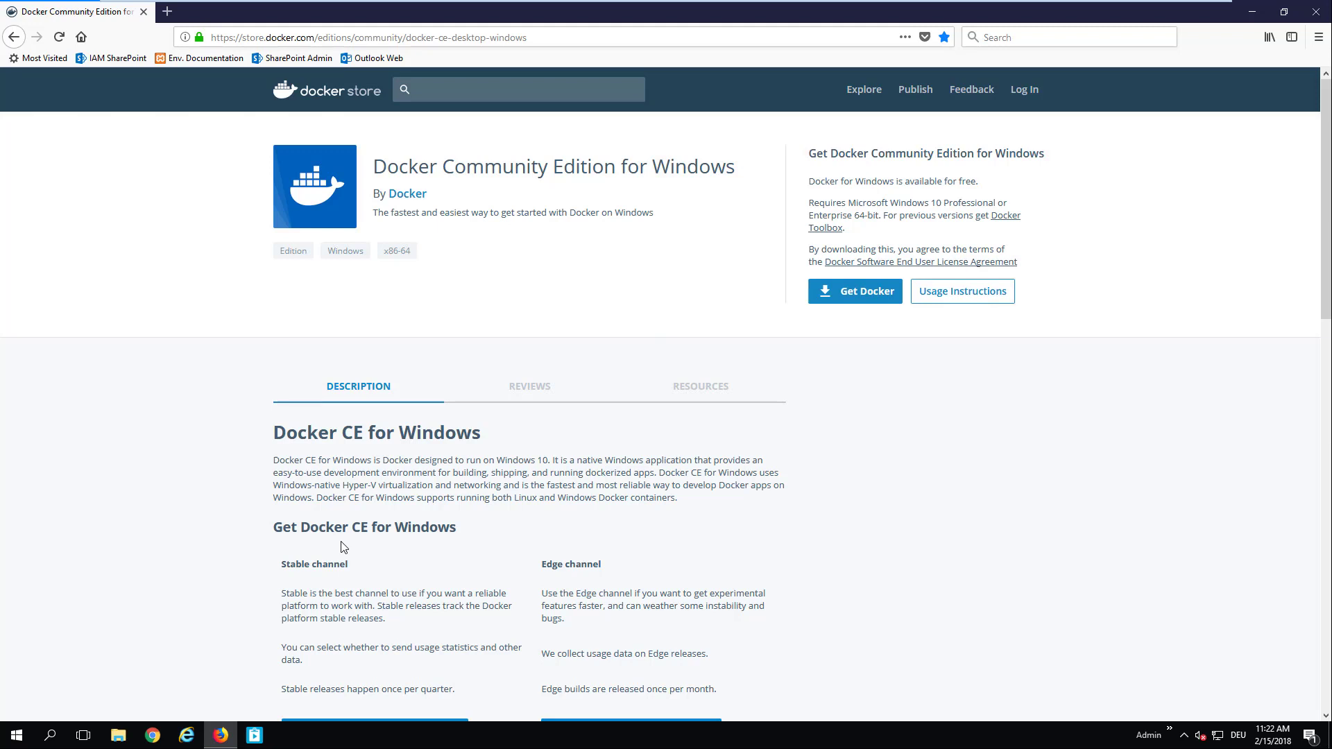
scroll(down, 3)
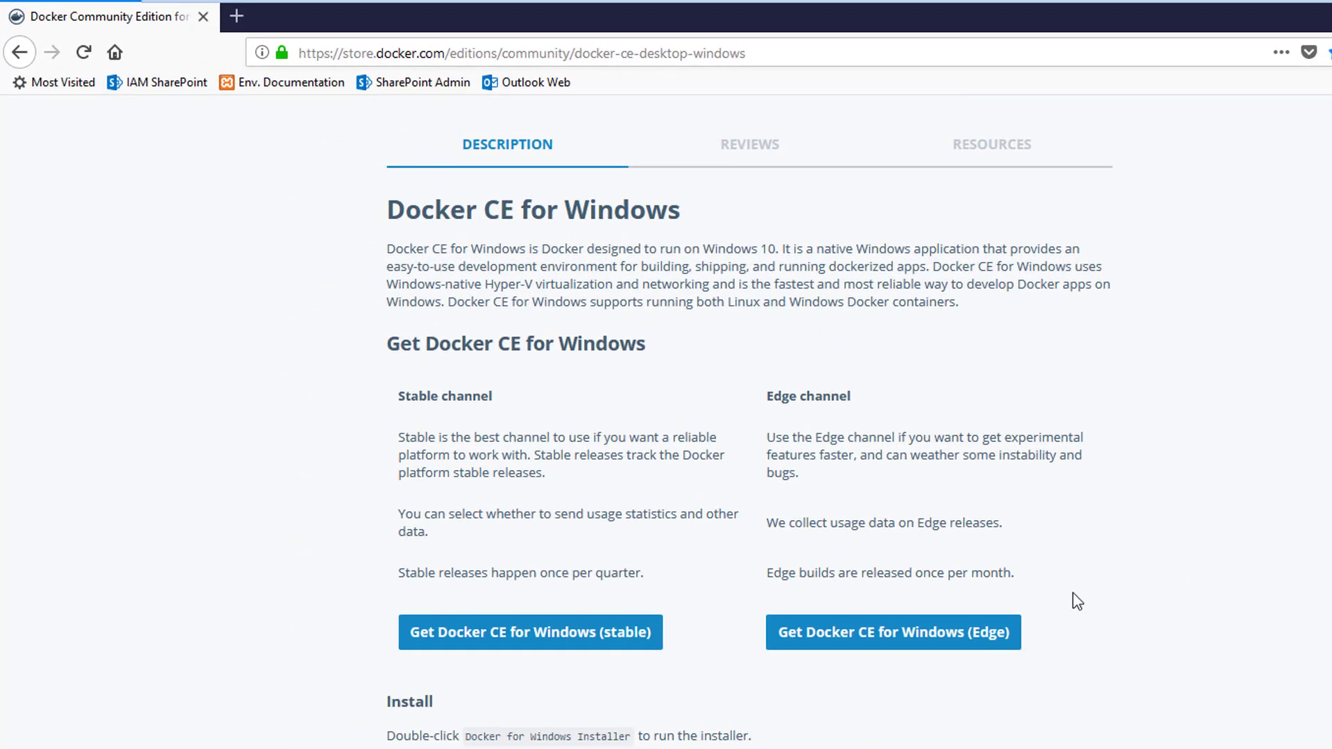
mouse_move(867, 650)
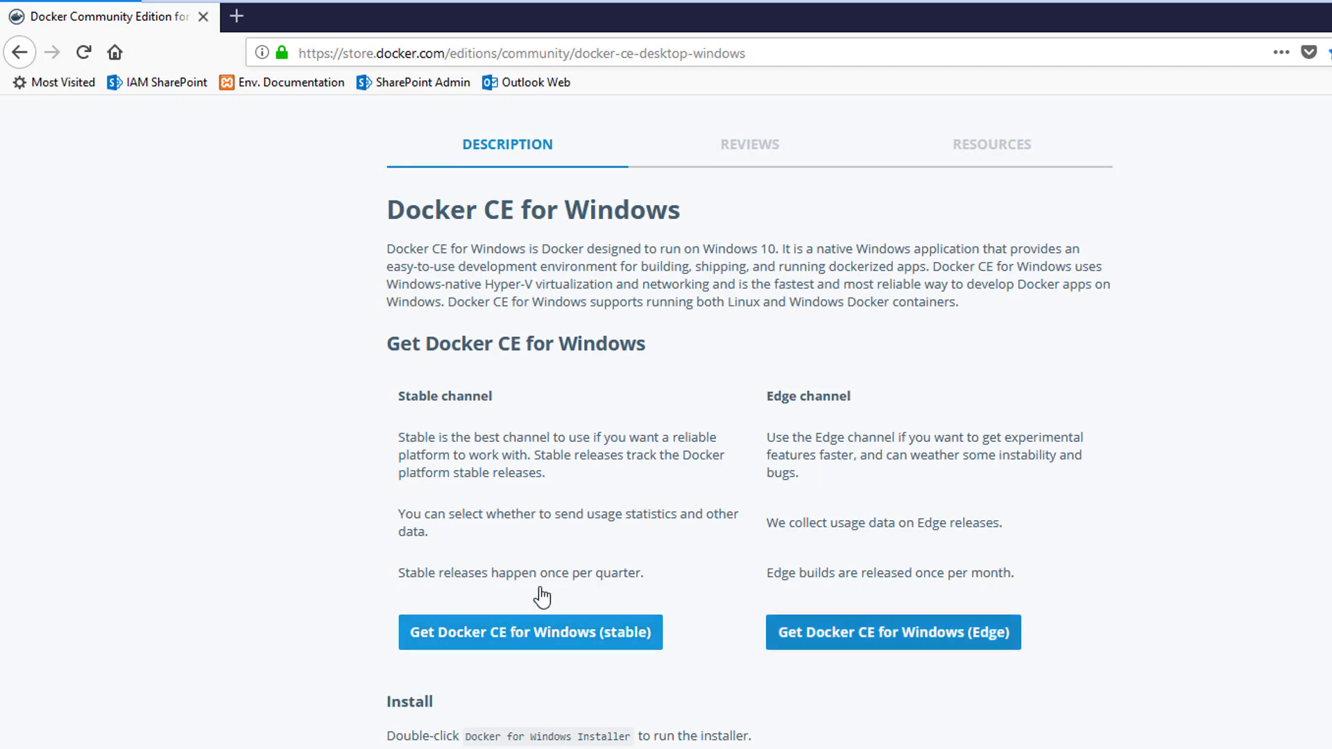
click(529, 632)
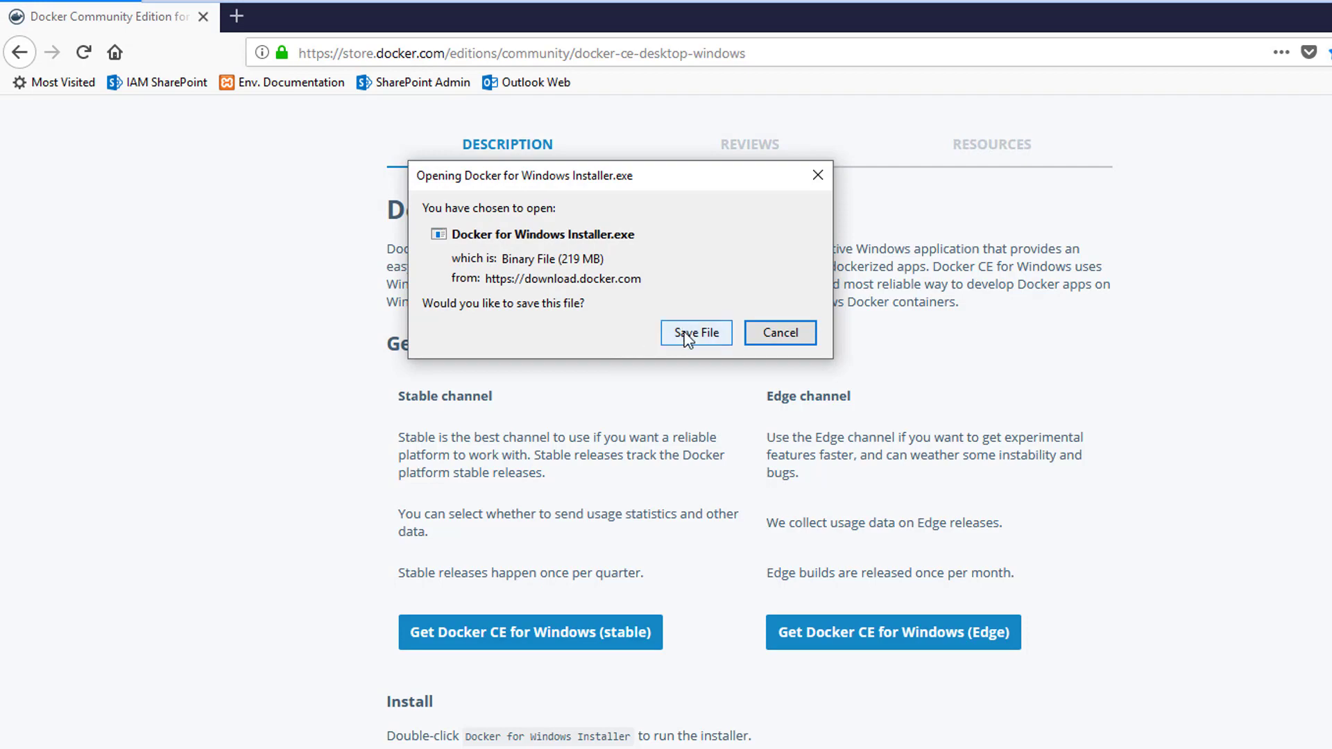
click(695, 332)
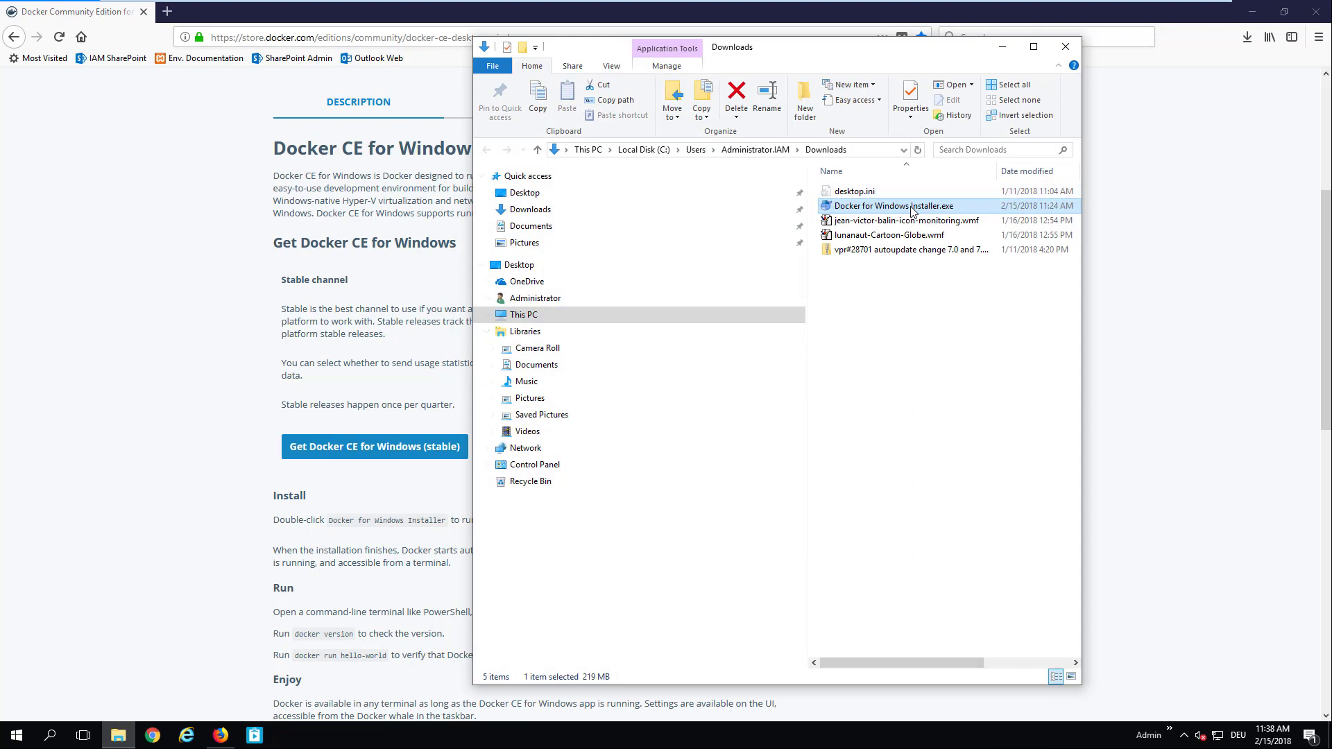
Run Docker for Windows Installer.exe from the Downloads folder
double_click(893, 205)
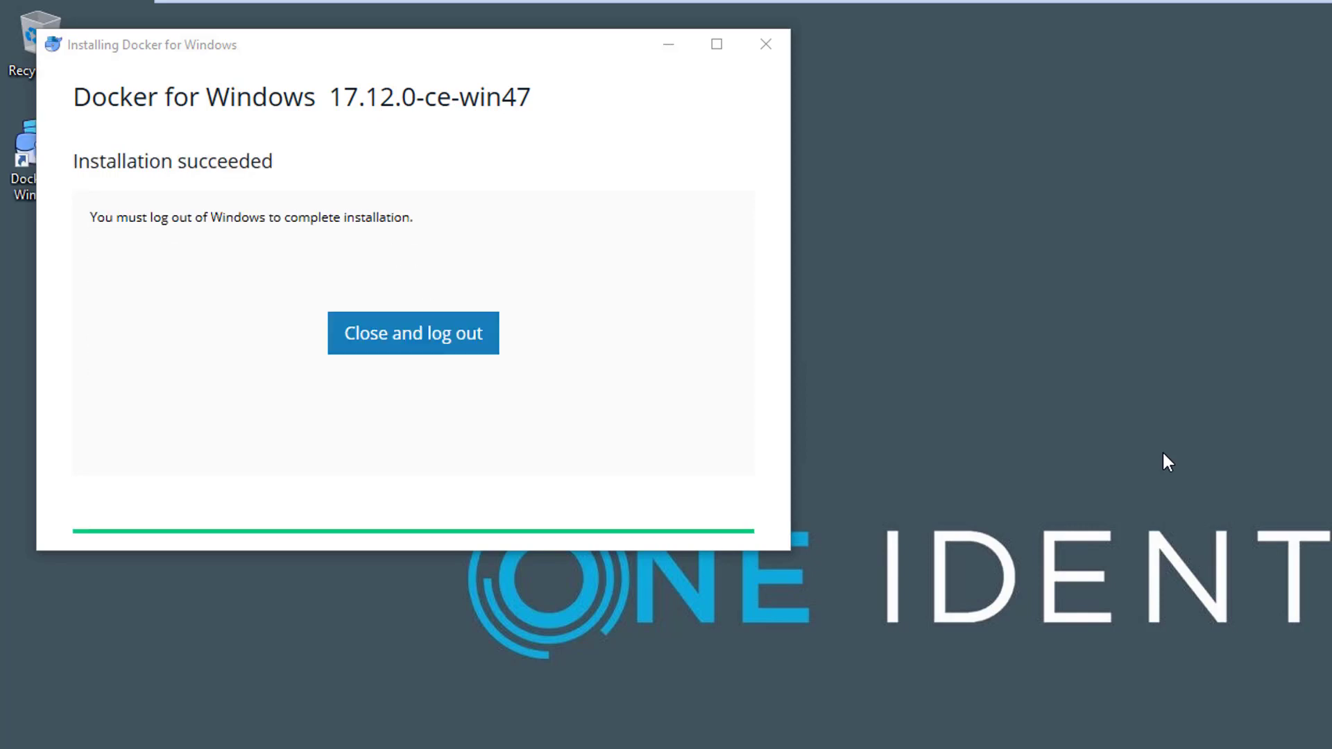
mouse_move(735, 351)
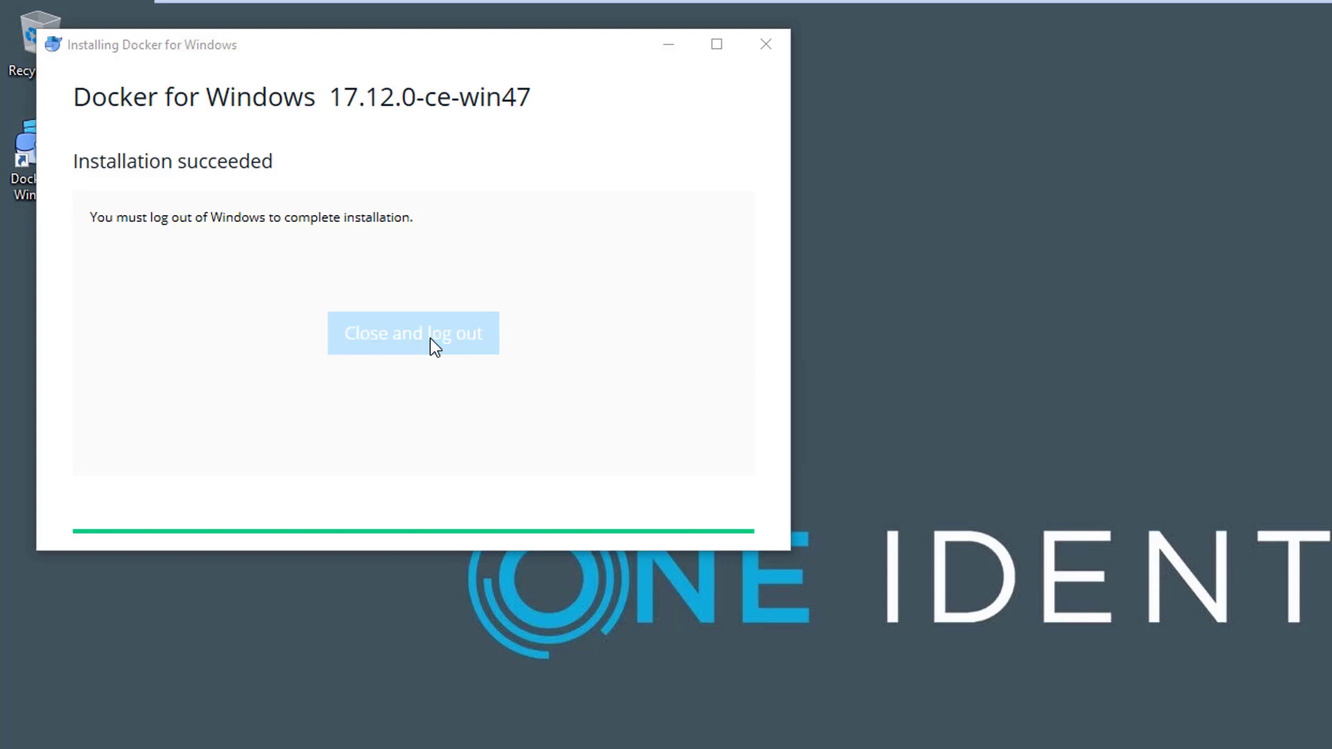
mouse_move(340, 351)
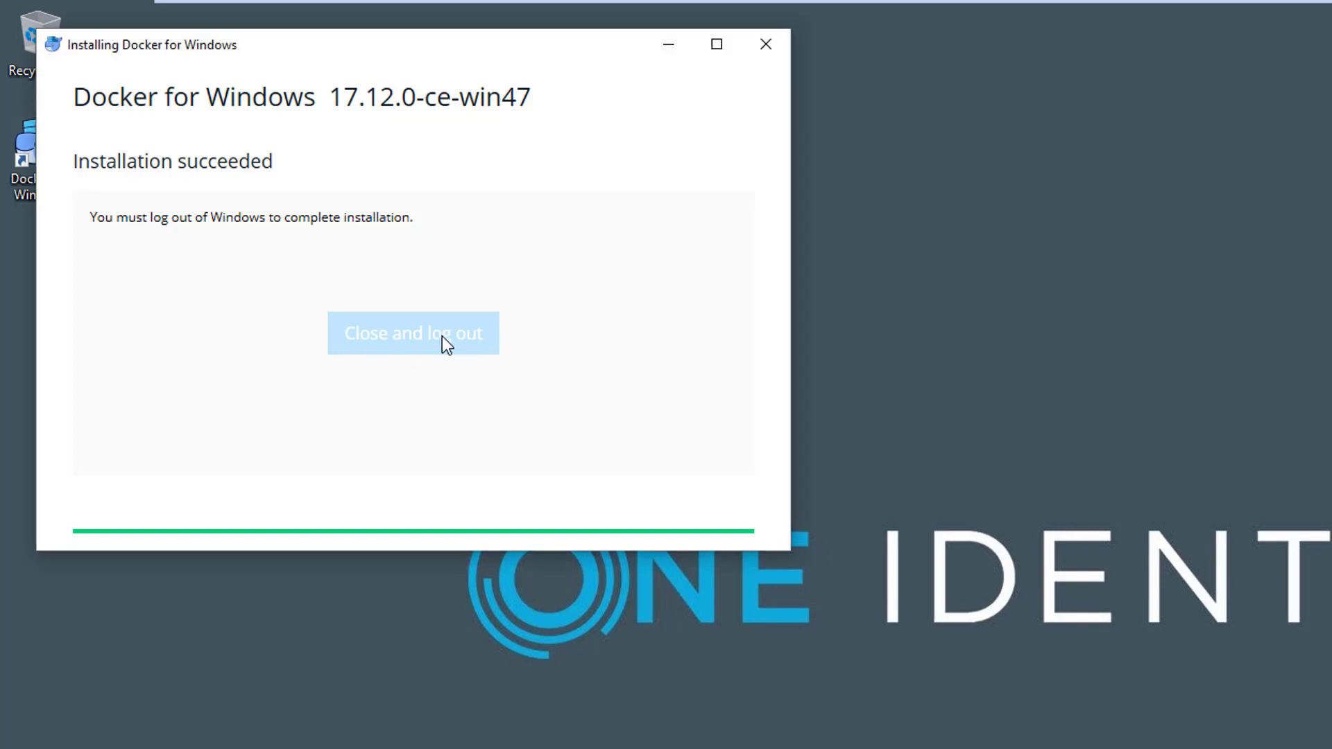
Close the successful Docker 17.12.0-ce-win47 installer and log out of Windows
click(413, 332)
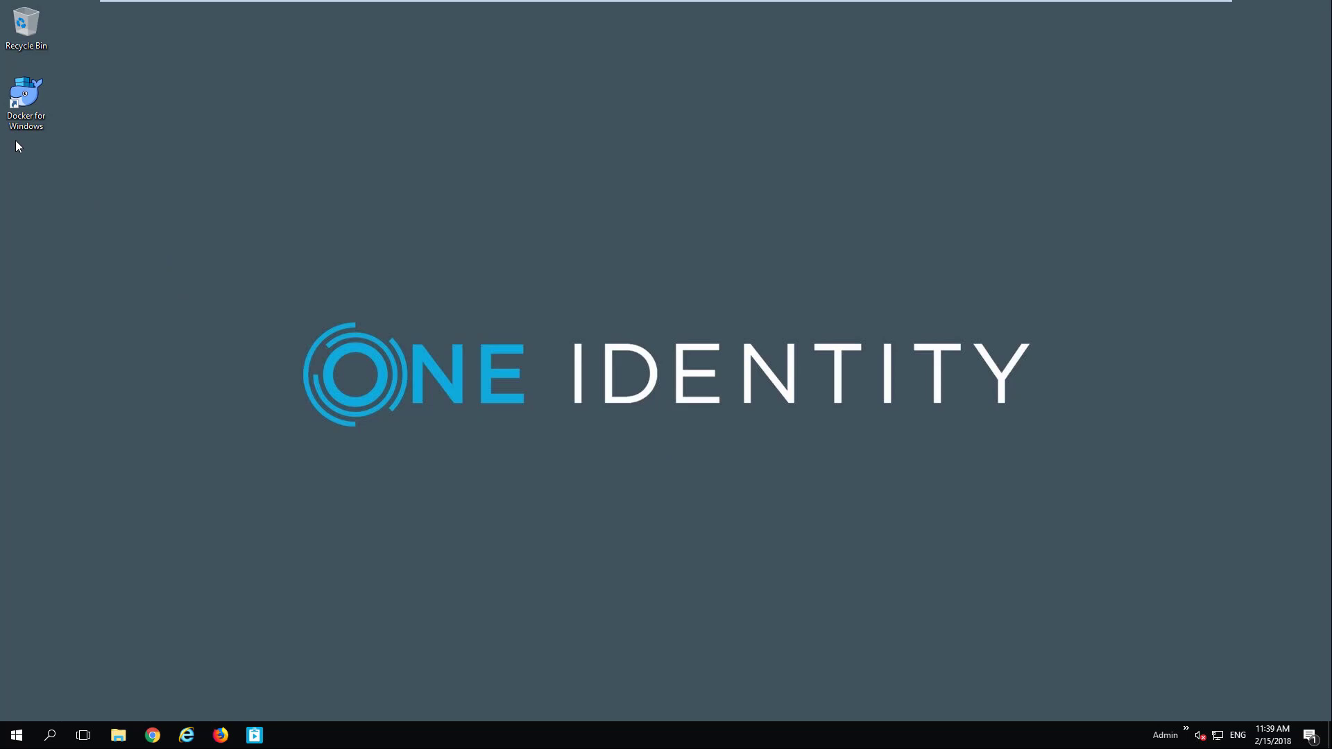
Launch Docker for Windows, check its tray status, and accept enabling Hyper-V and Containers
click(26, 102)
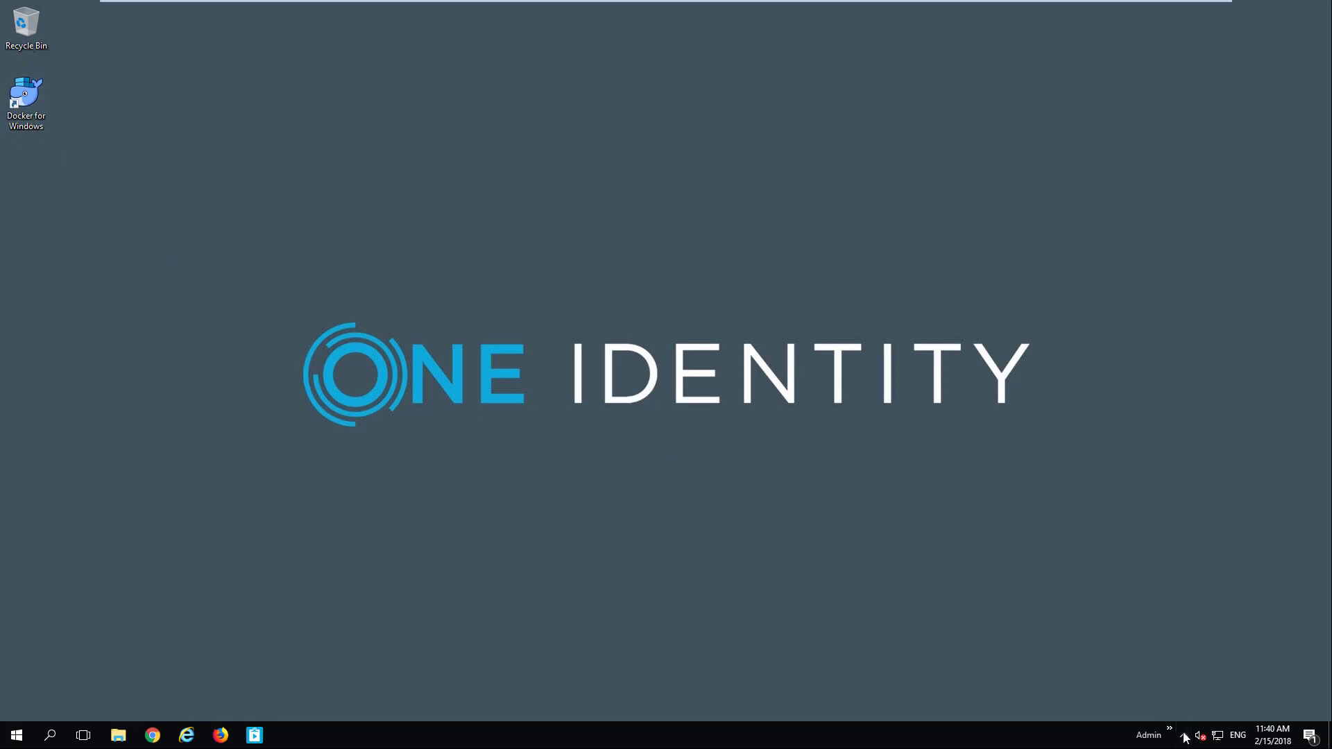
click(1169, 734)
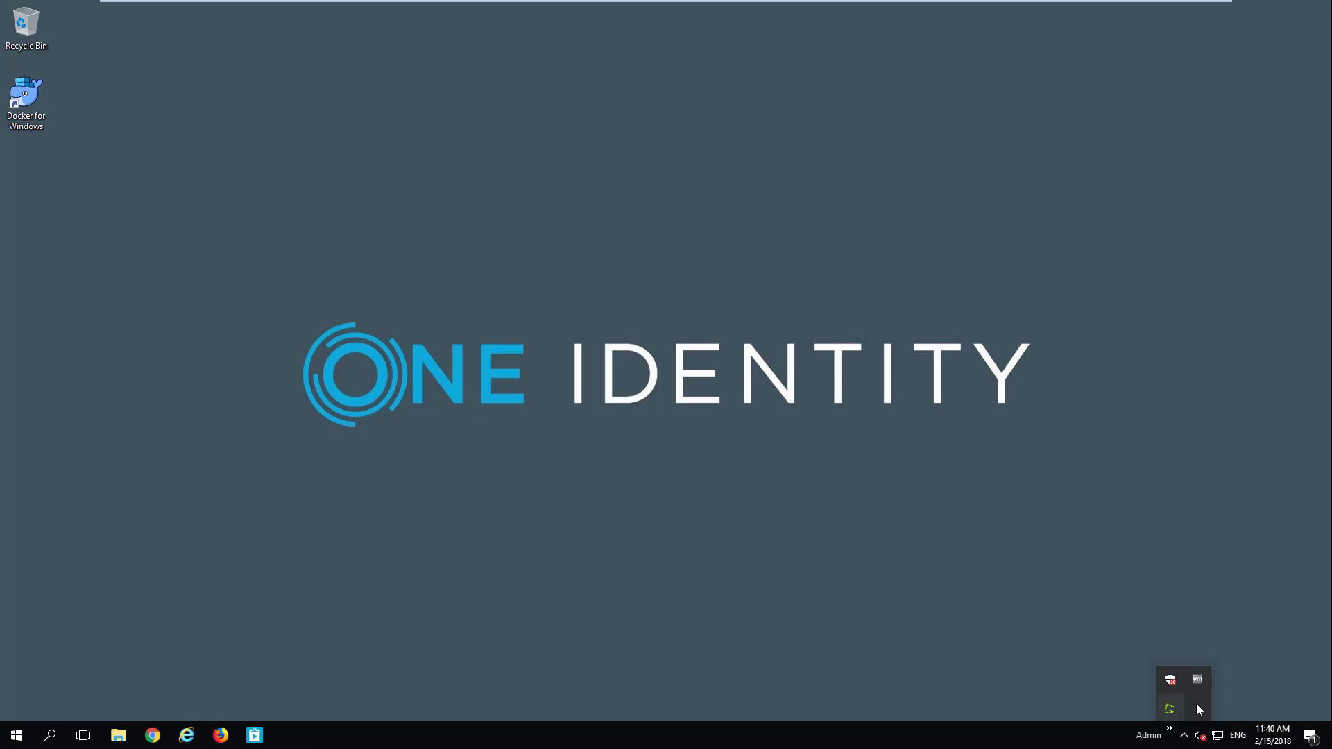
click(288, 734)
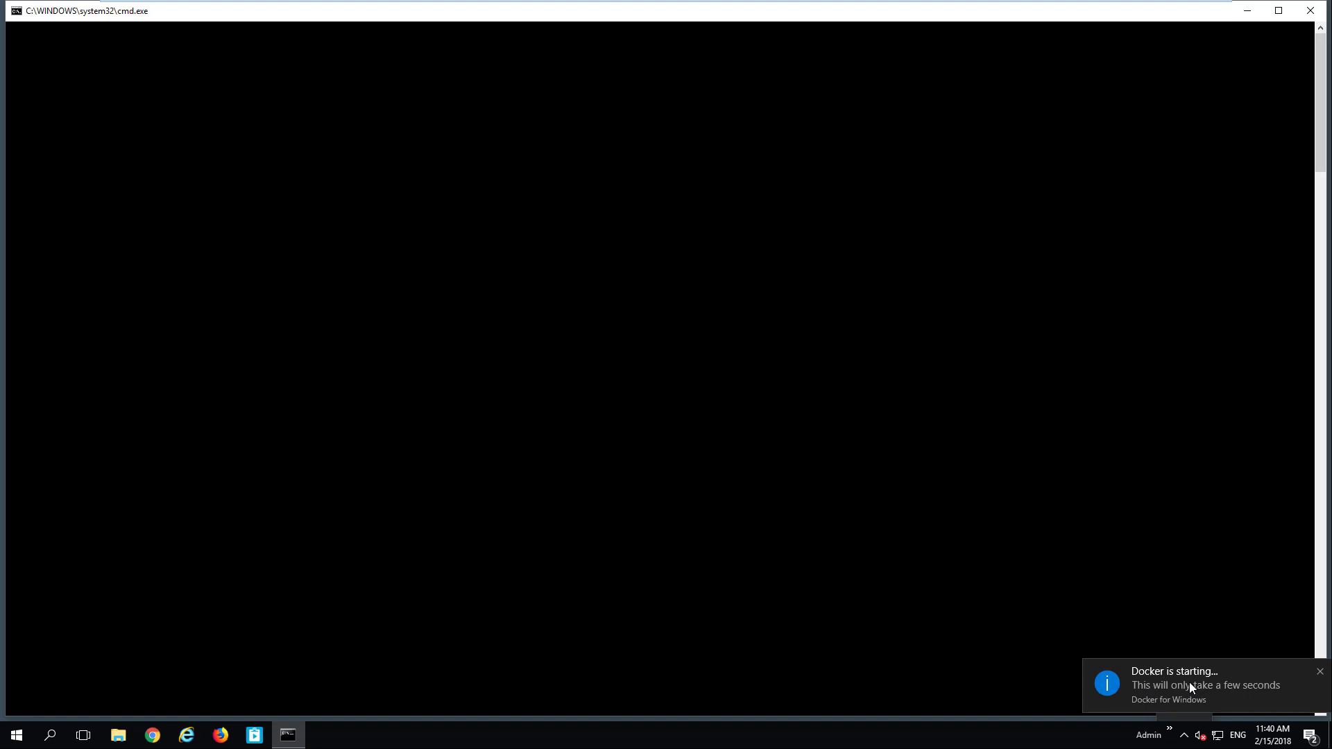
mouse_move(1260, 243)
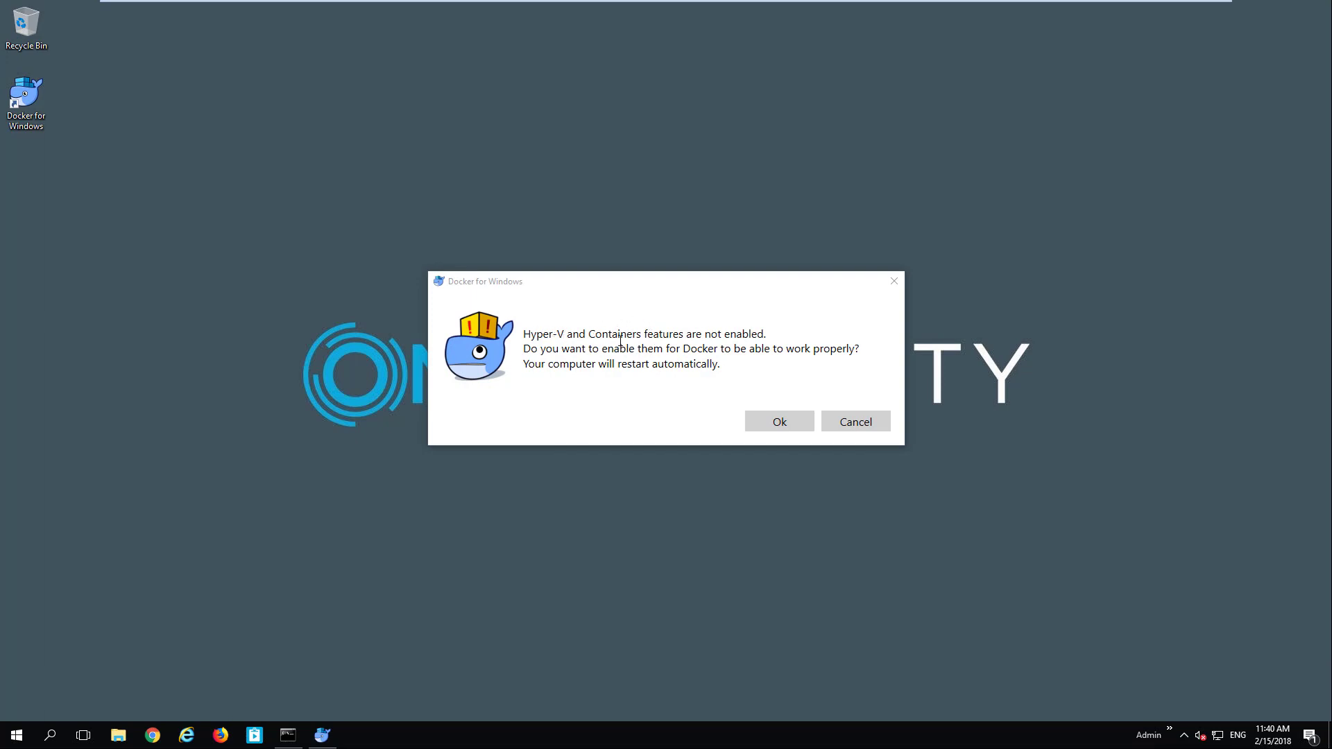
mouse_move(710, 361)
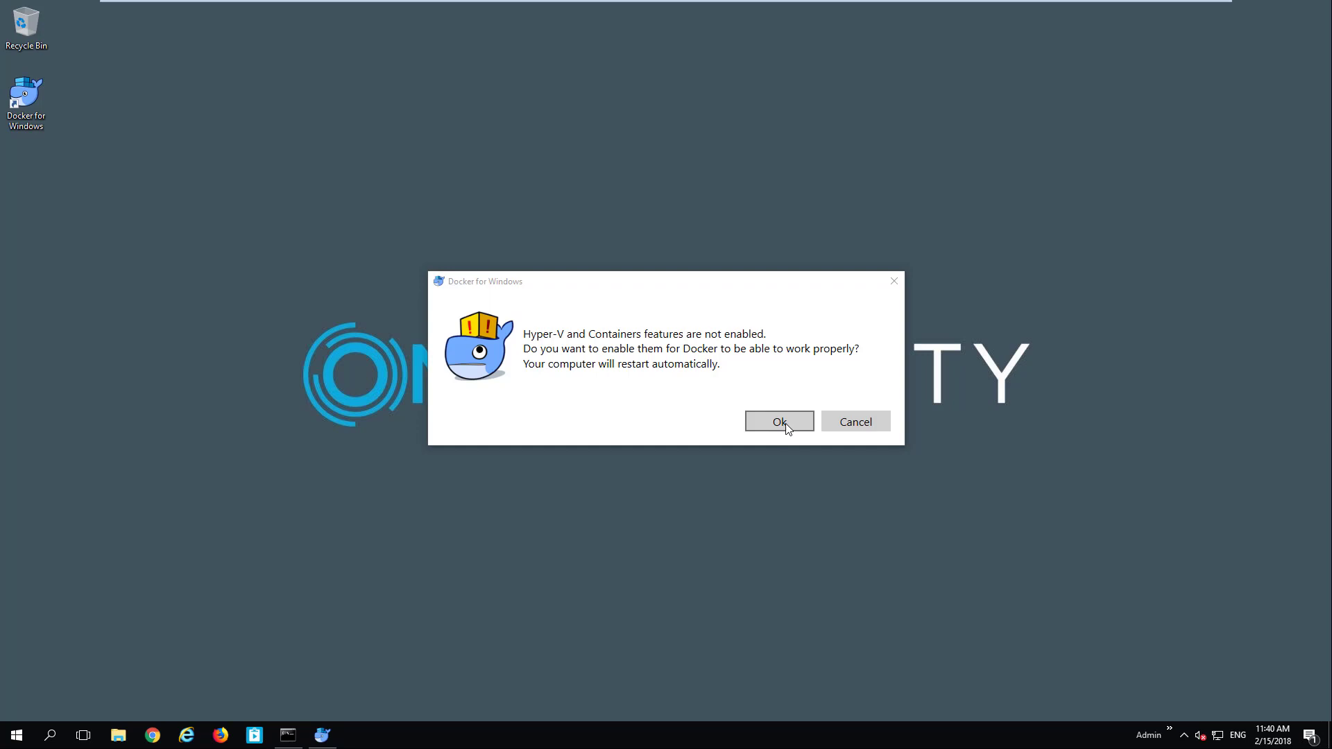
click(777, 421)
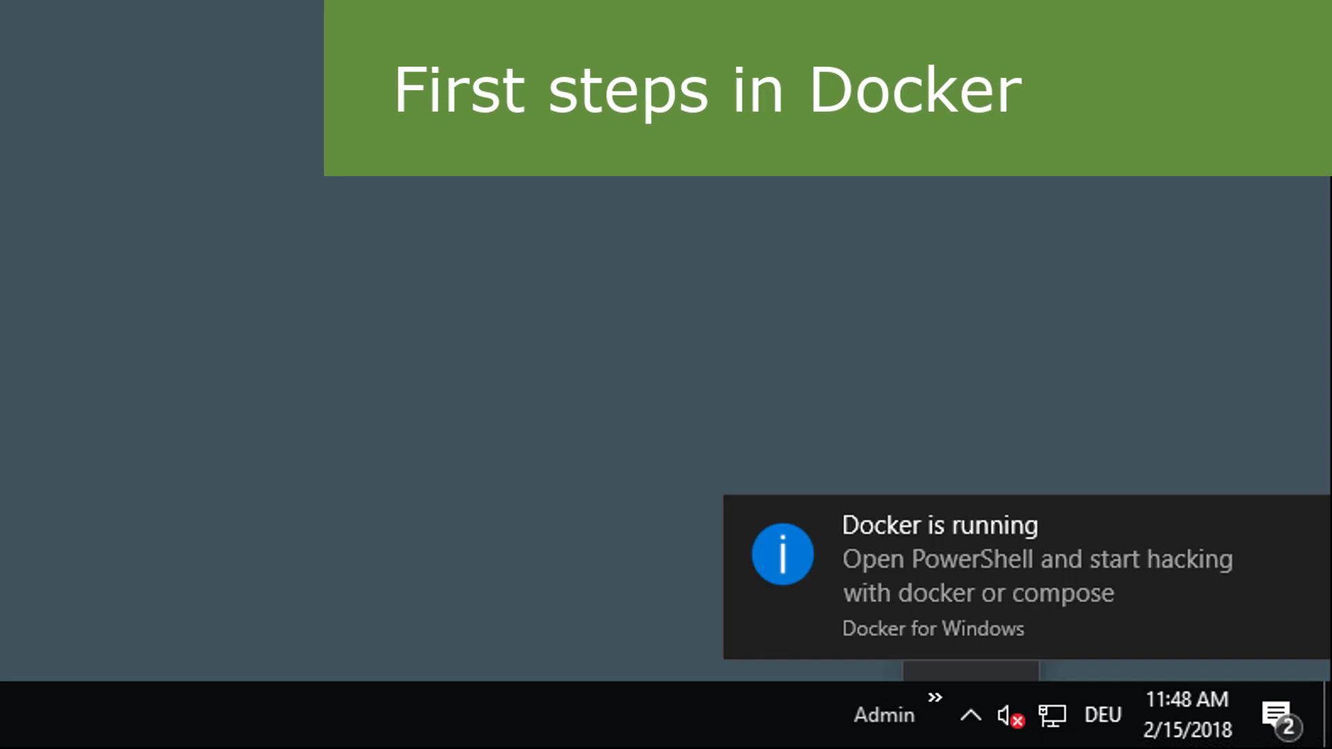
mouse_move(981, 569)
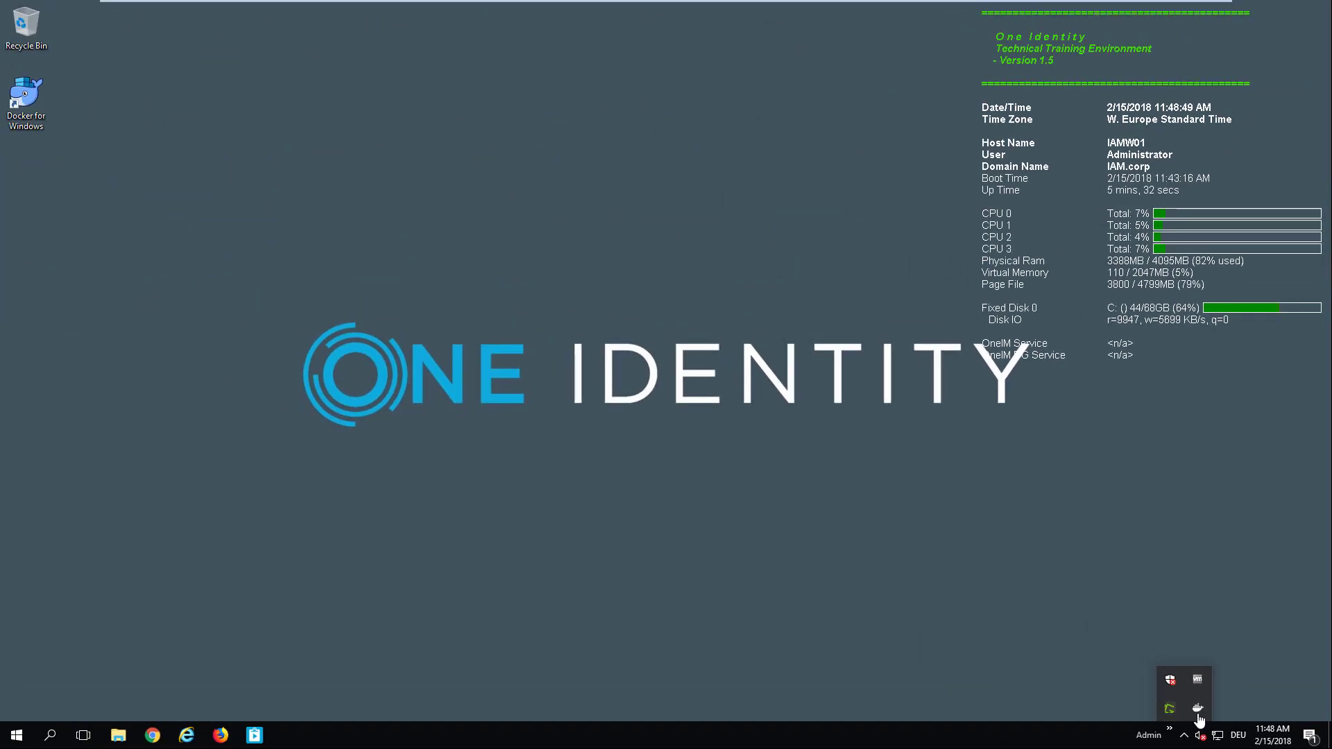
mouse_move(94, 677)
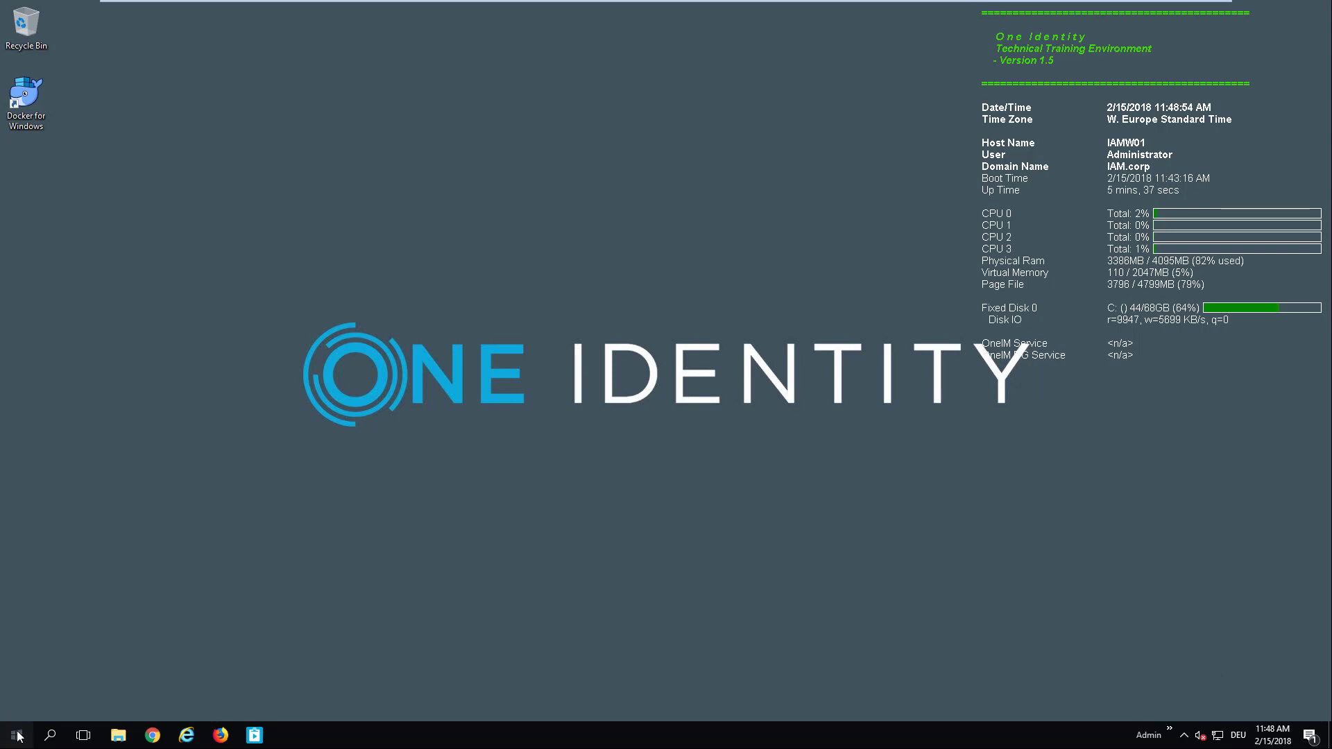
In PowerShell, run docker -v and docker info, showing version 17.12.0-ce and OSType linux
click(15, 735)
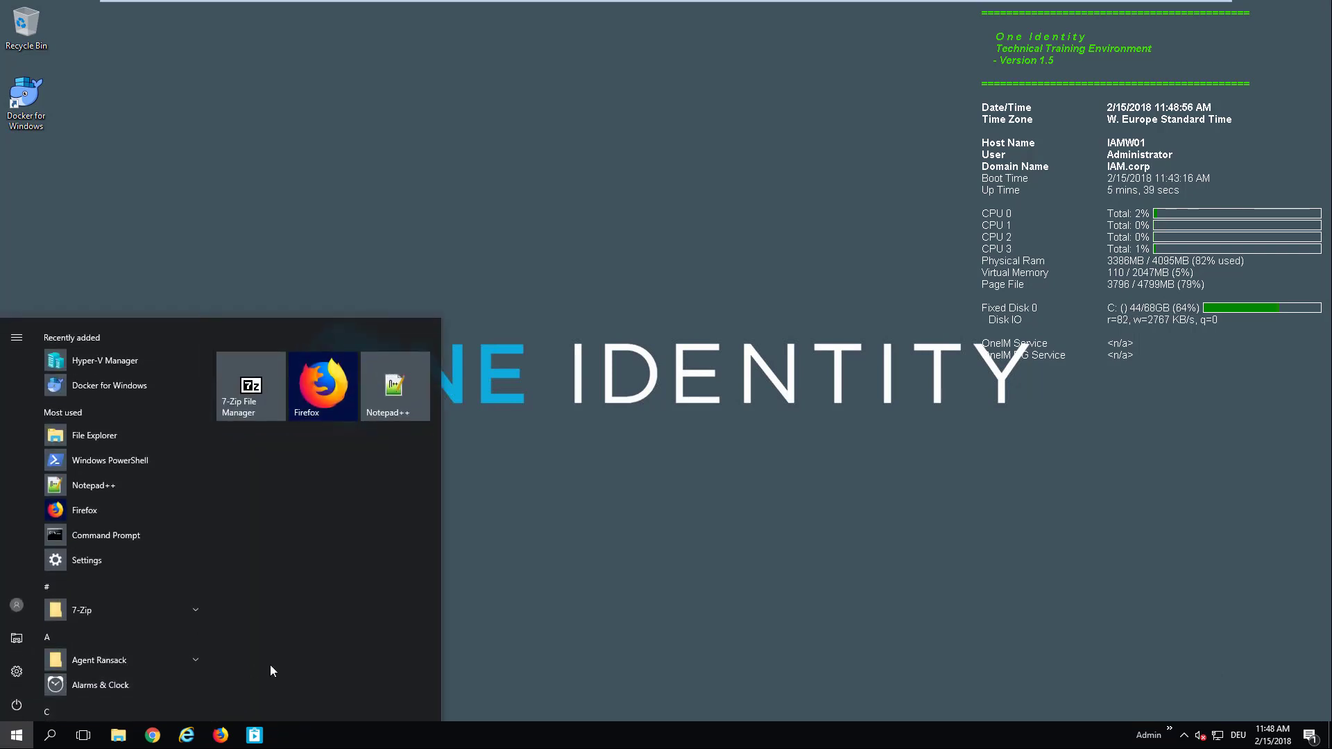
text(powersh)
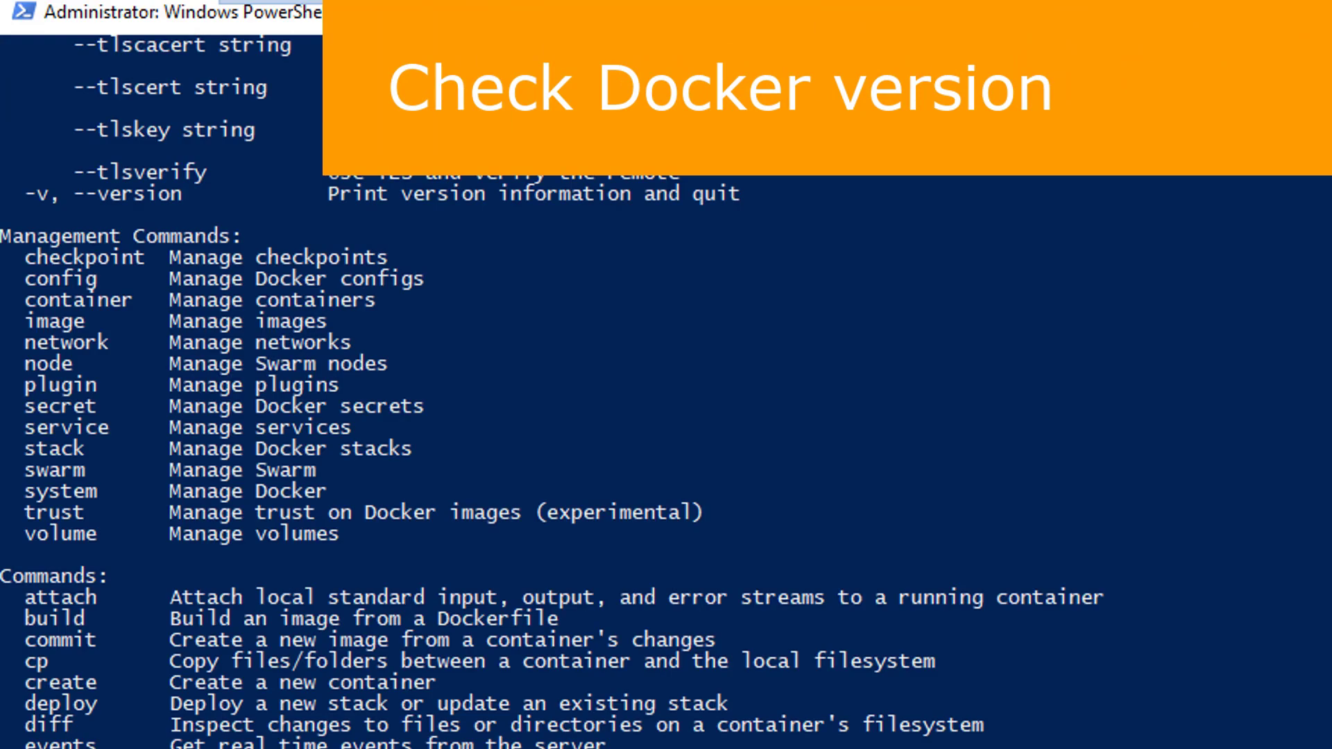
text(docker -v)
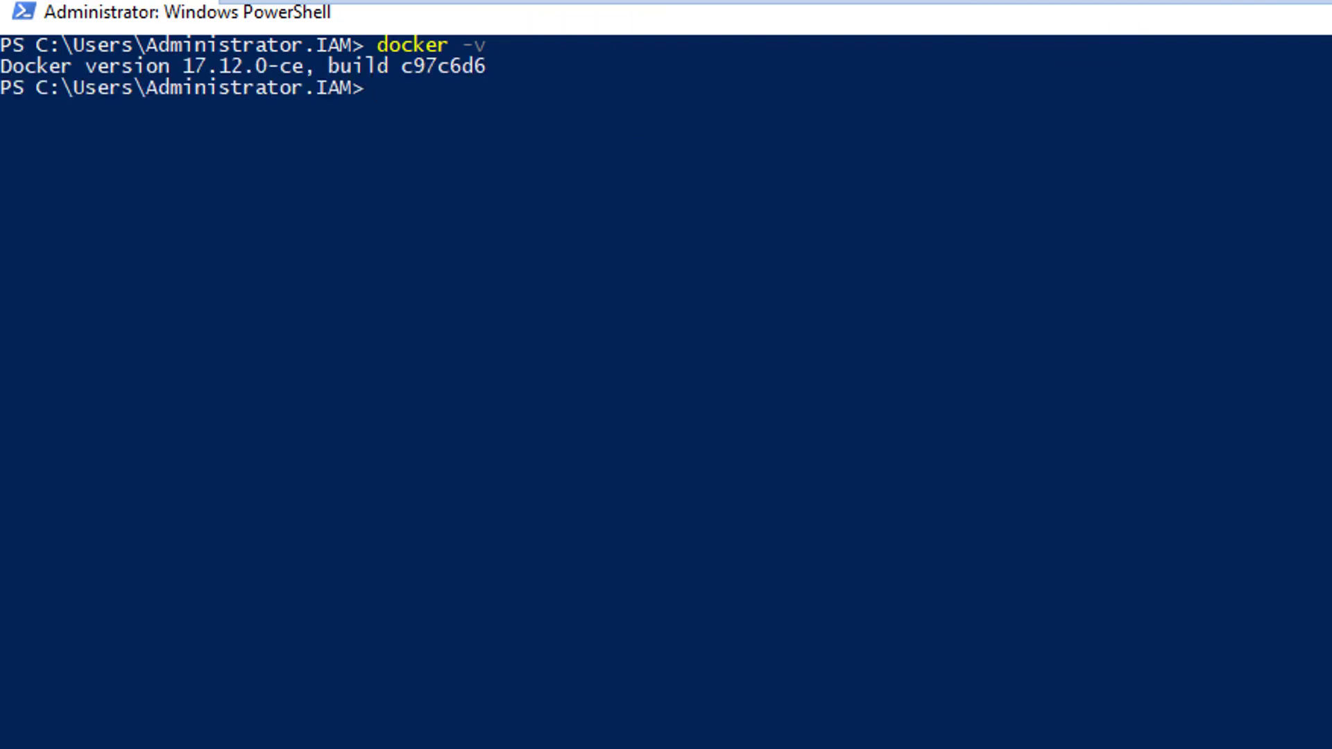
text(docker)
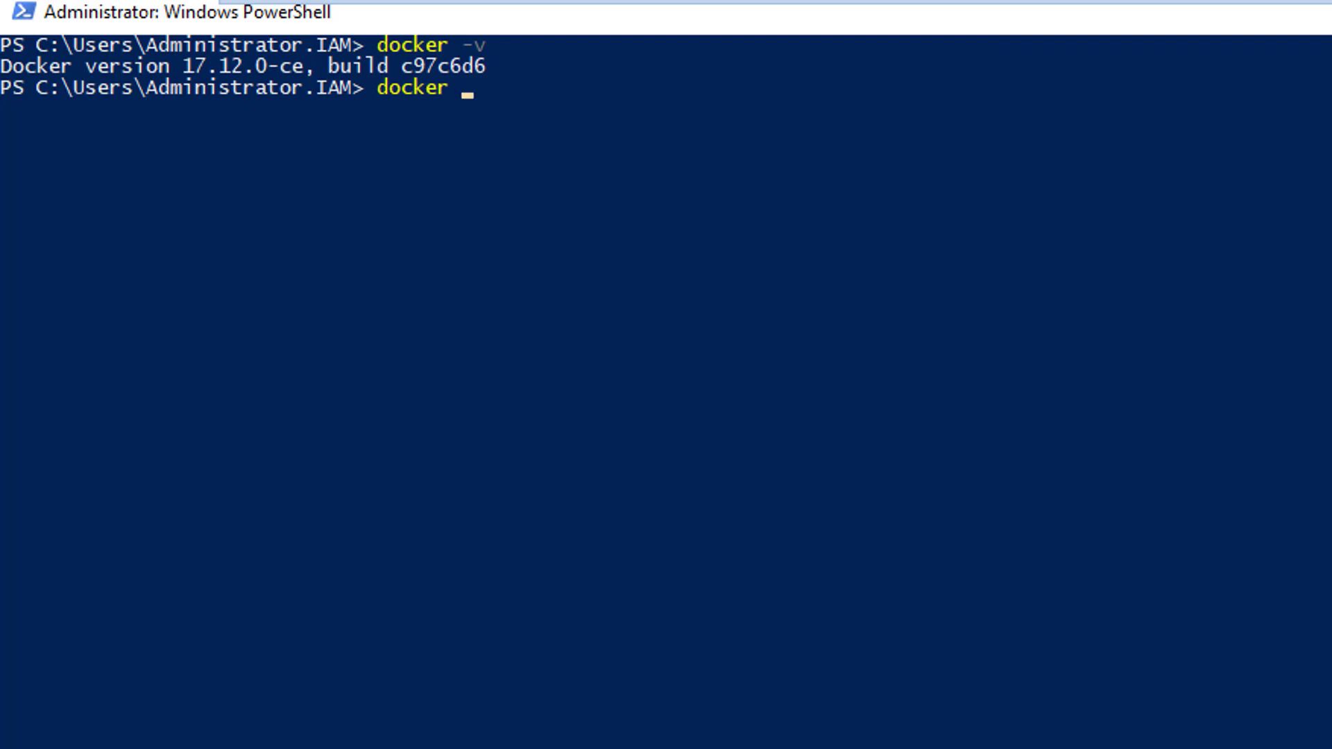
text(info)
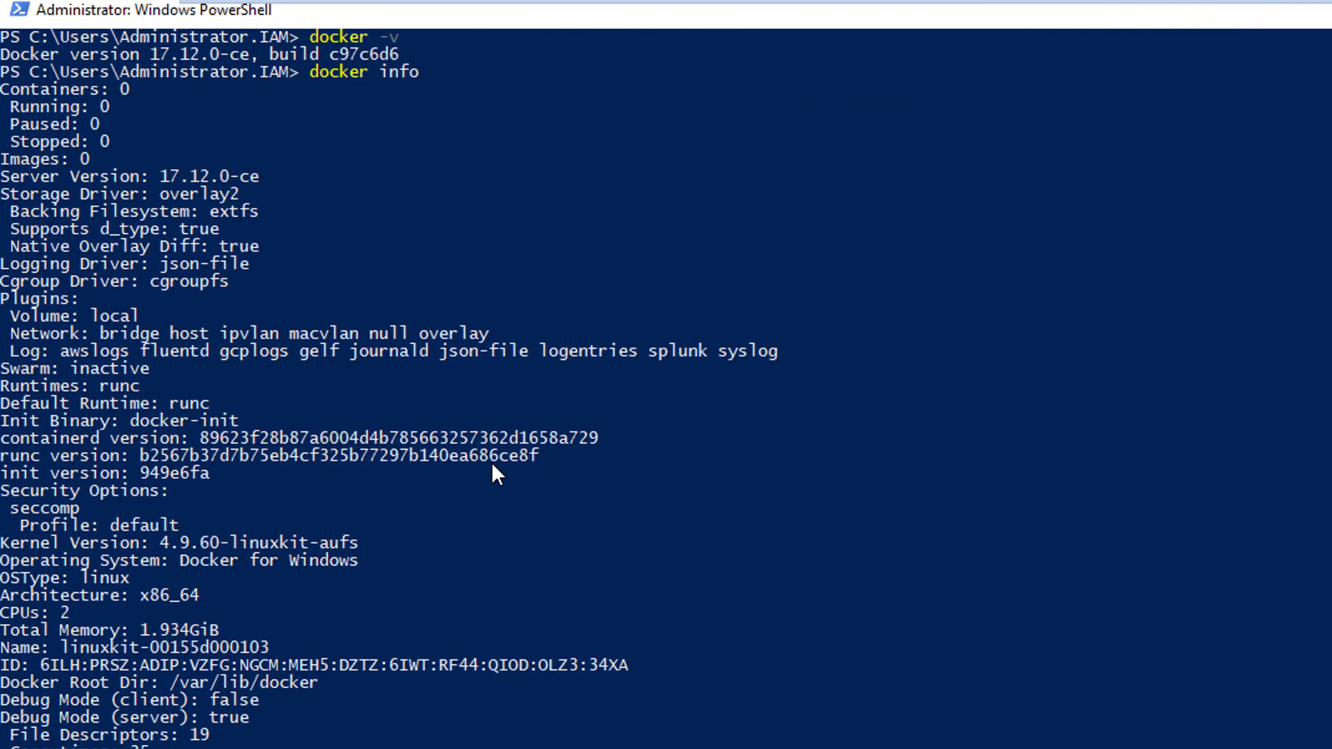
mouse_move(417, 589)
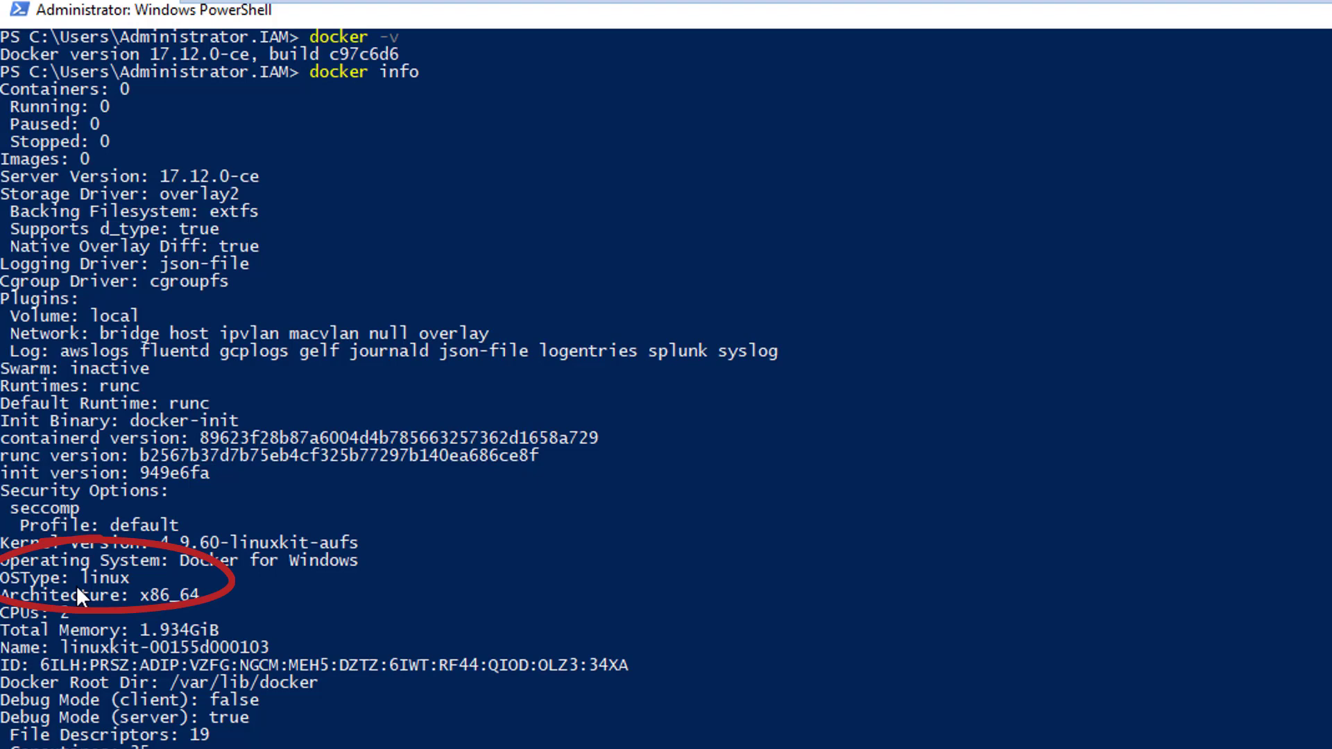
double_click(98, 578)
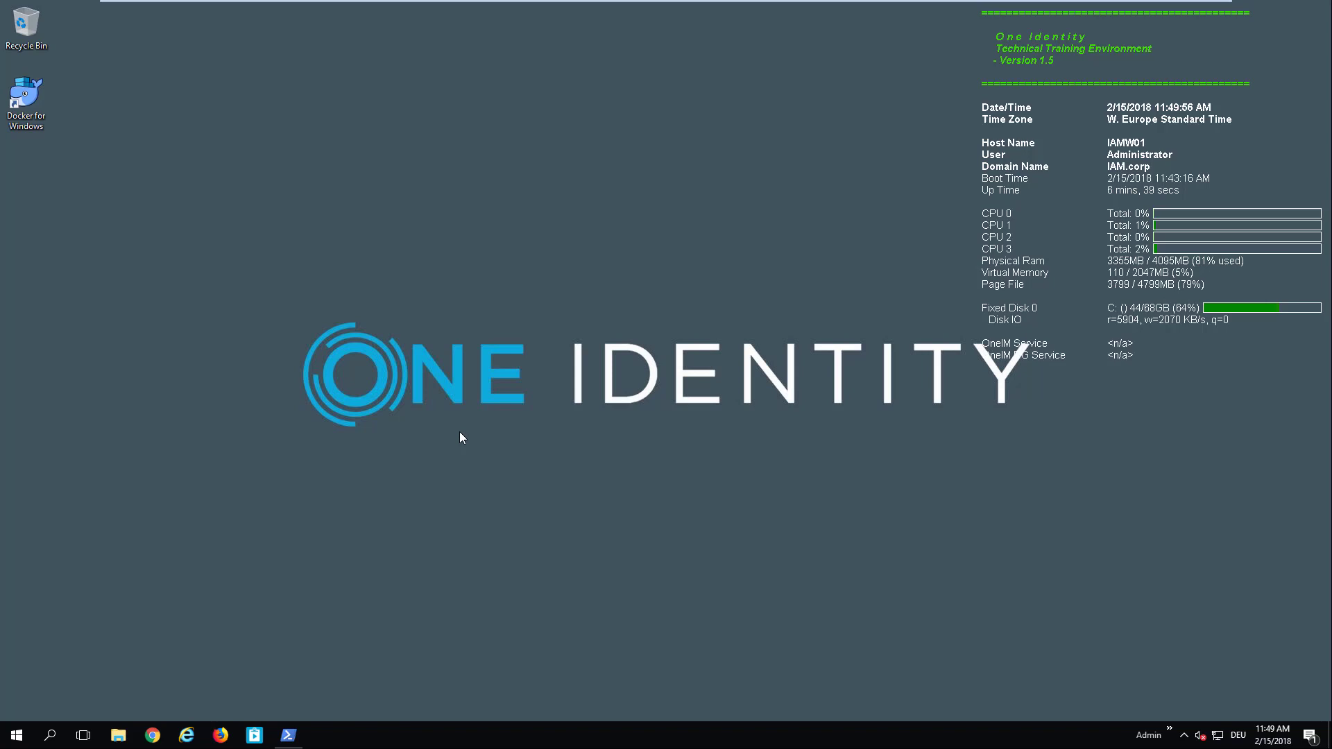
mouse_move(121, 657)
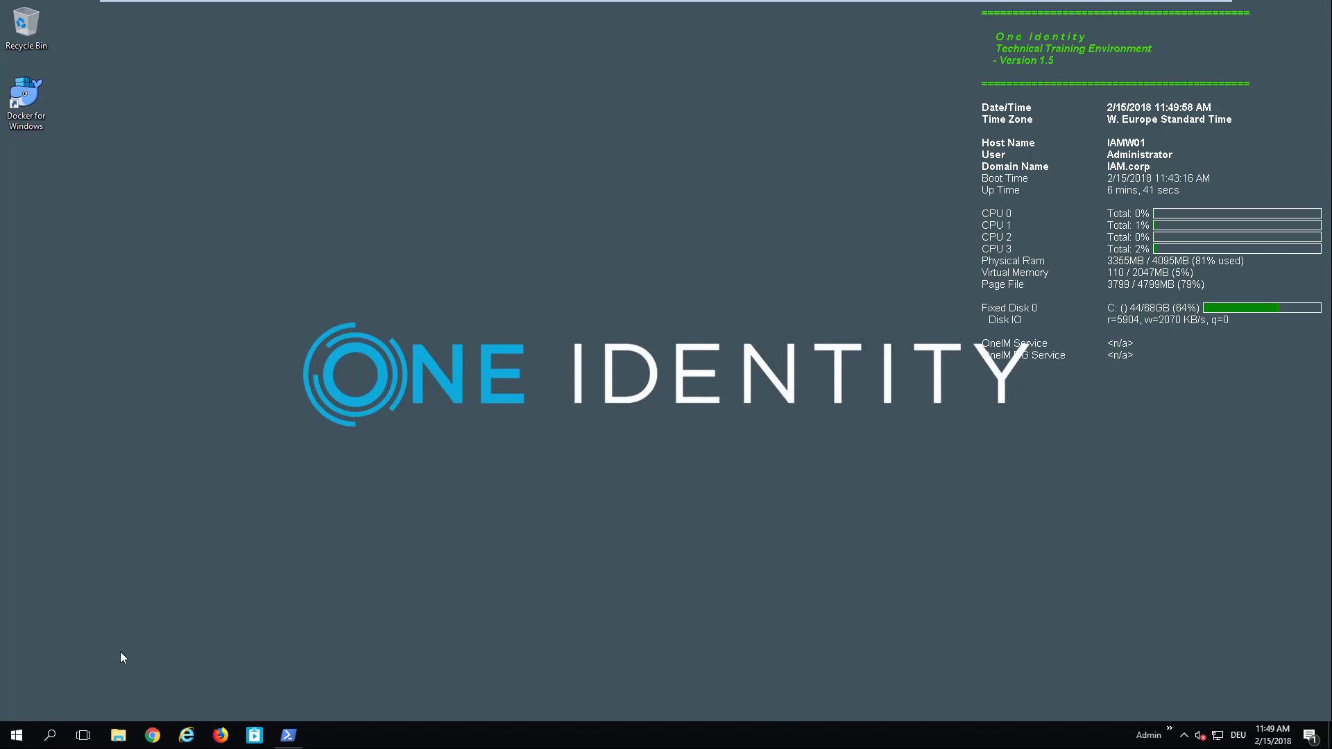
Open Docker Settings from the tray and view the Shared Drives page with drive C
click(15, 735)
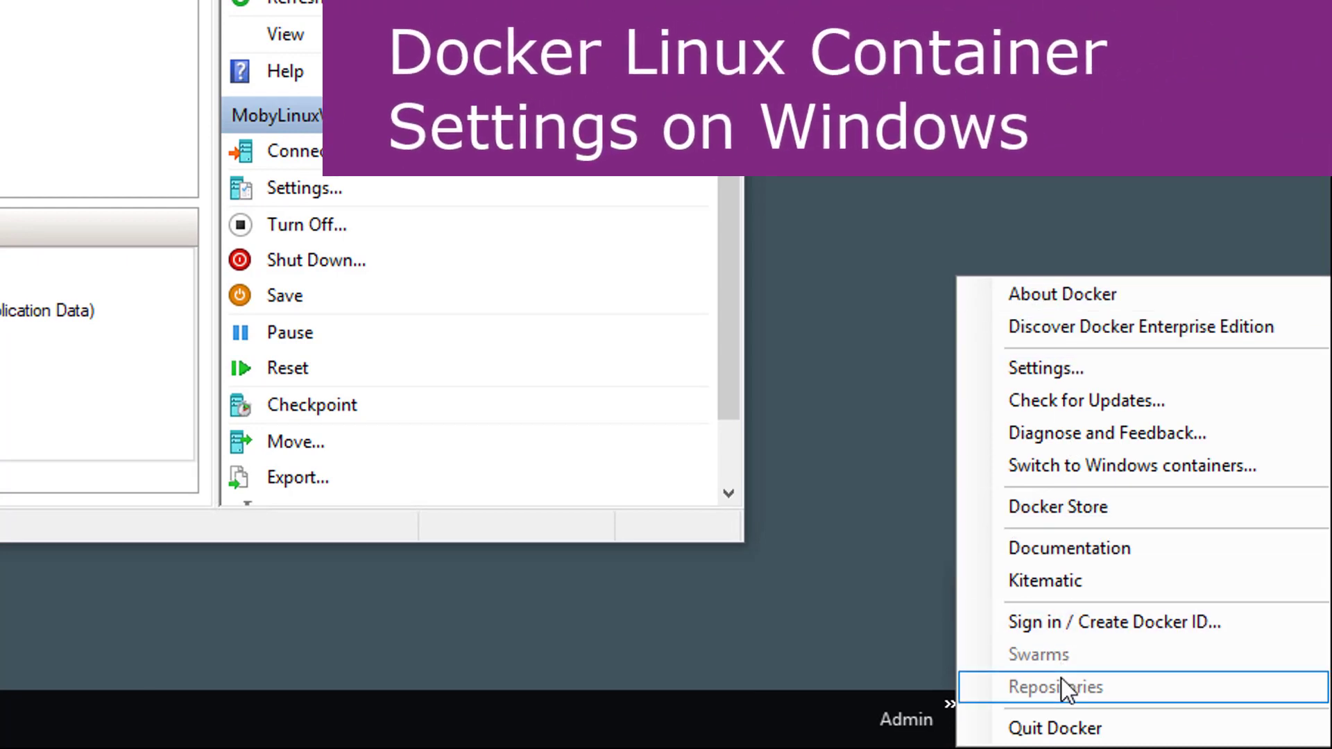
mouse_move(1053, 368)
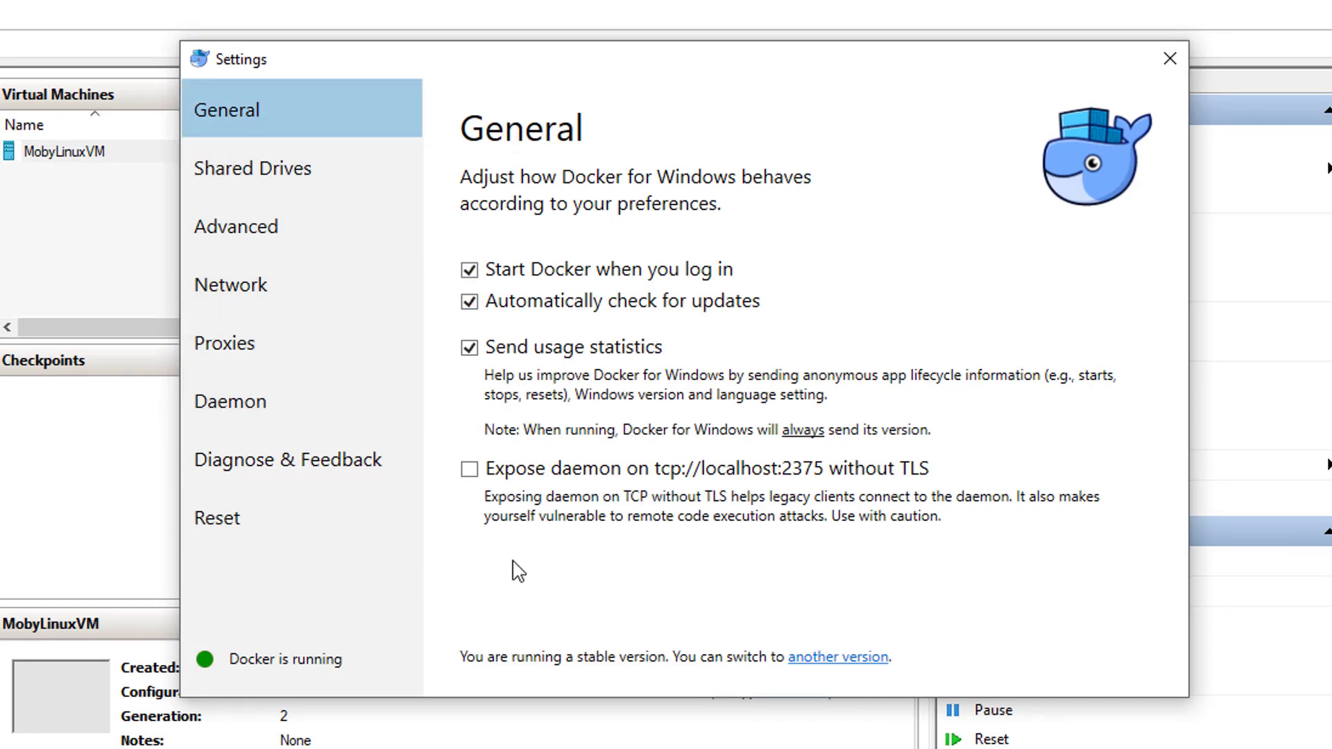
click(253, 167)
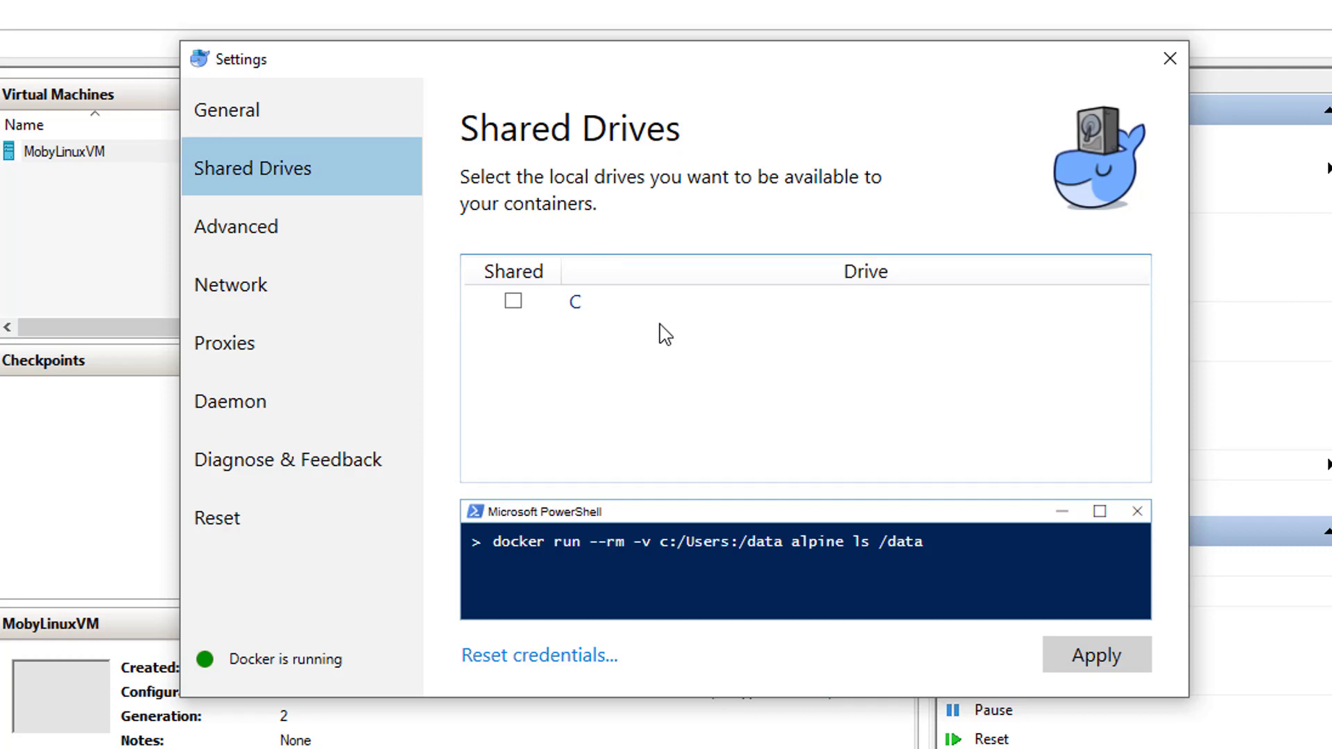
Page through the Advanced CPU/memory, Network subnet and Proxies settings pages
click(236, 226)
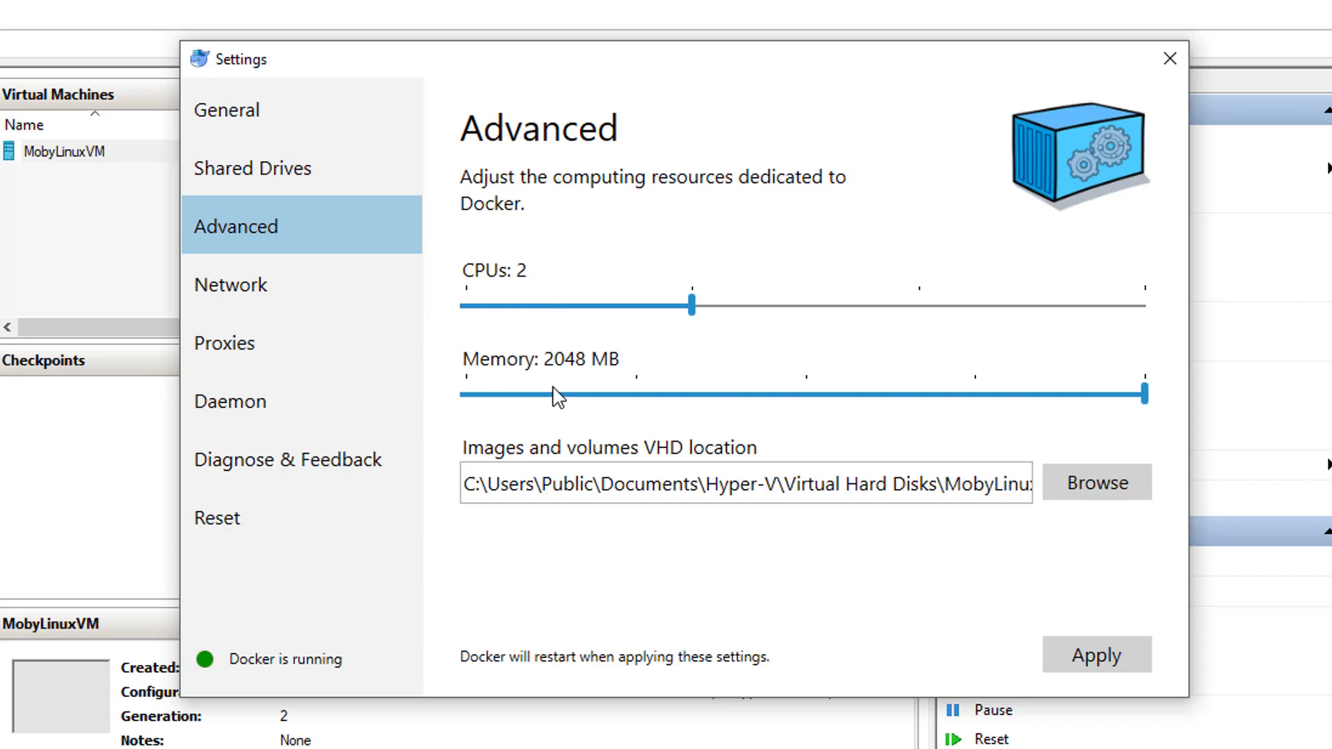
mouse_move(723, 363)
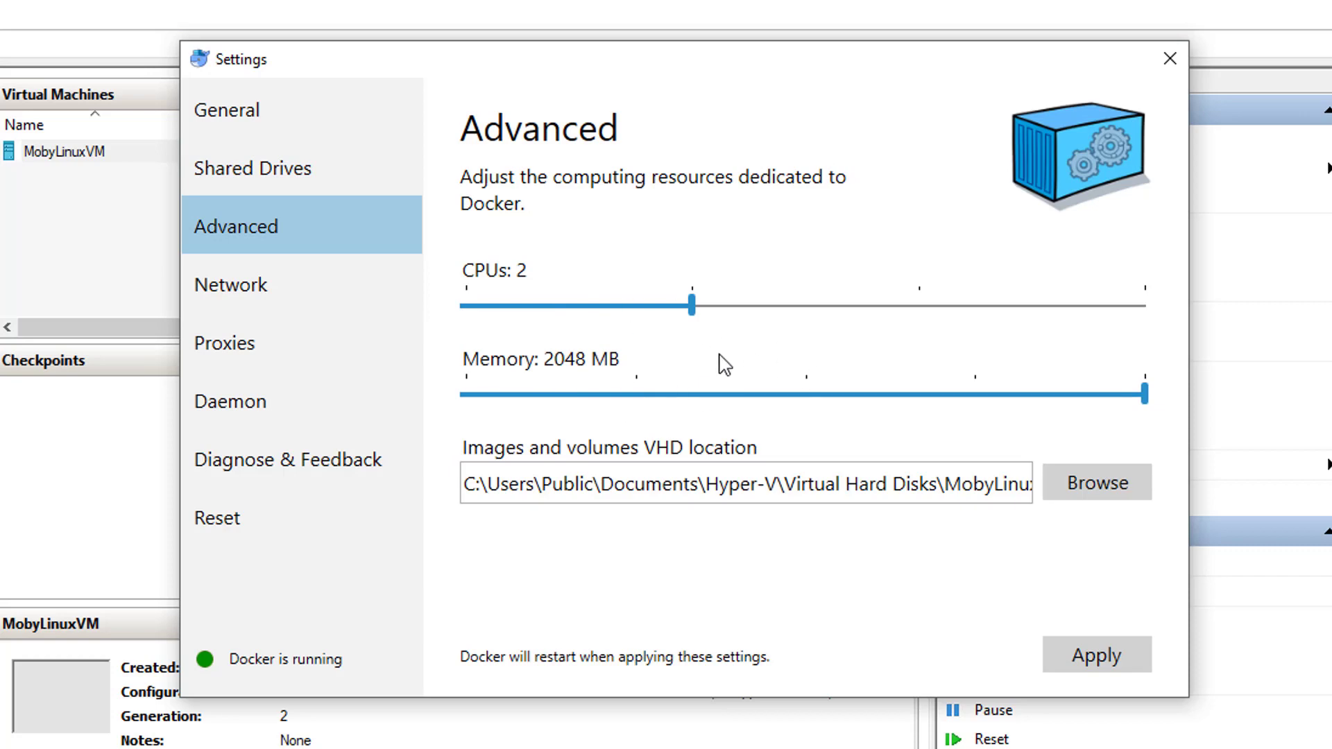
mouse_move(575, 453)
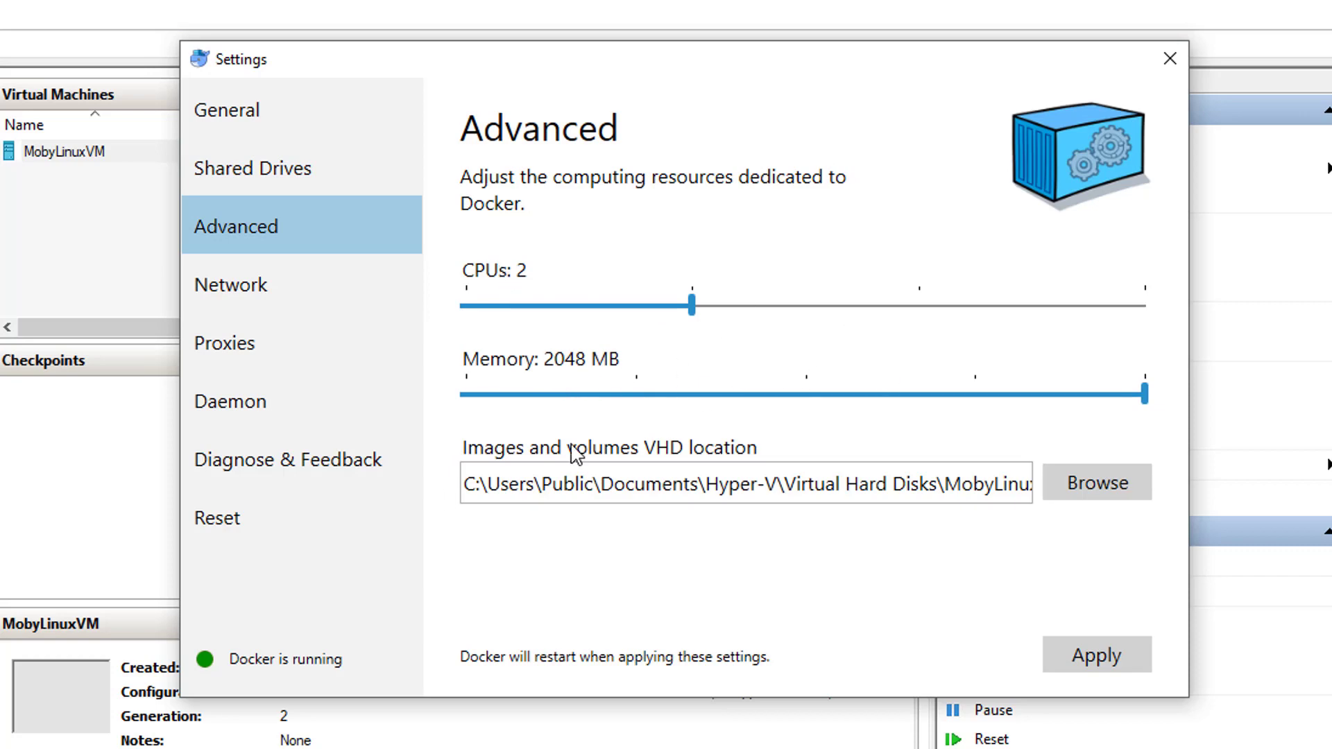
mouse_move(831, 265)
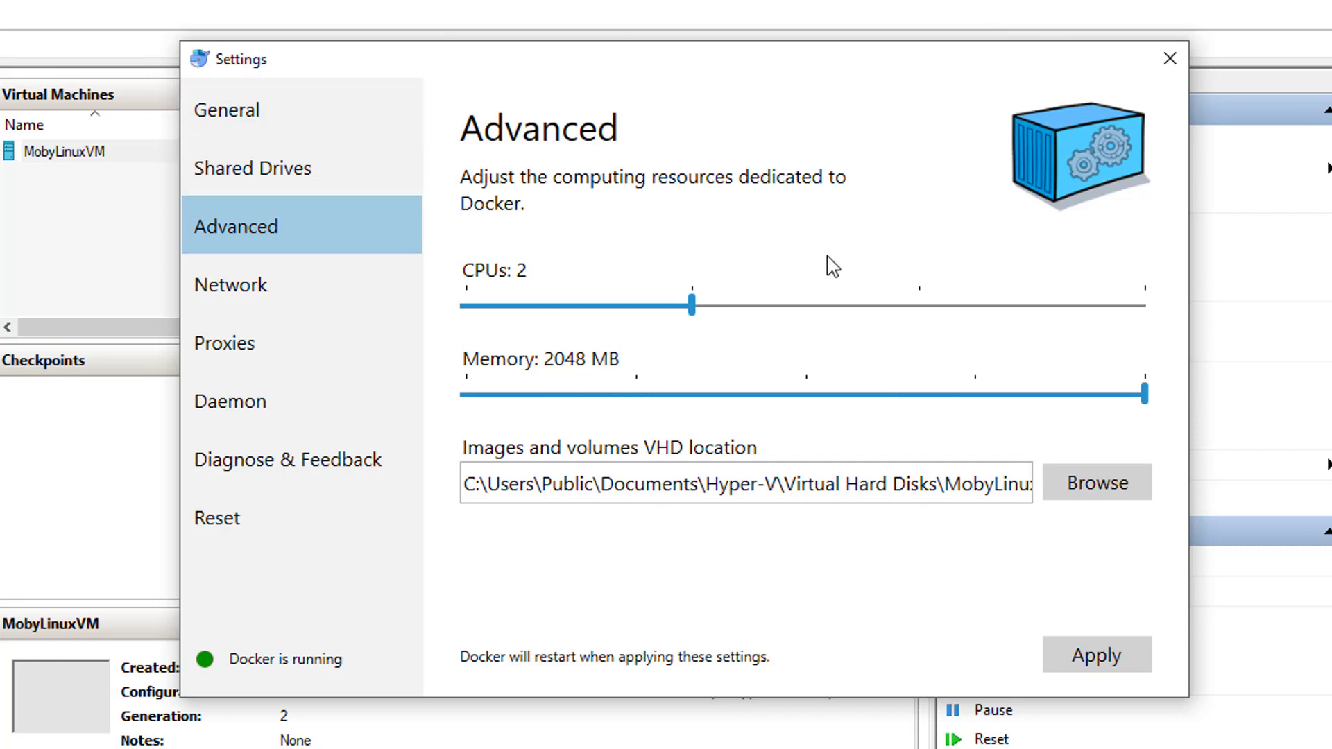
mouse_move(542, 378)
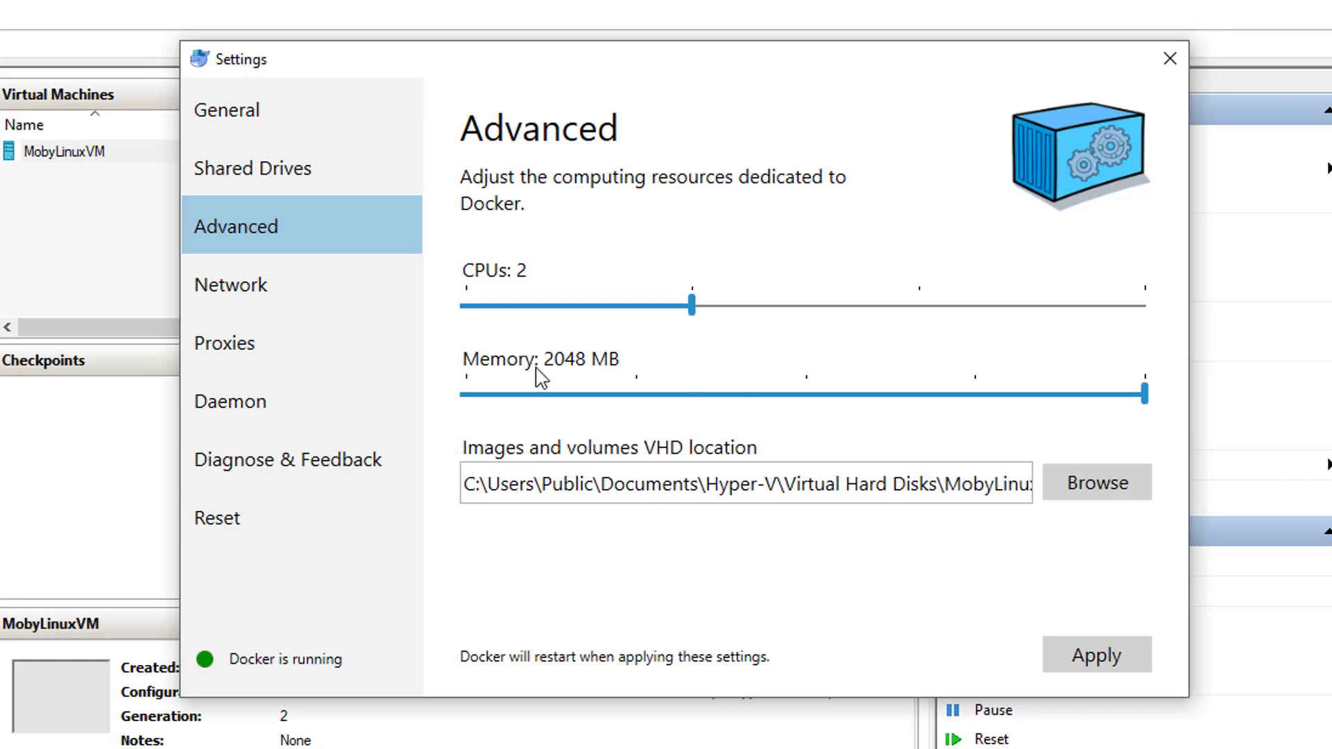
mouse_move(564, 380)
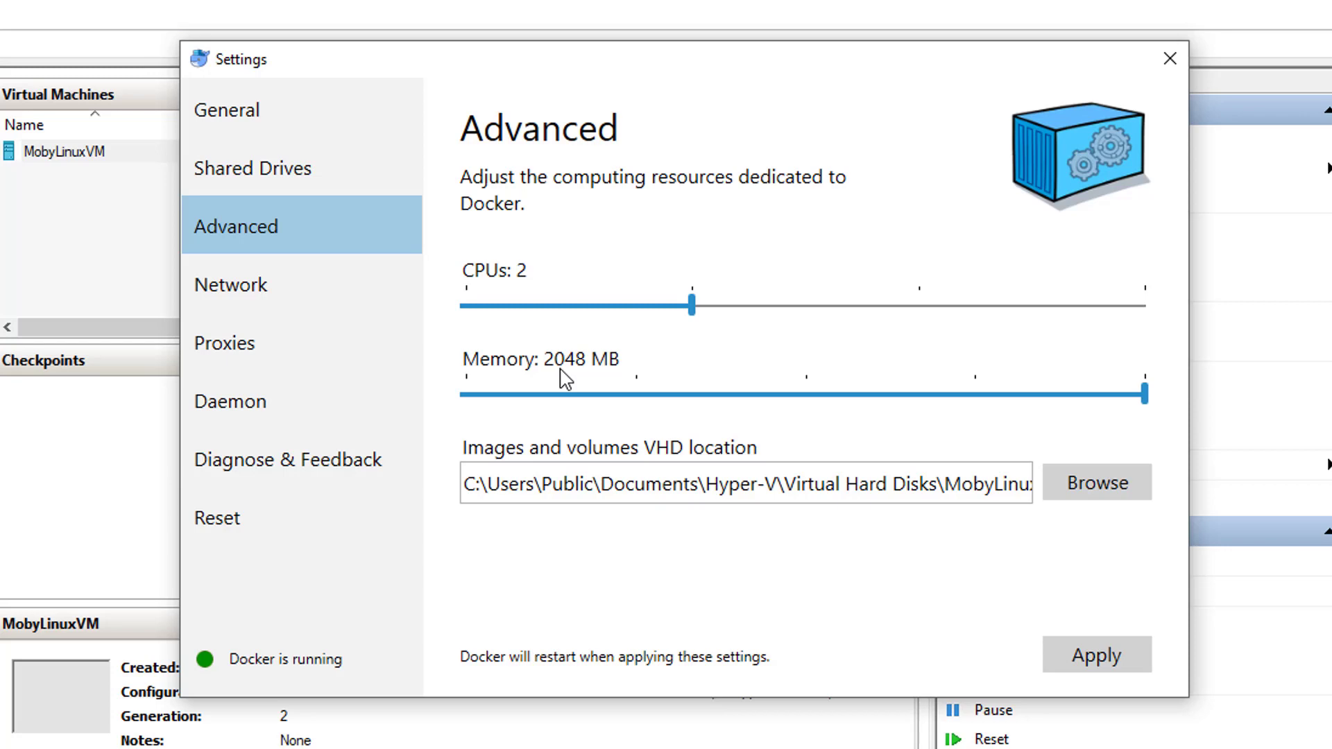
mouse_move(281, 285)
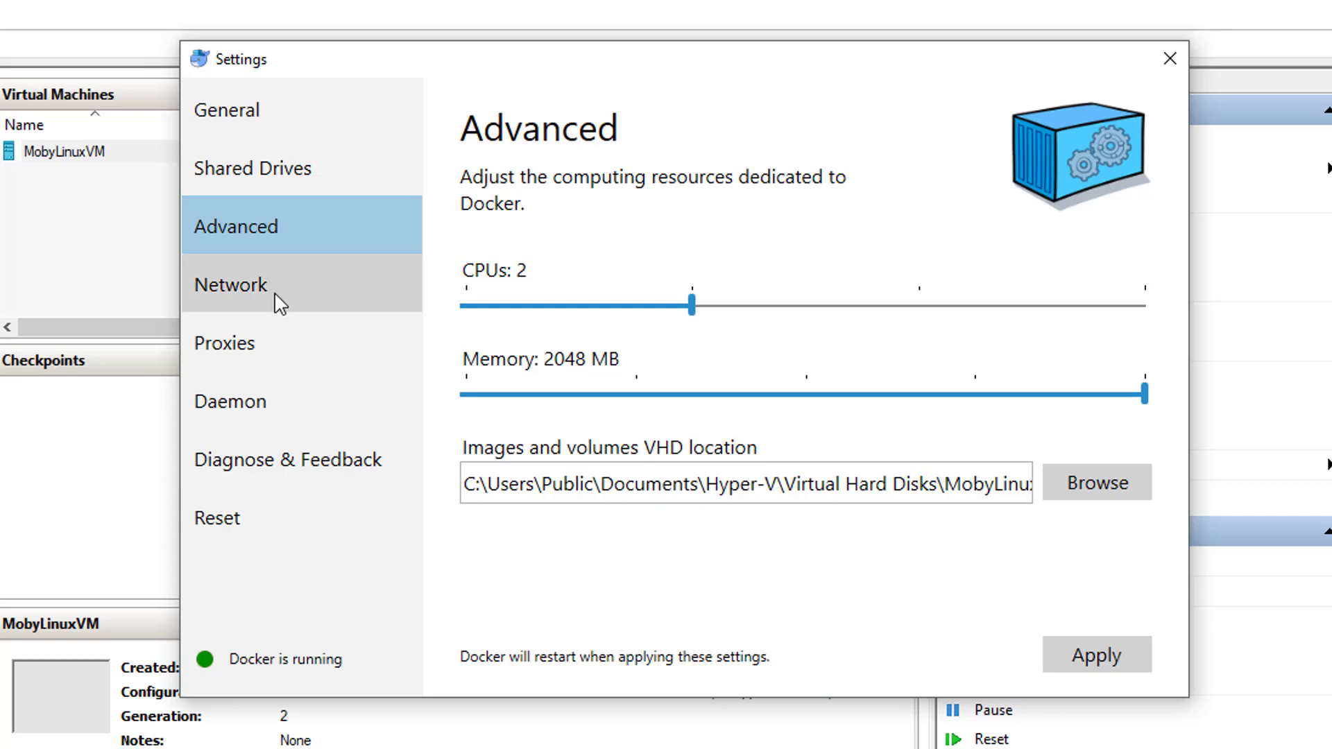
click(231, 284)
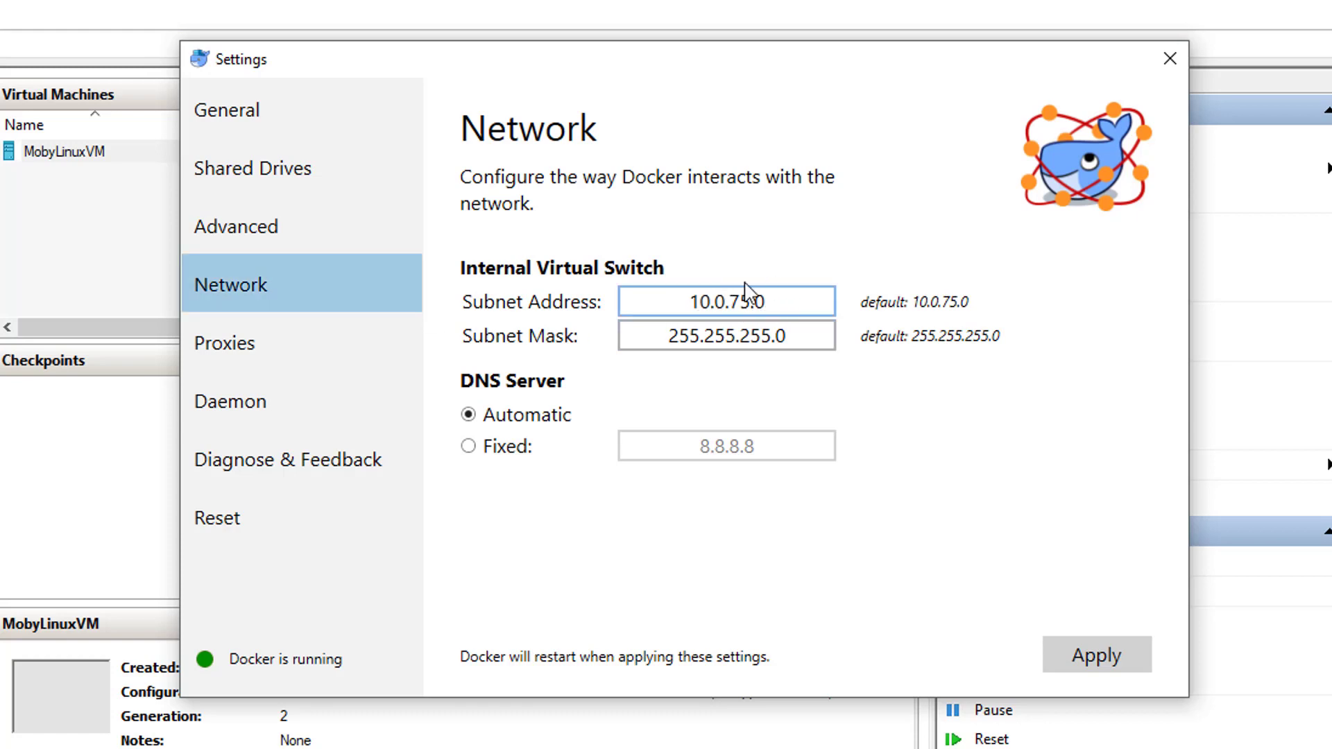
click(703, 301)
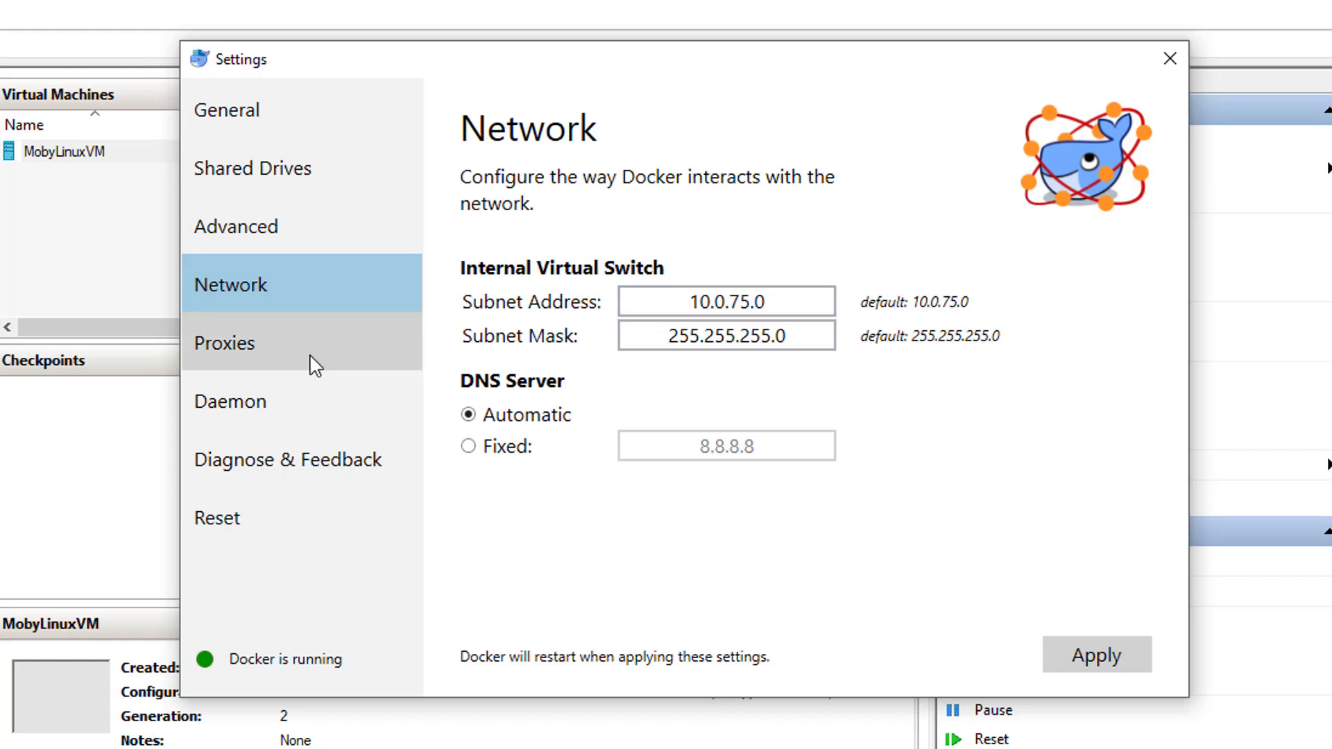
click(223, 342)
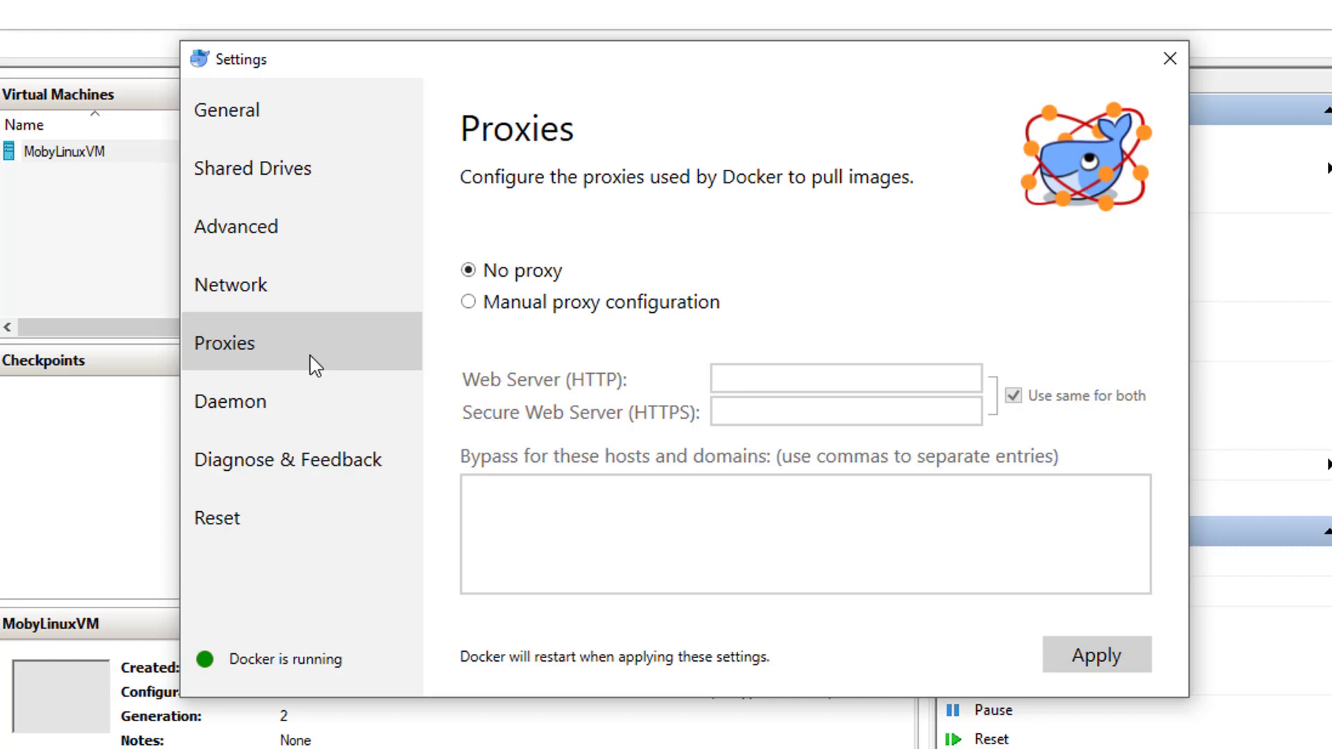
Review the Daemon and Diagnose & Feedback pages, ending on the Reset page
click(223, 342)
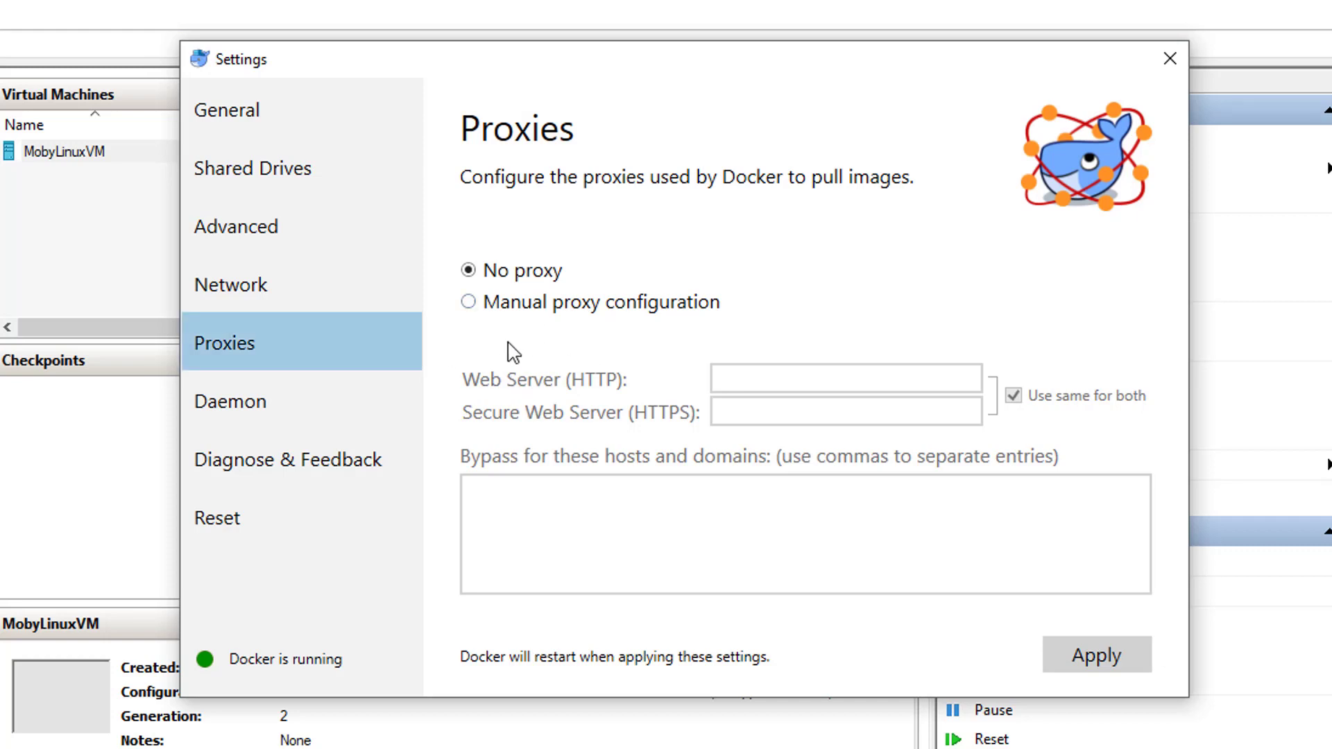
click(230, 401)
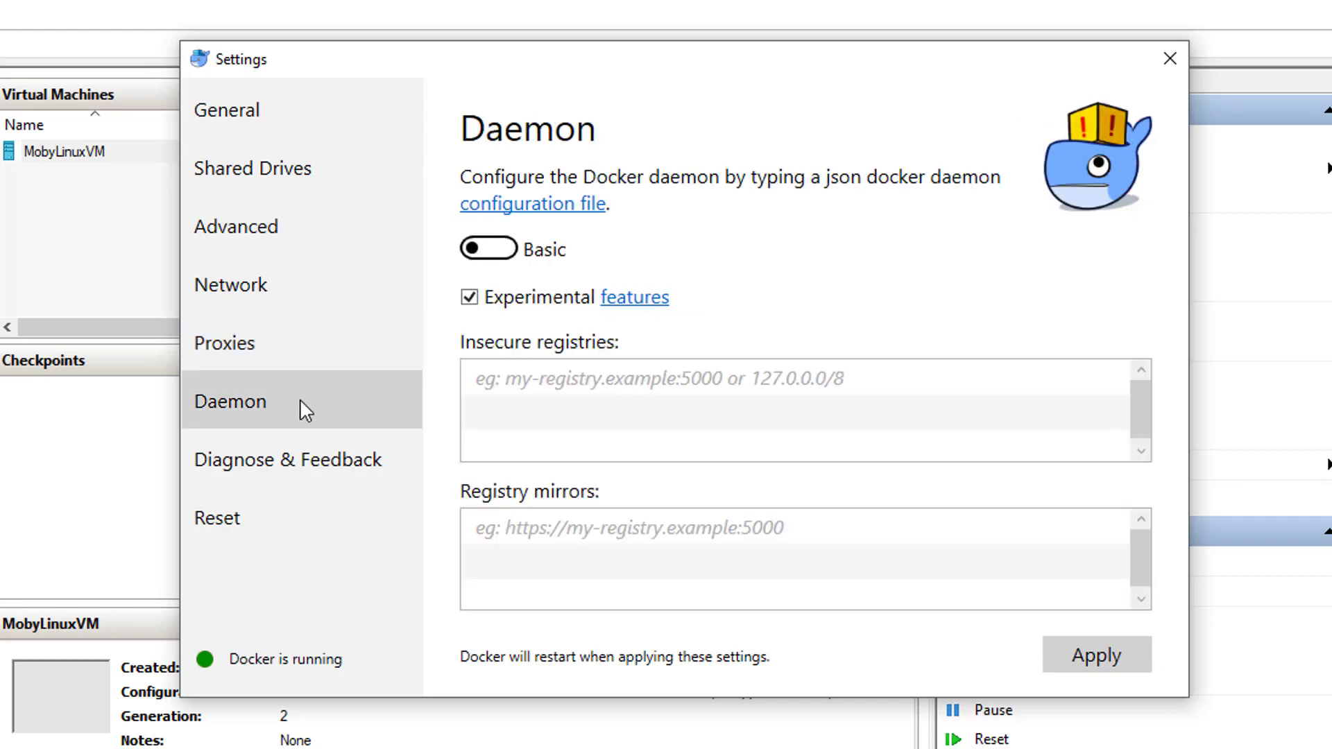
click(229, 401)
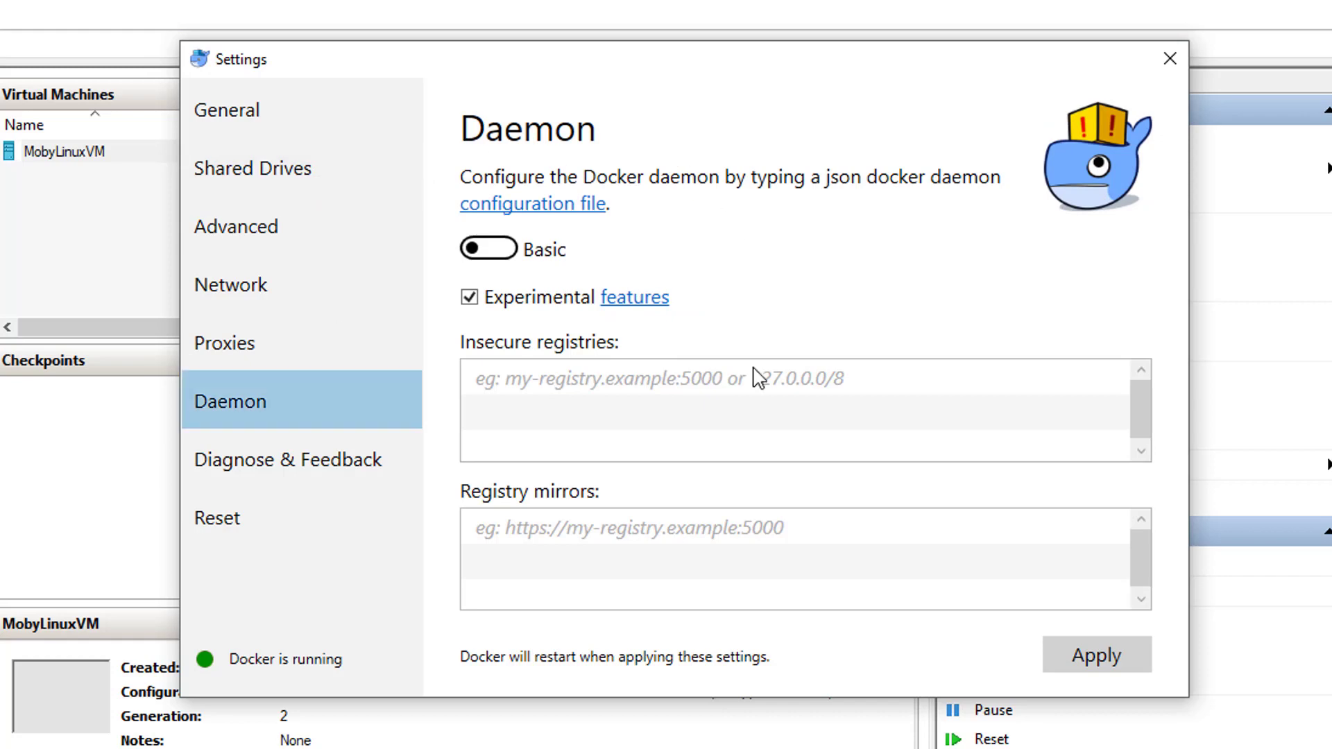
mouse_move(582, 400)
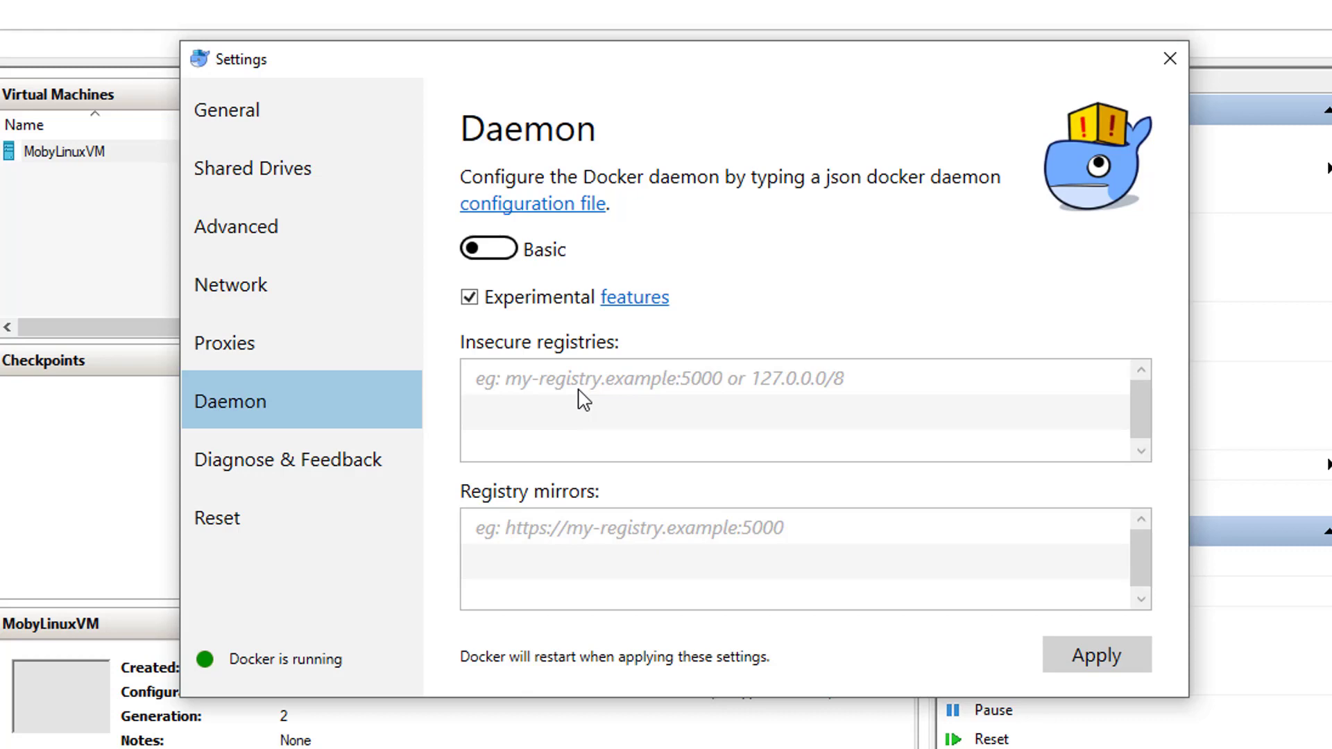
mouse_move(286, 459)
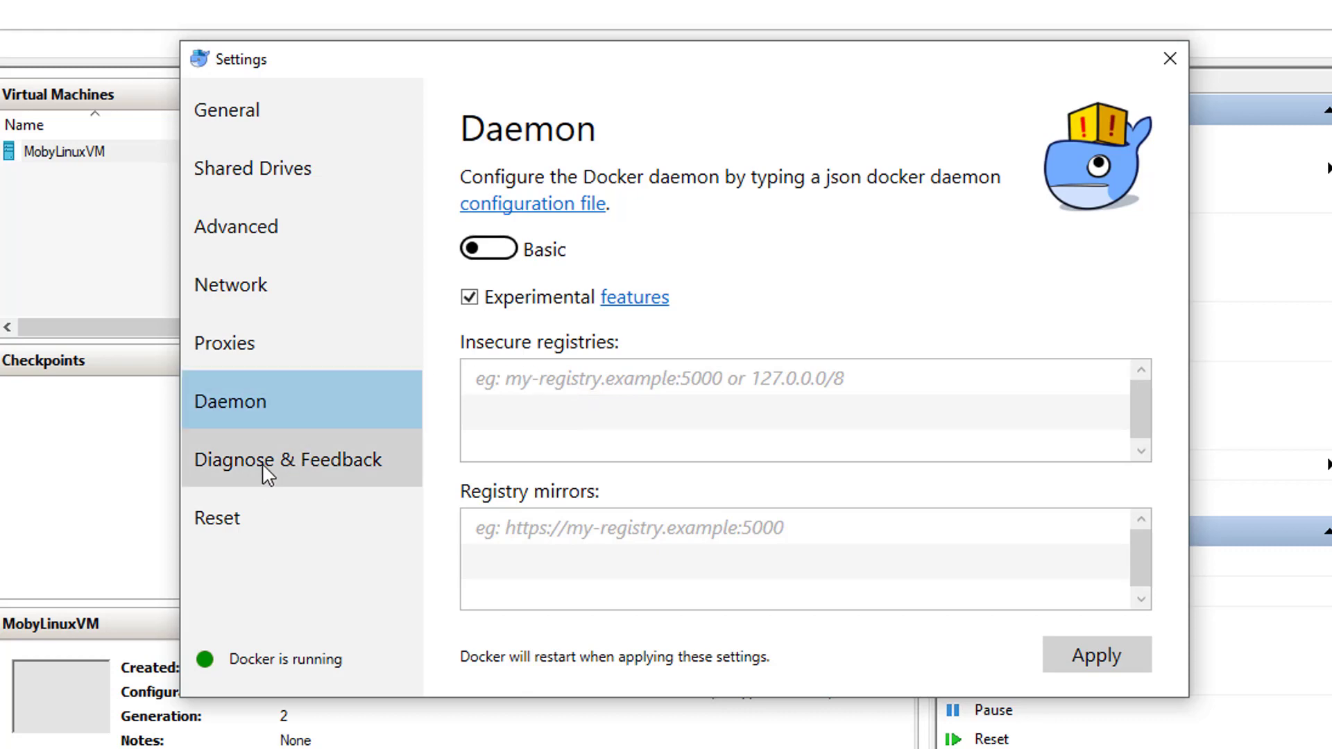
click(289, 460)
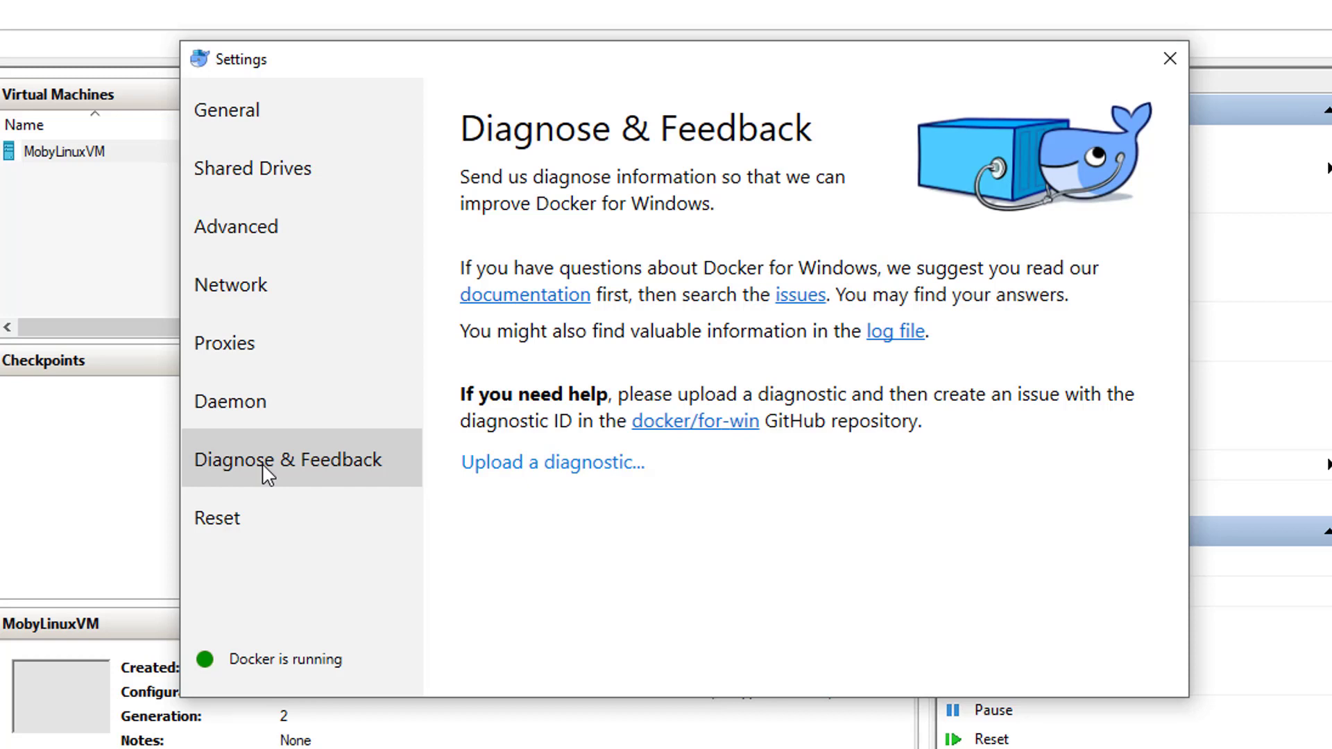
click(217, 517)
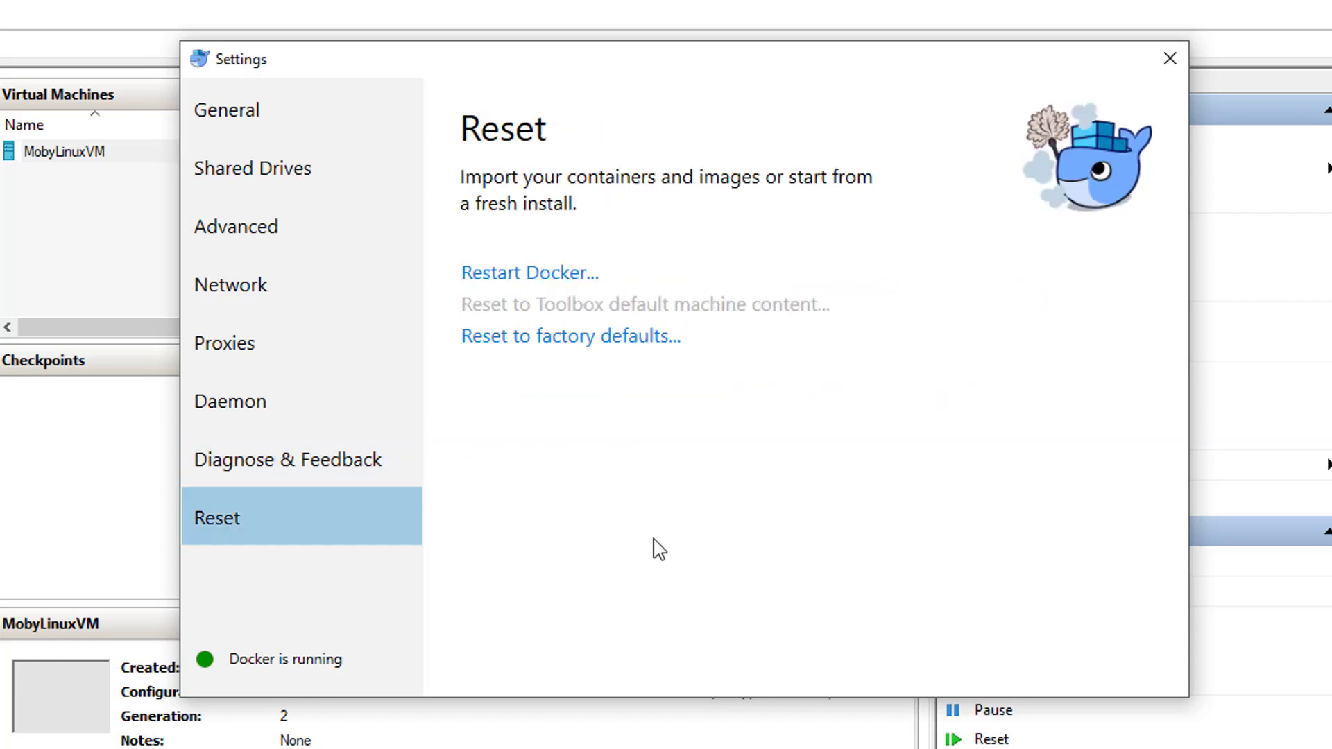
mouse_move(1081, 125)
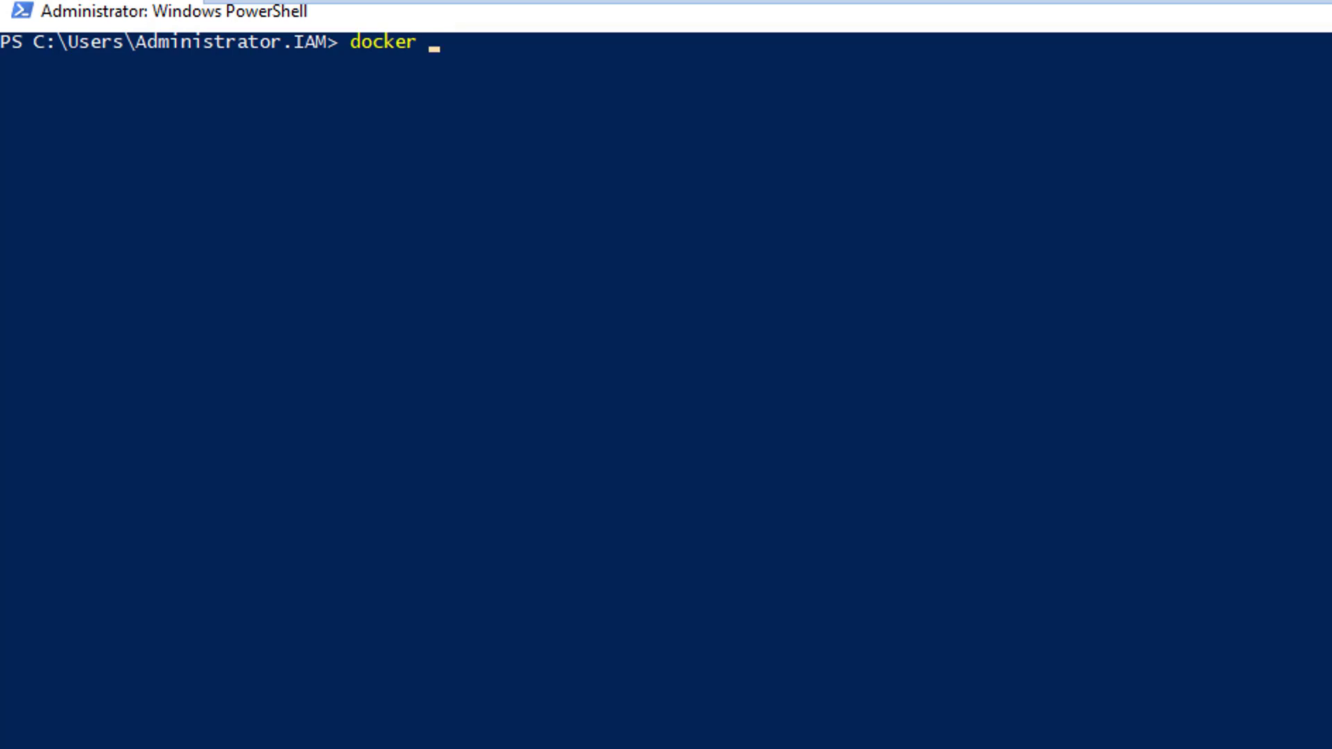
Type docker run -it --rm hello-world at the PowerShell prompt without running it
text(run -it --)
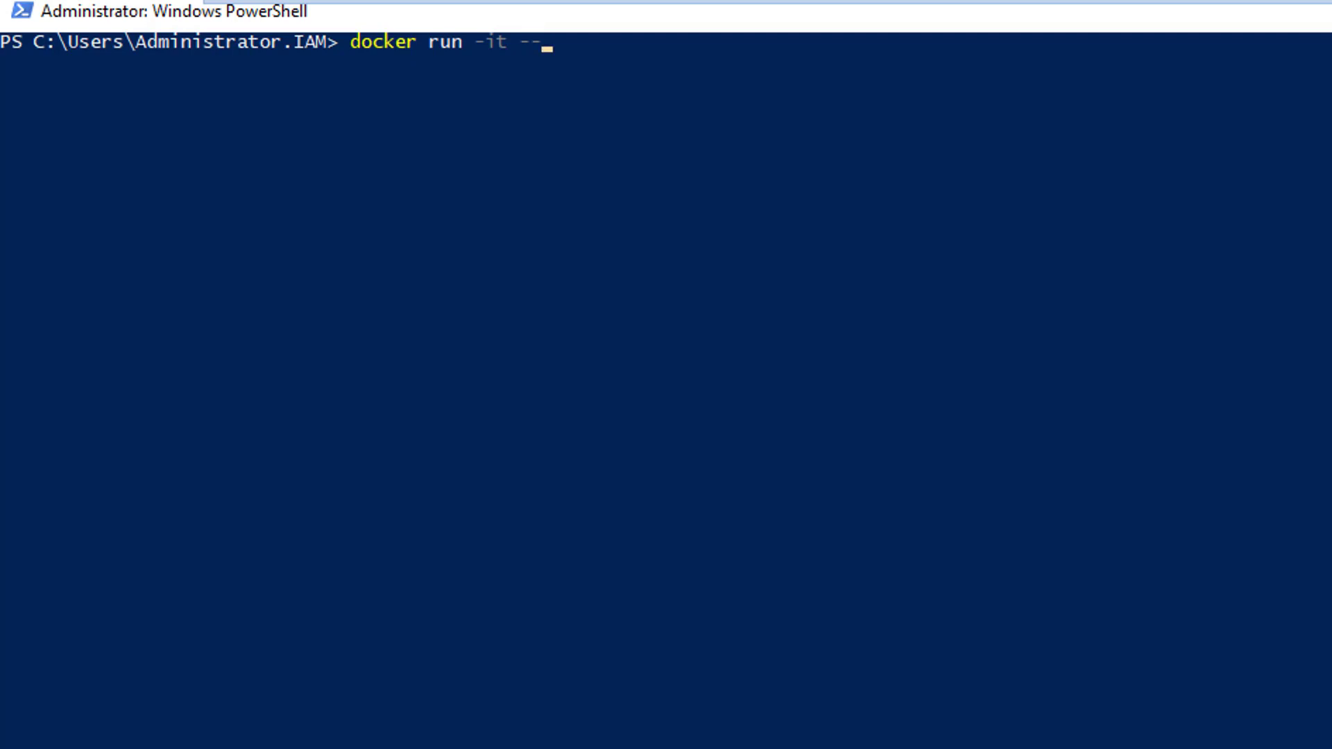
text(rm he)
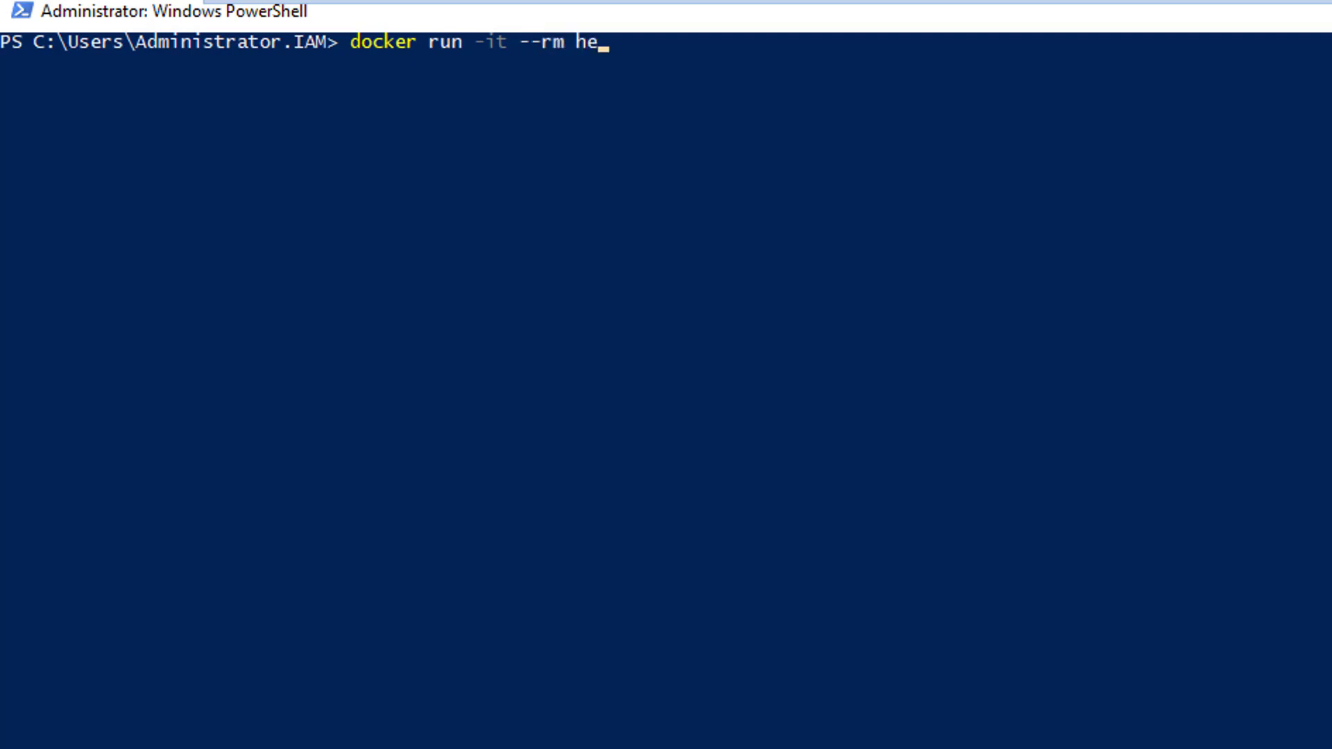
text(llo-wor)
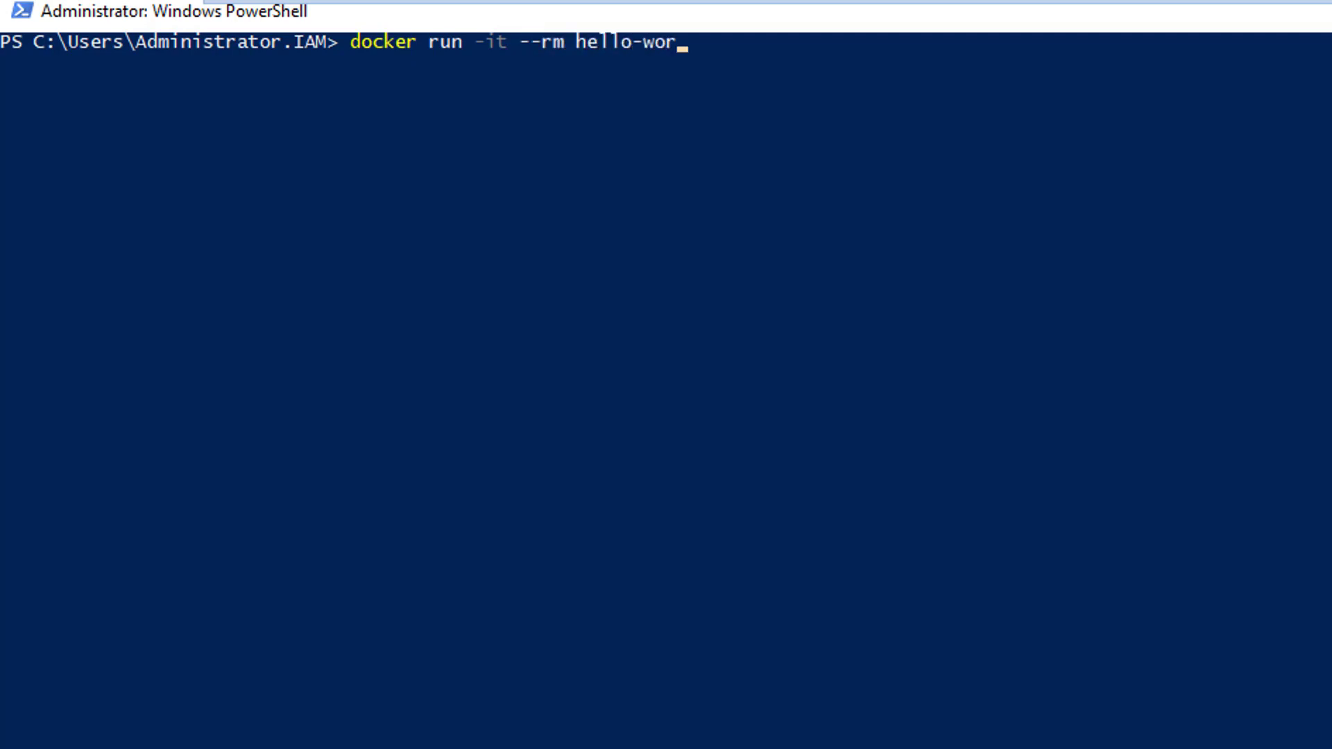
text(ld)
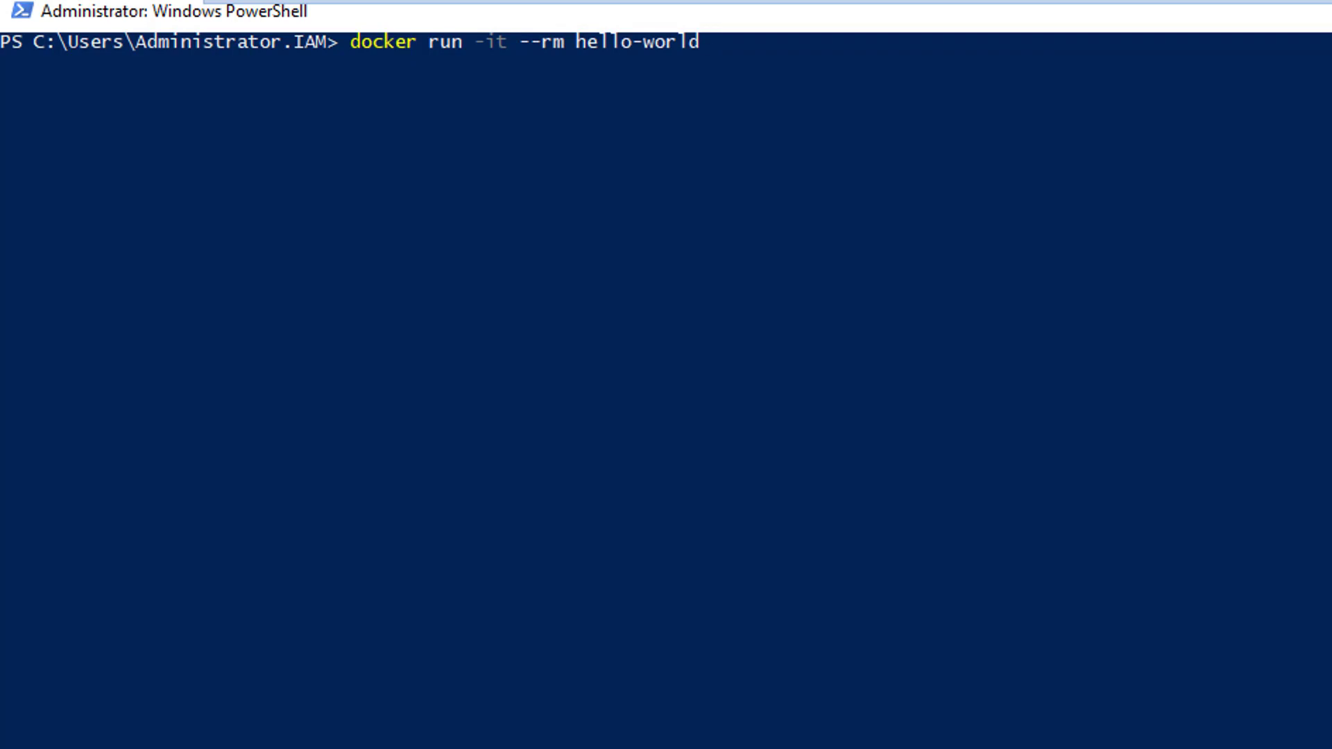
mouse_move(533, 151)
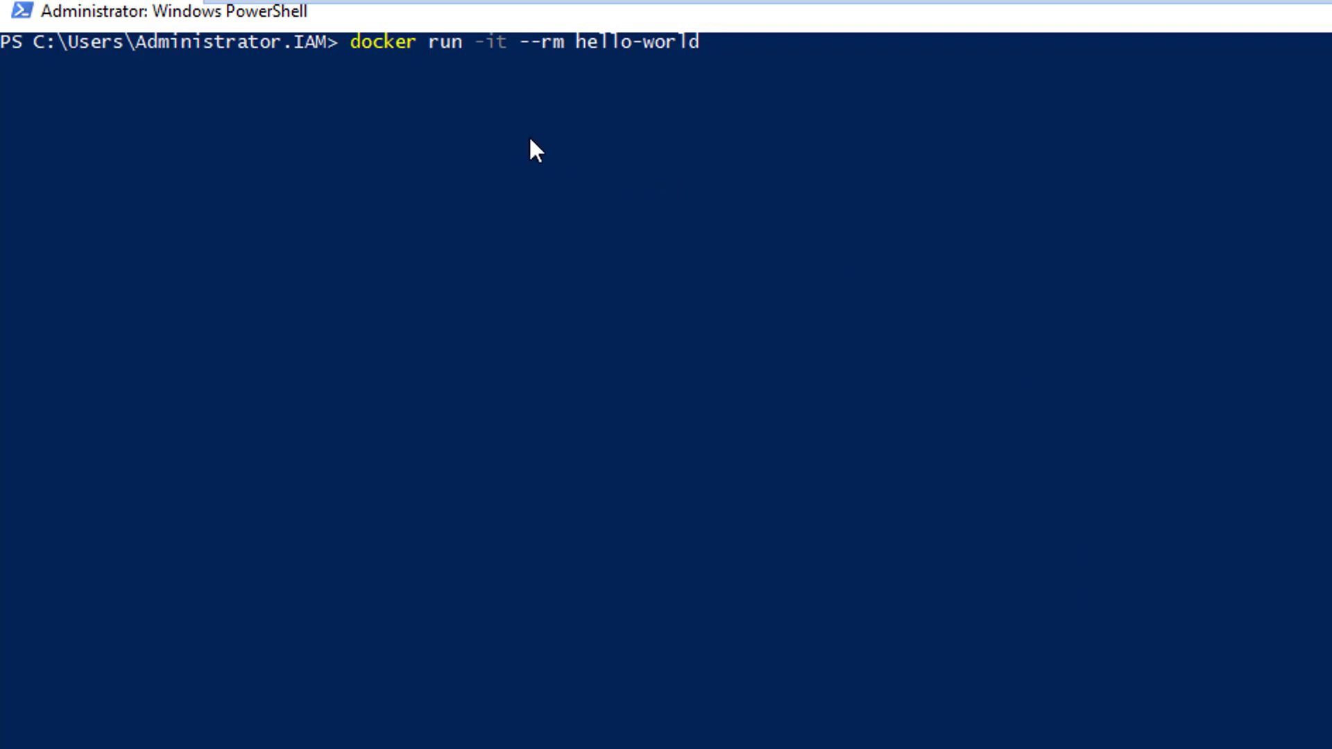
mouse_move(546, 222)
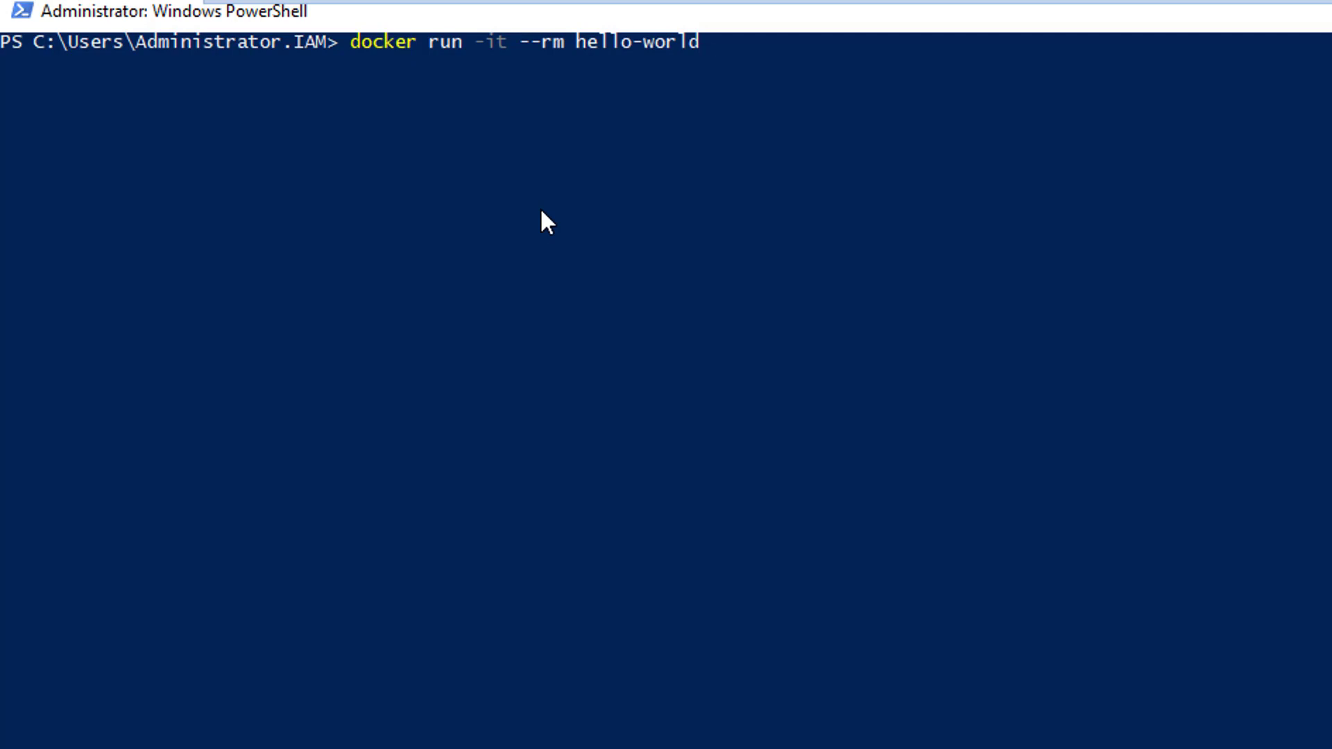
click(535, 200)
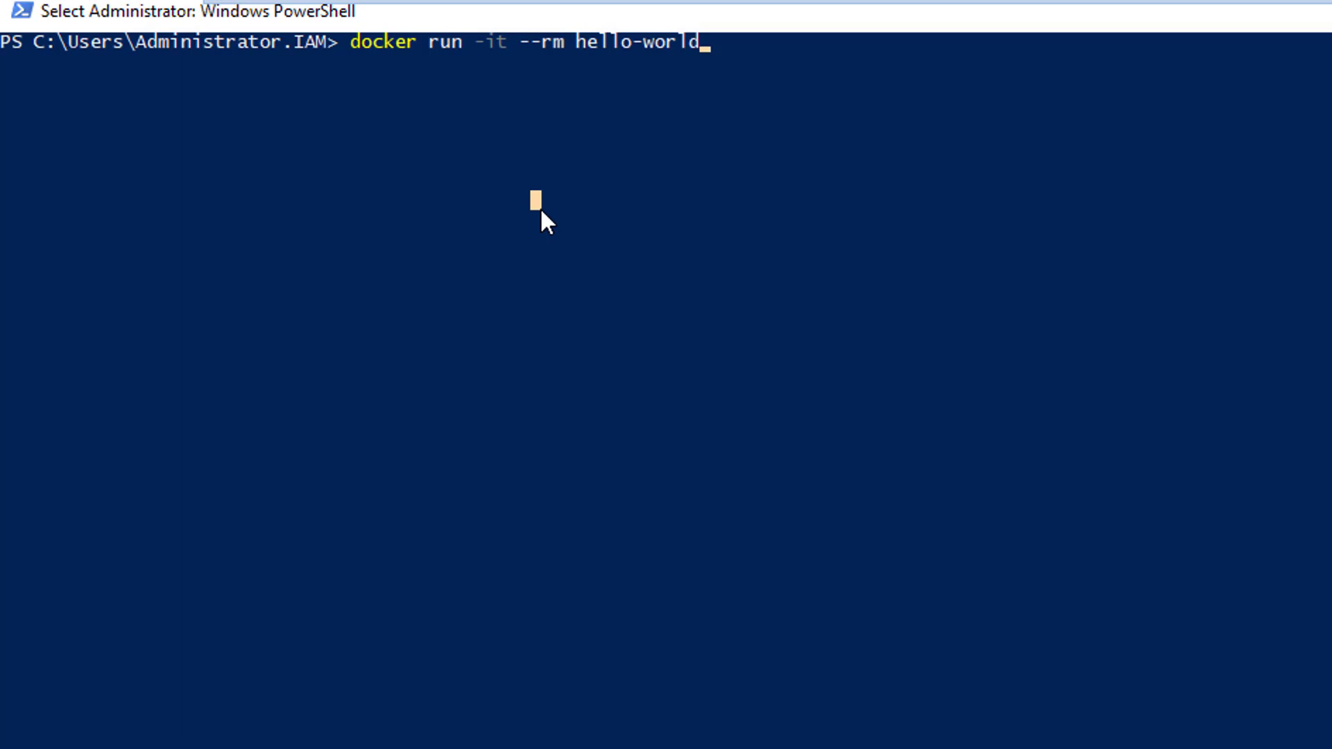
Run hello-world, then check docker ps, docker ps -a and docker images
key(Enter)
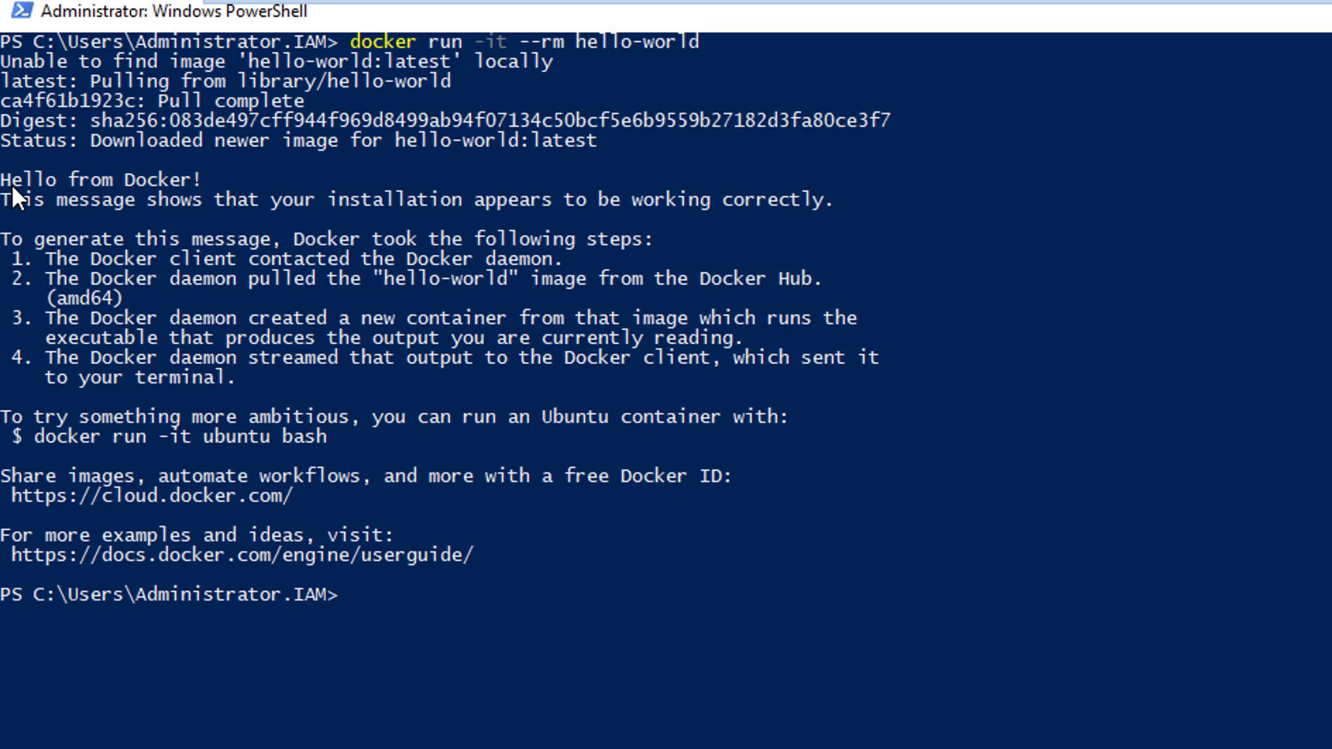
drag(4, 179, 507, 567)
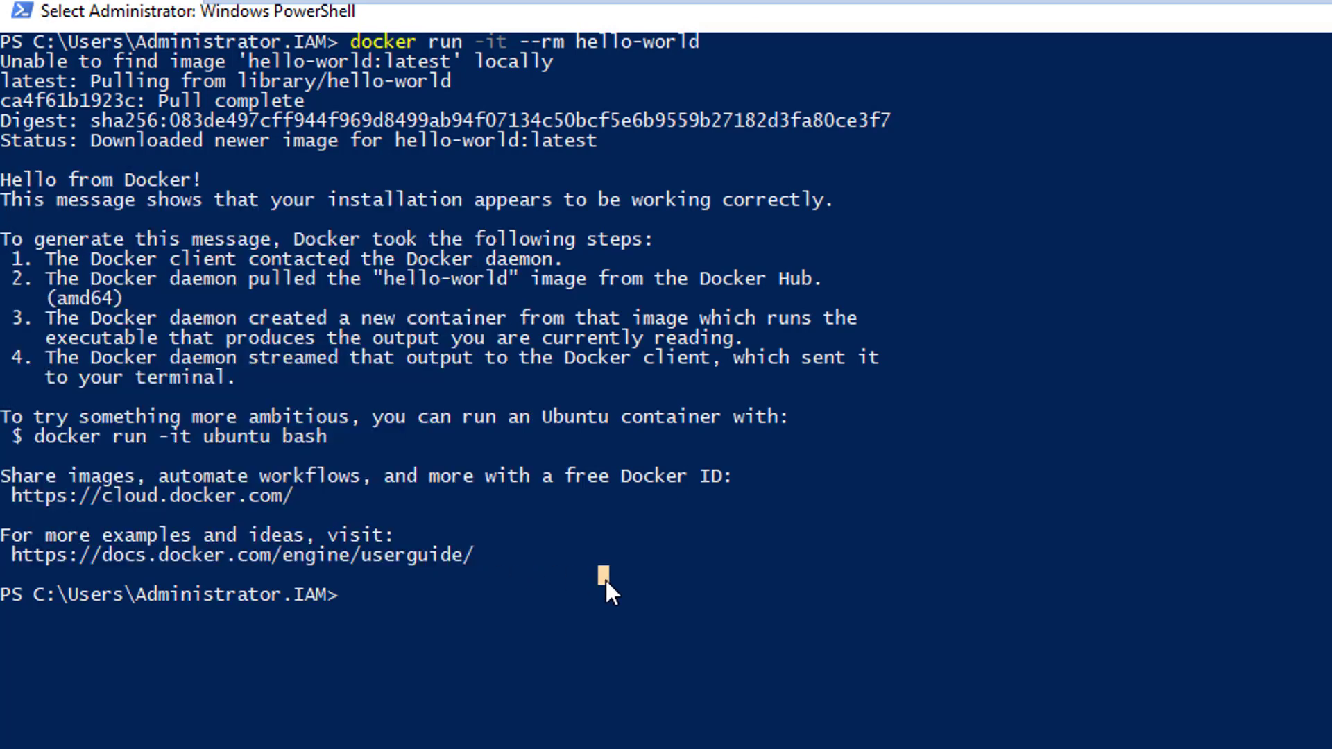
text(cker ps)
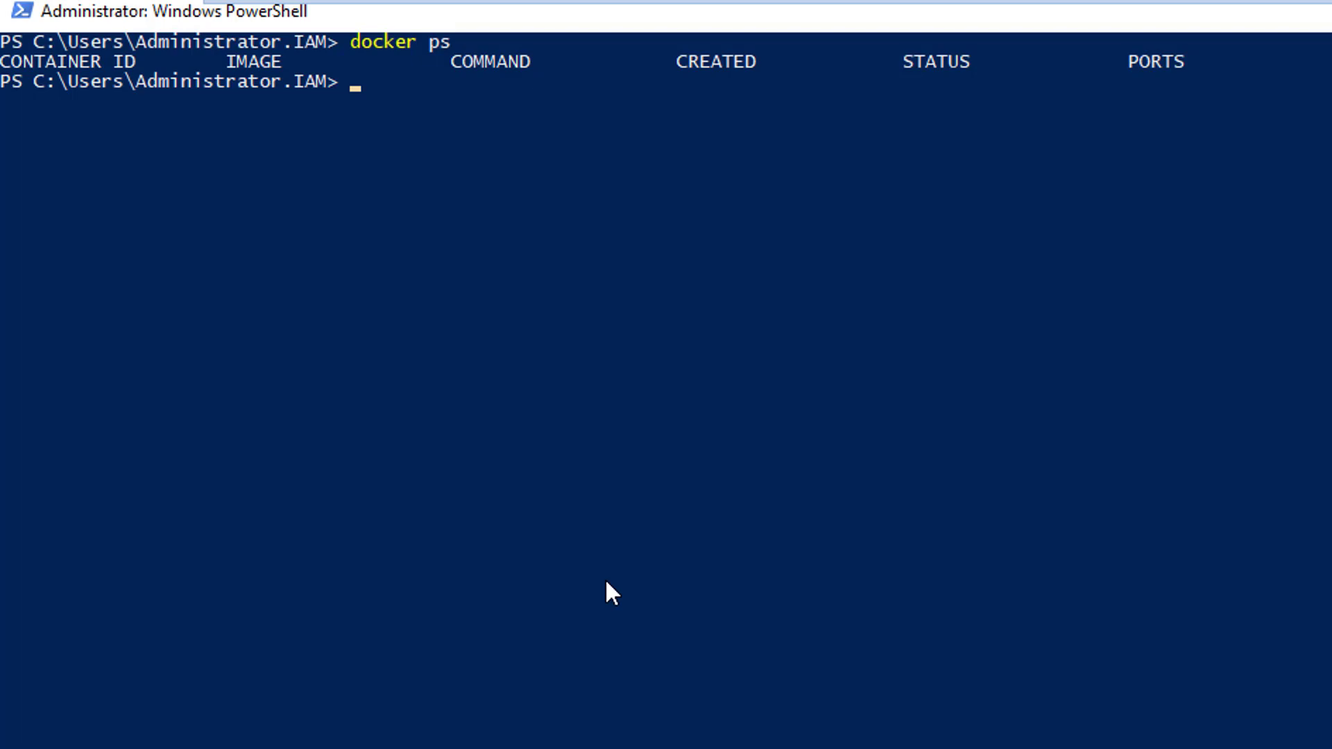
text(docker ps -a)
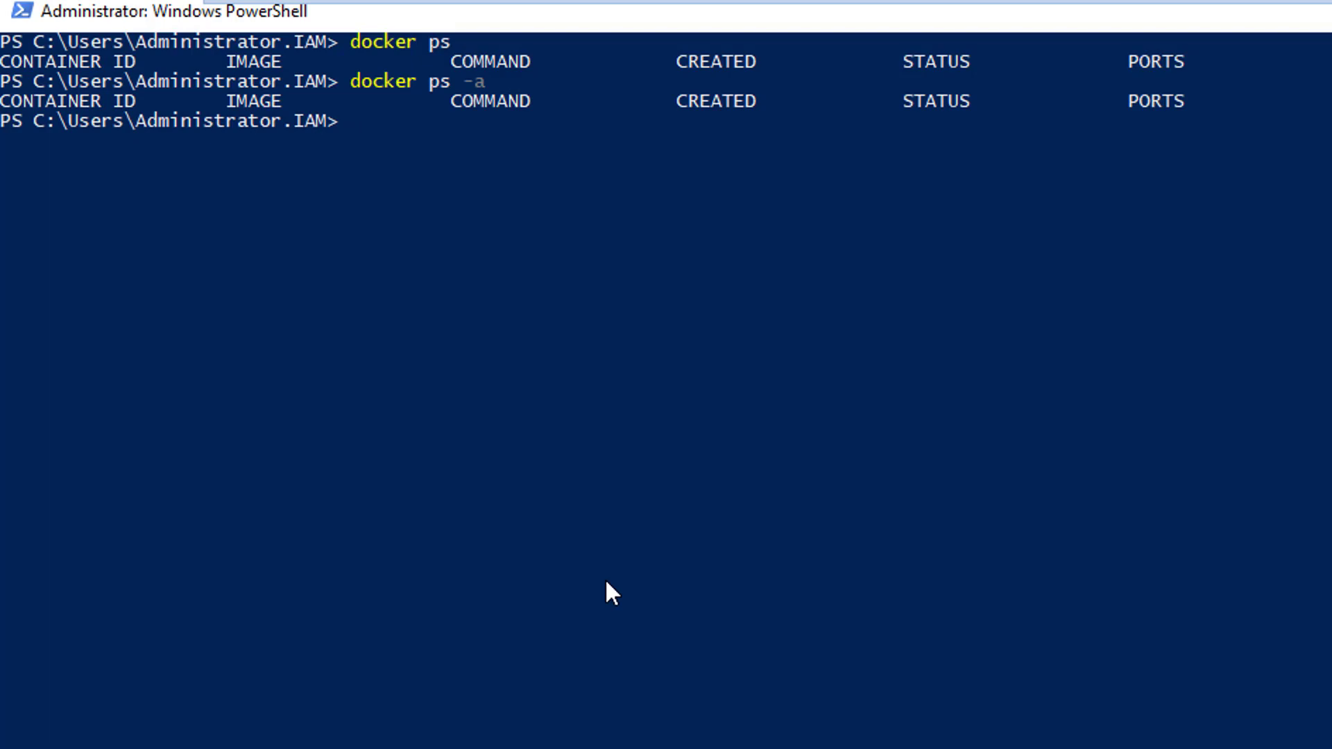
text(docker images)
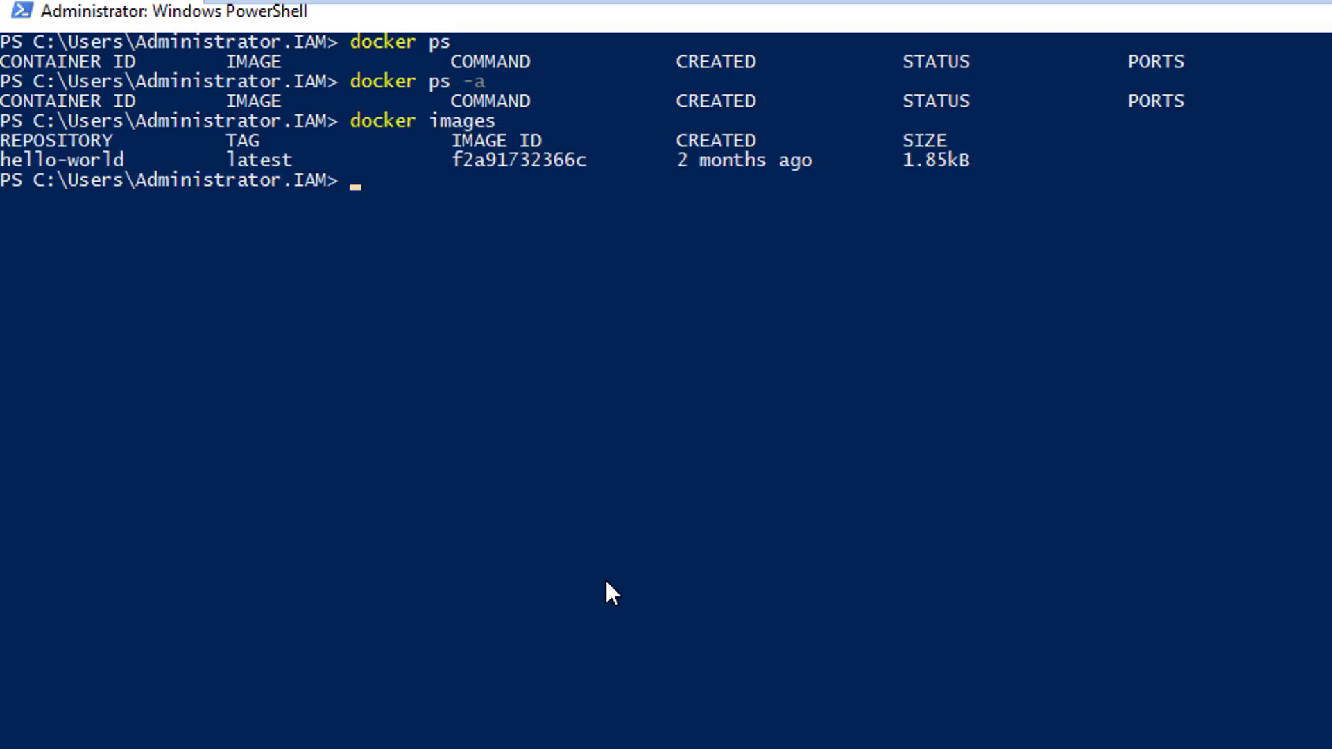
mouse_move(134, 160)
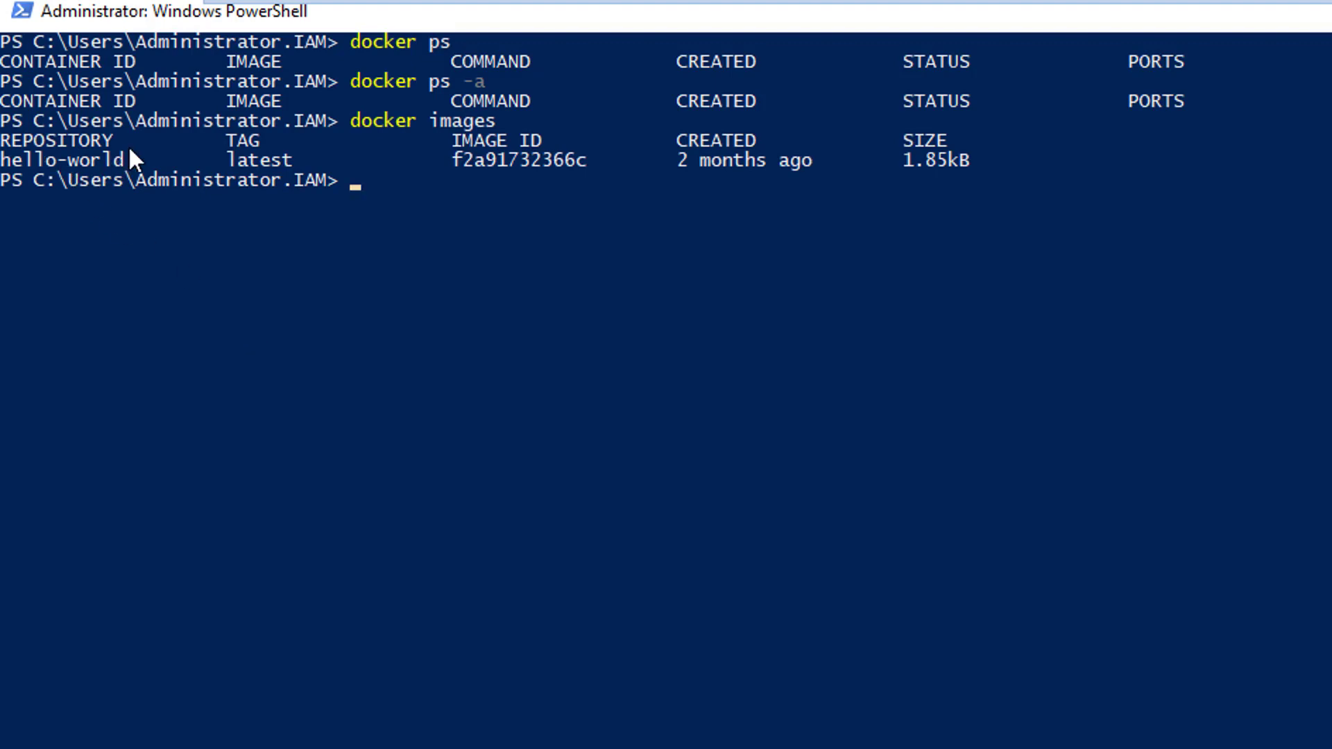
mouse_move(519, 165)
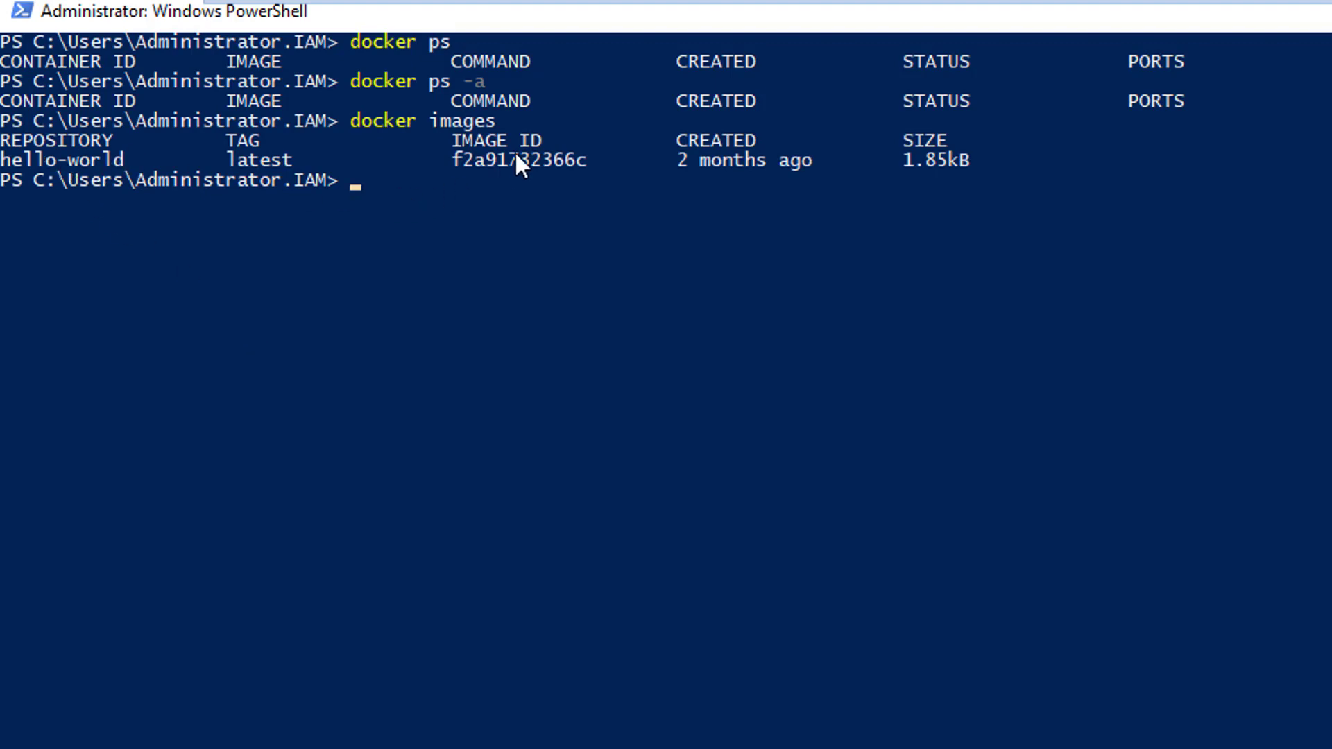
mouse_move(879, 208)
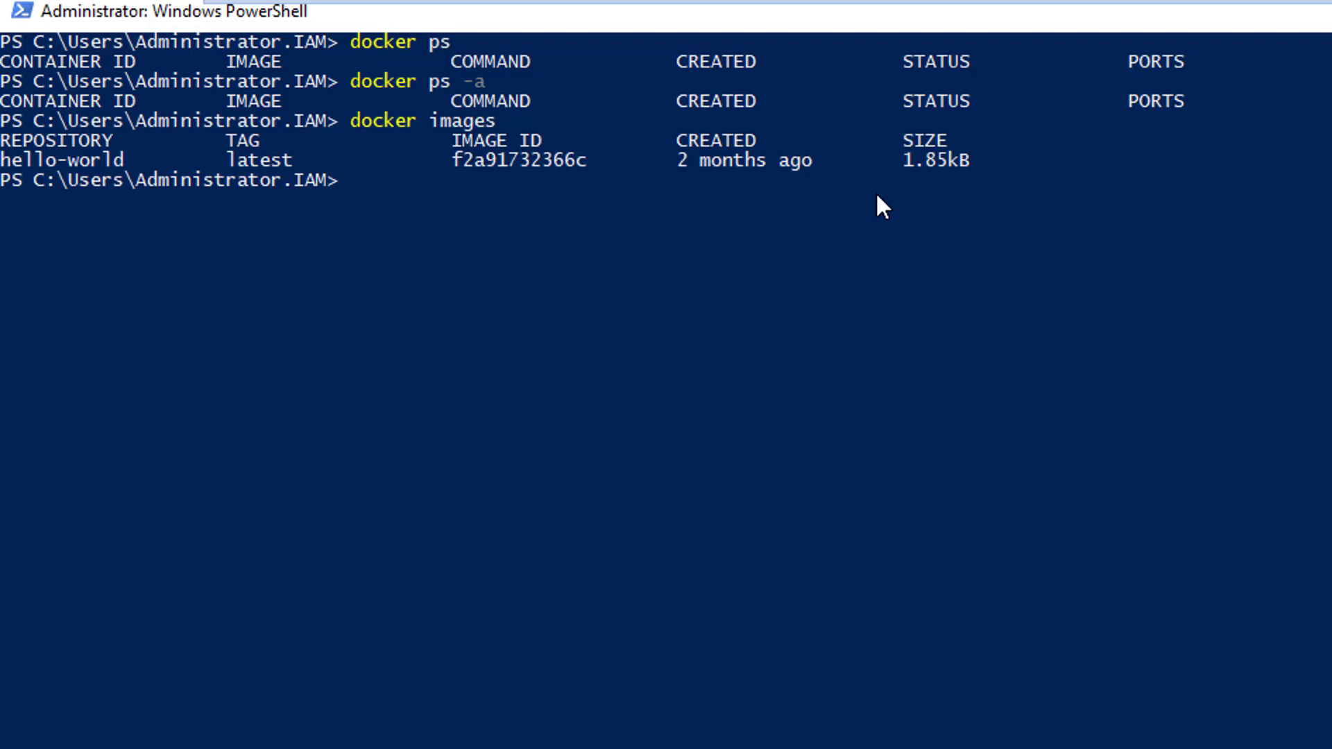
mouse_move(550, 170)
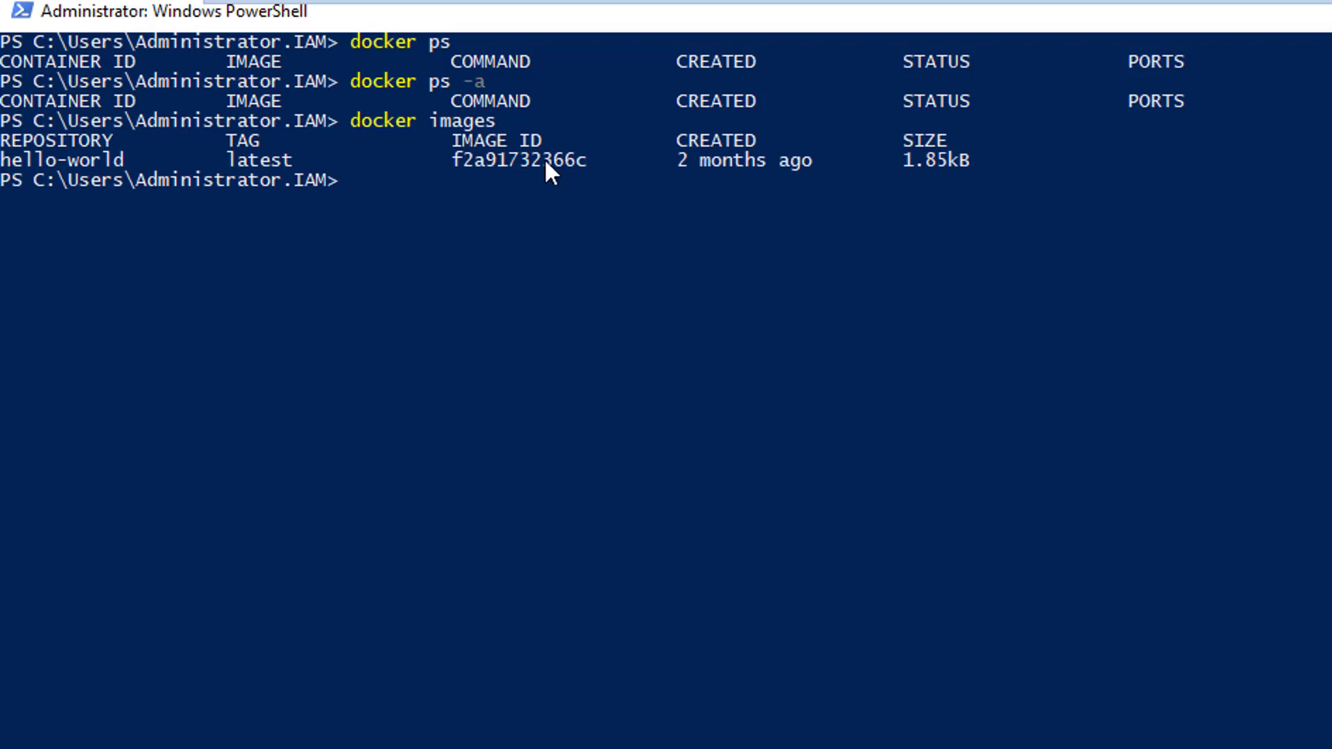
Remove image f2a91732366c with docker rmi, untagging and deleting its layers
text(docker rmi)
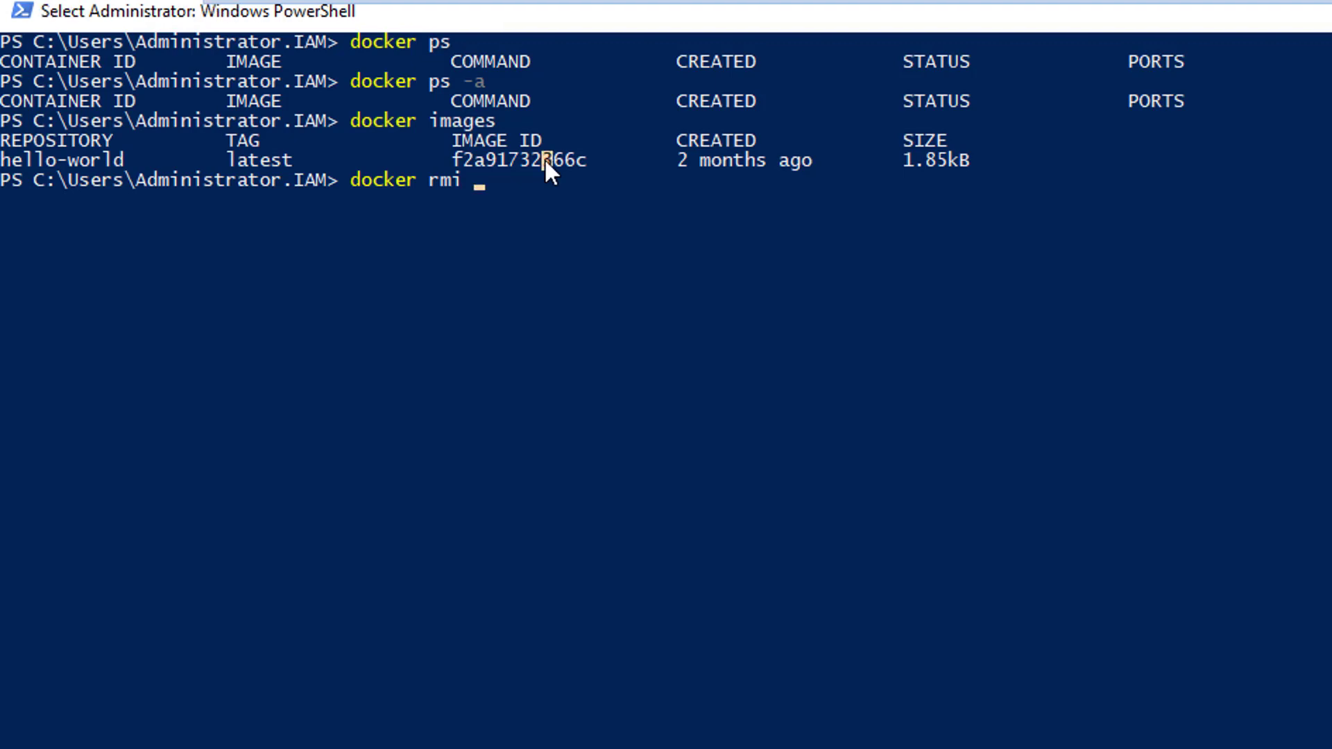
text(f2a91732366c)
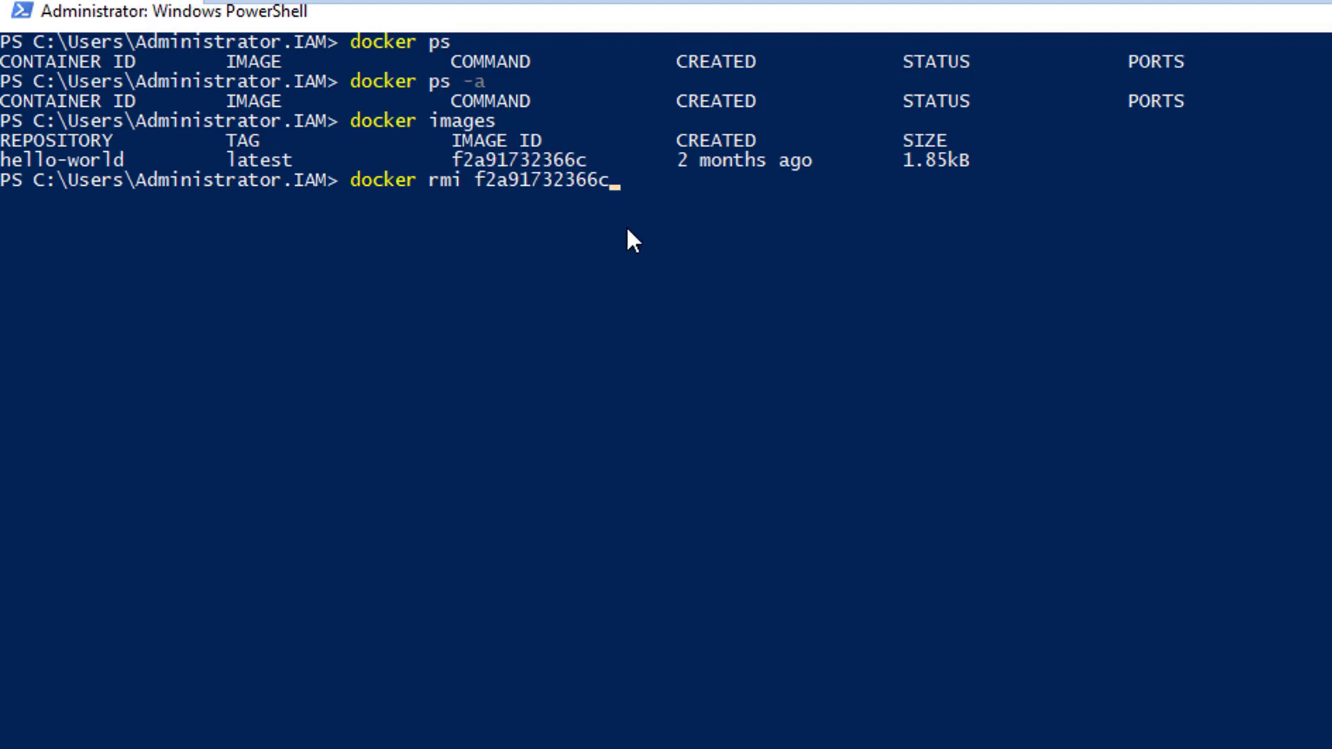
key(Enter)
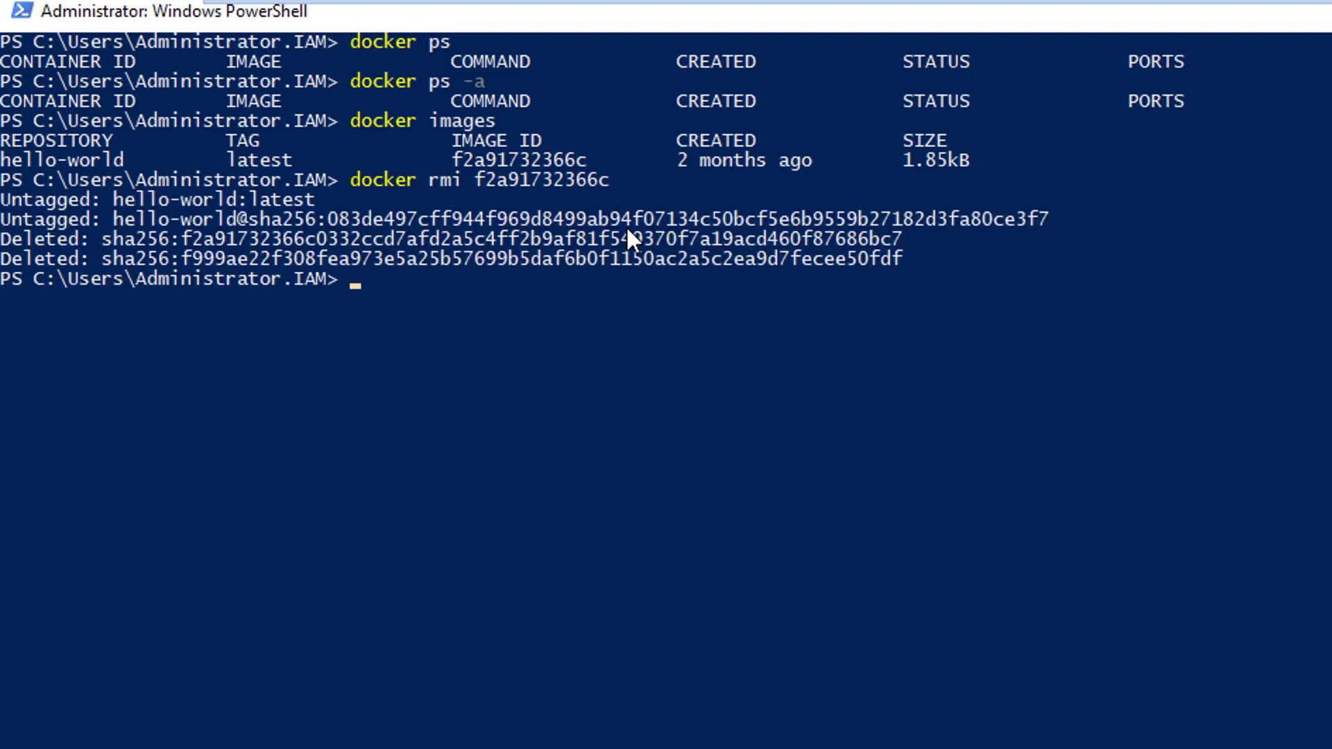
mouse_move(137, 243)
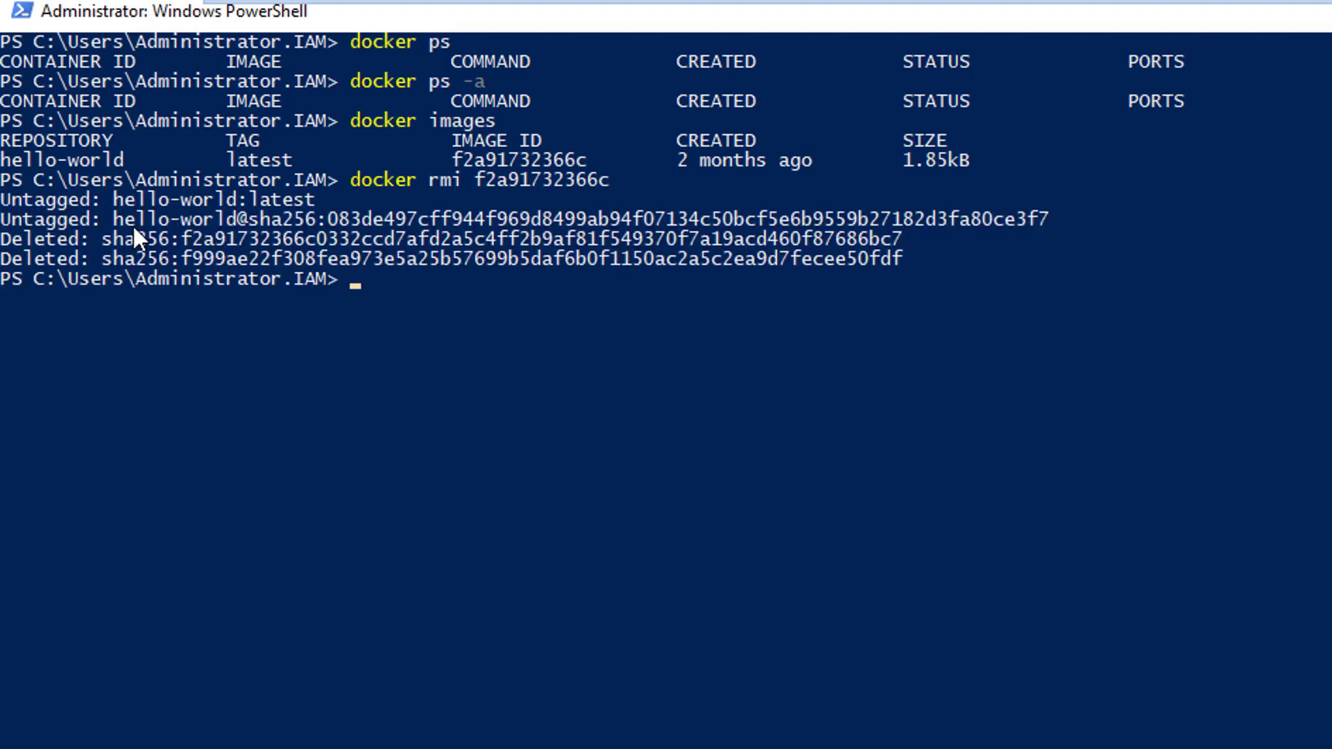
mouse_move(259, 223)
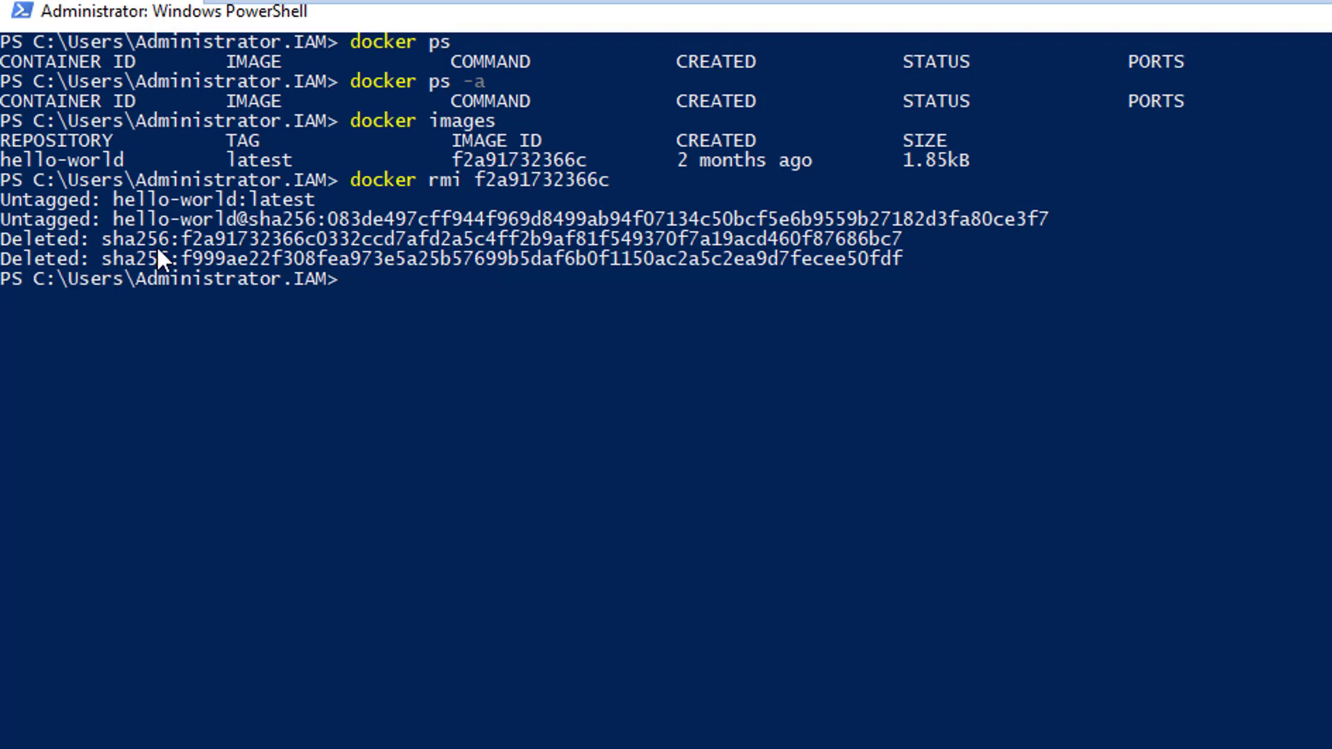
mouse_move(527, 306)
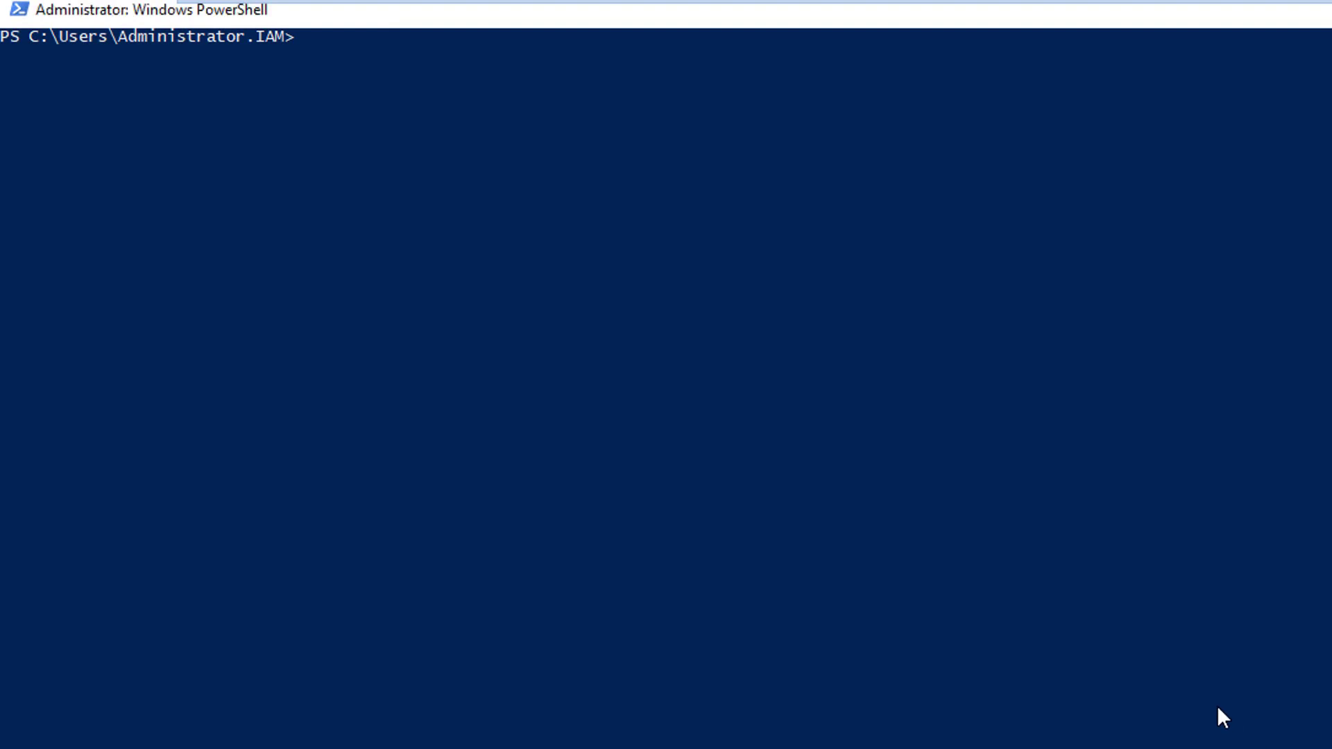
Run docker info to confirm OSType windows, hyperv isolation and zero images
text(docker info)
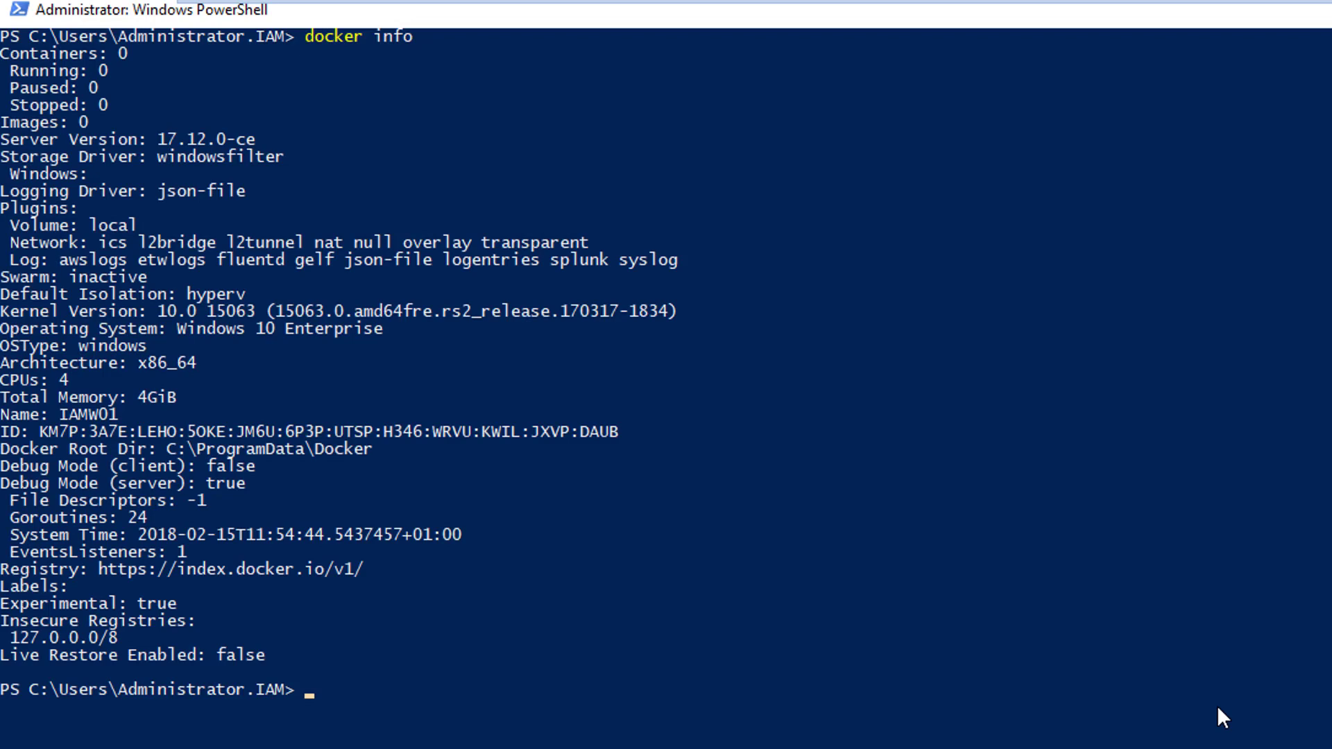
mouse_move(352, 477)
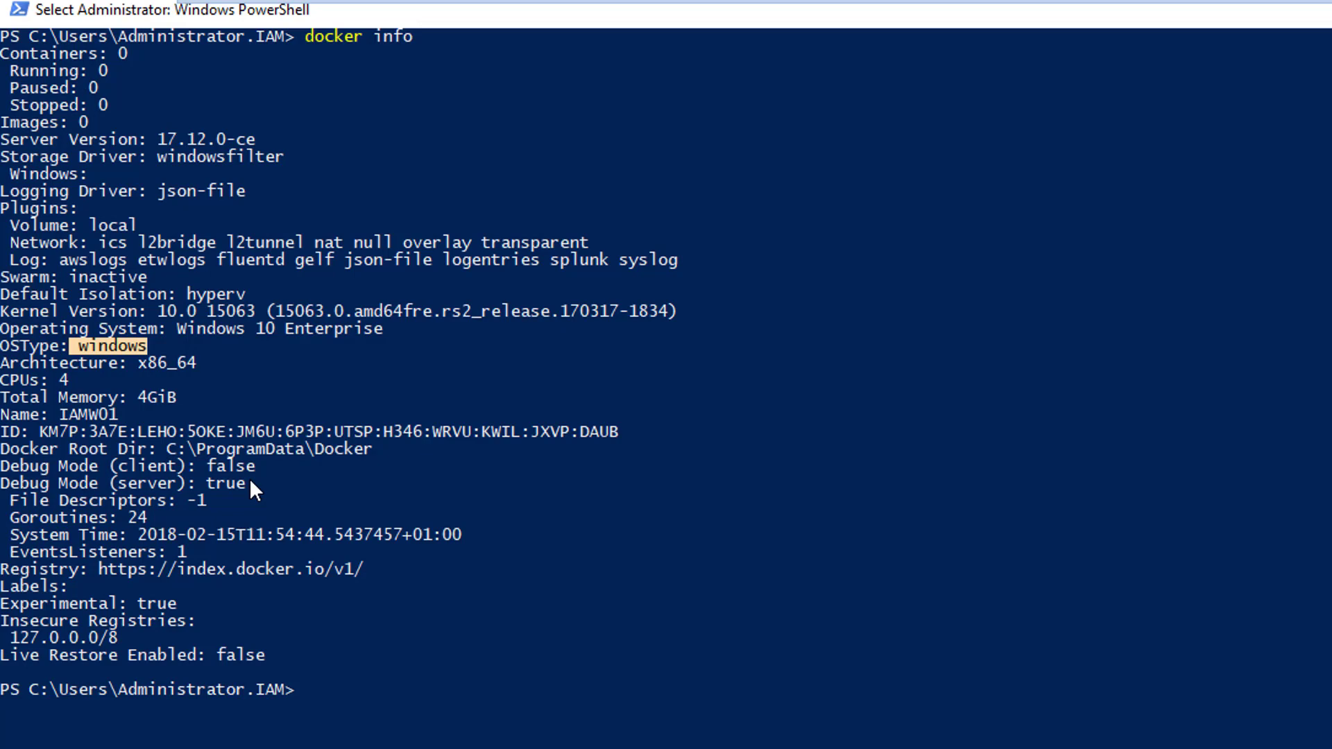
mouse_move(537, 655)
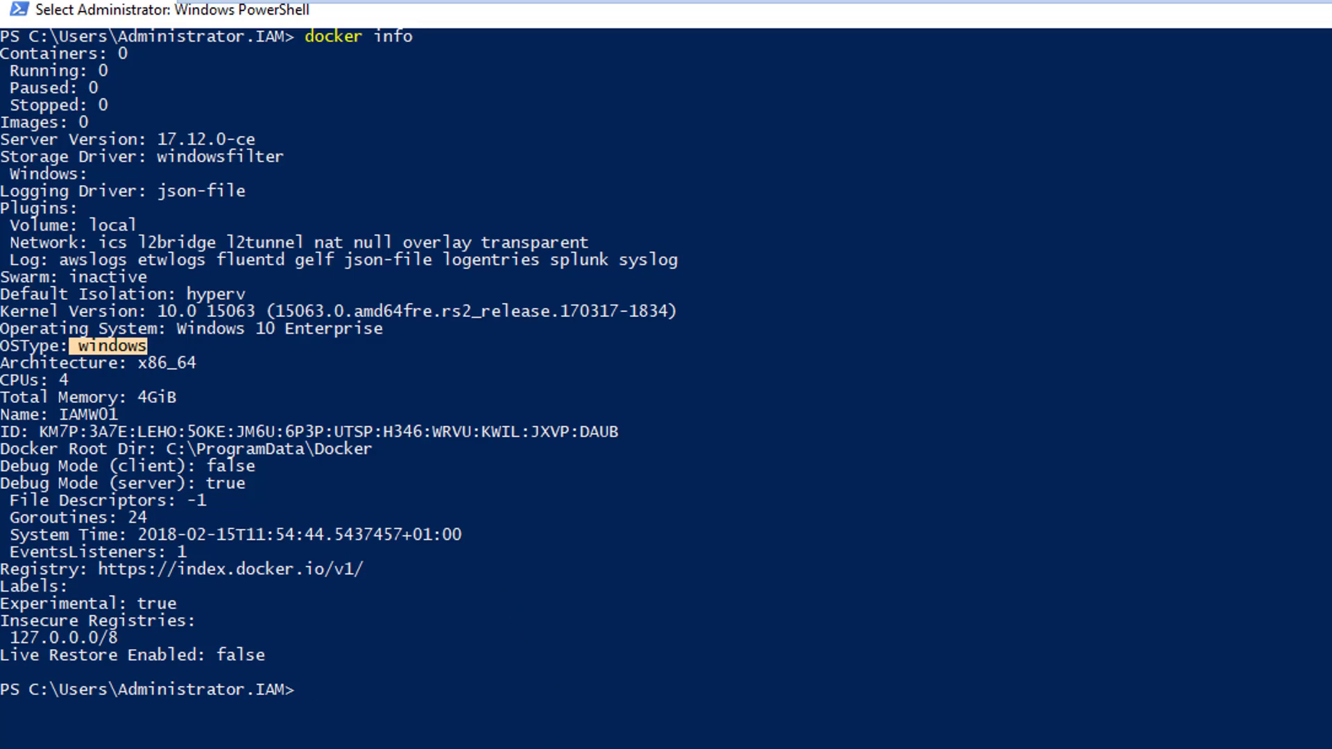
Enter docker images to list the locally stored images
text(docker images)
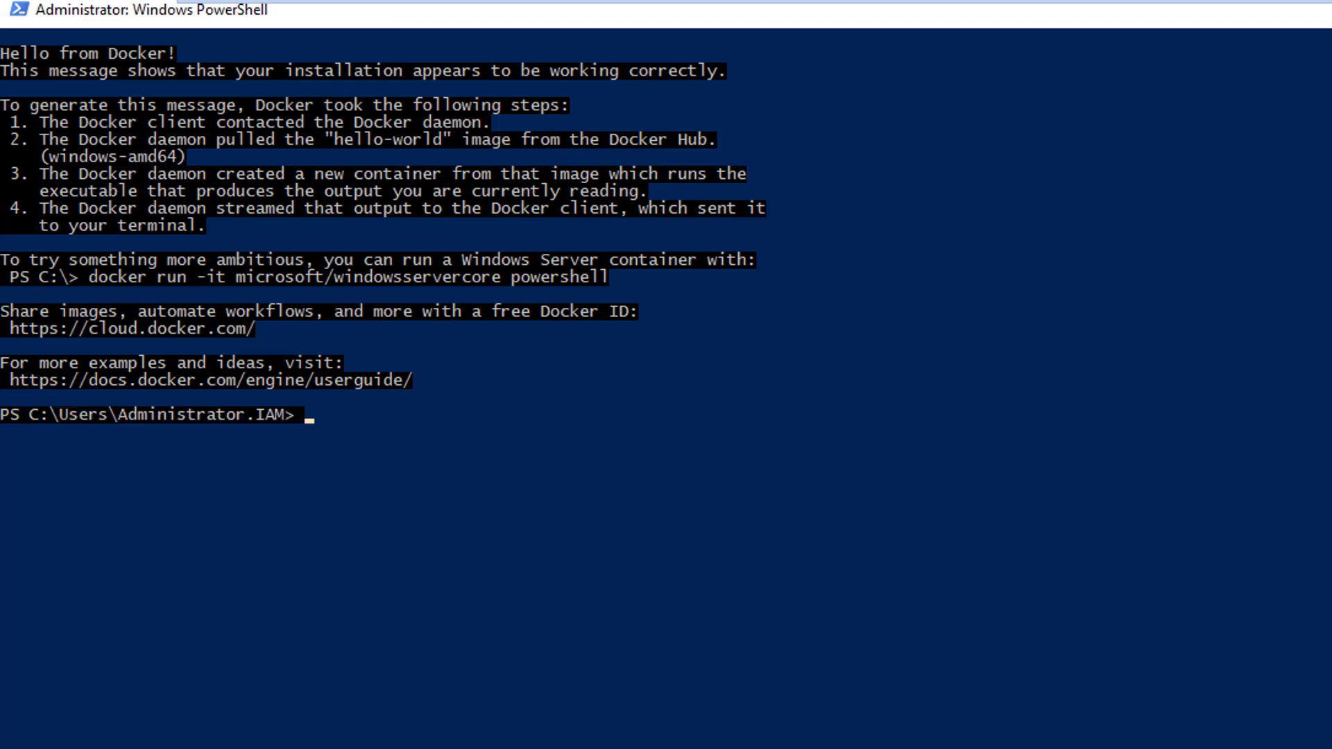
mouse_move(365, 487)
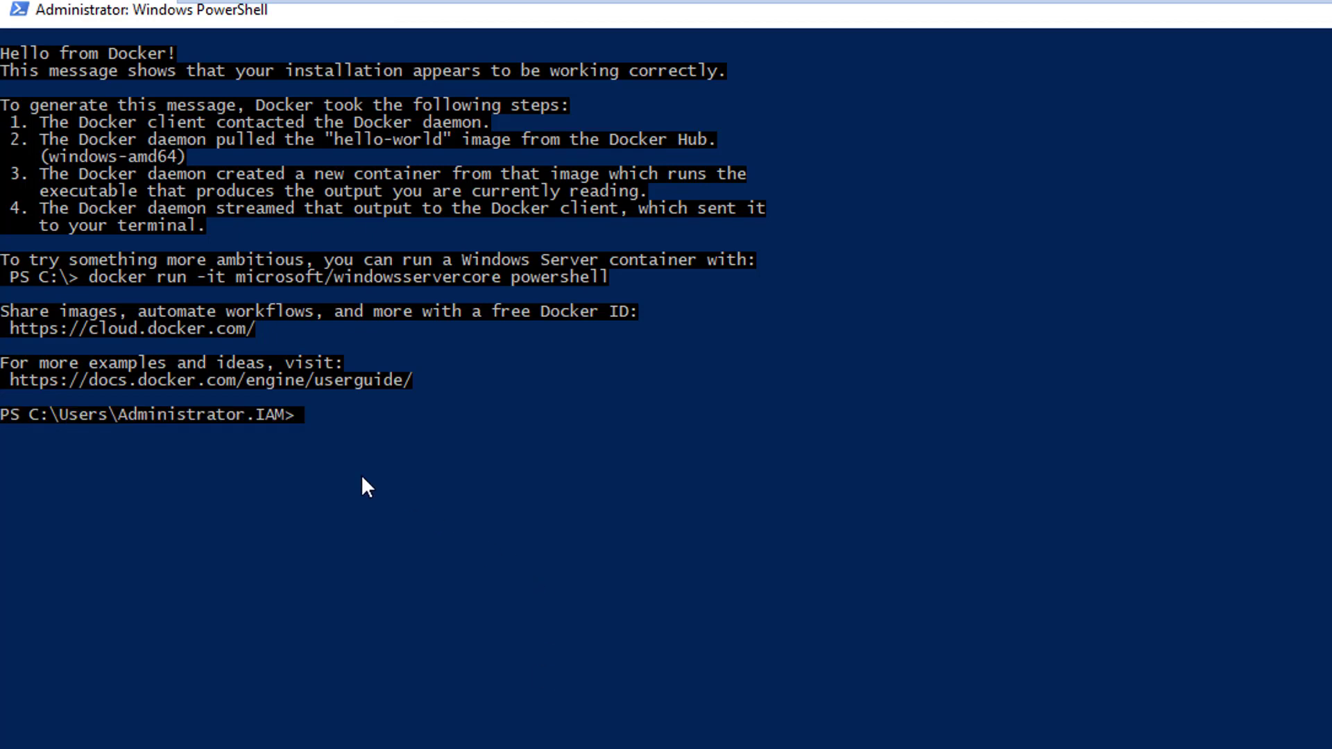
mouse_move(241, 332)
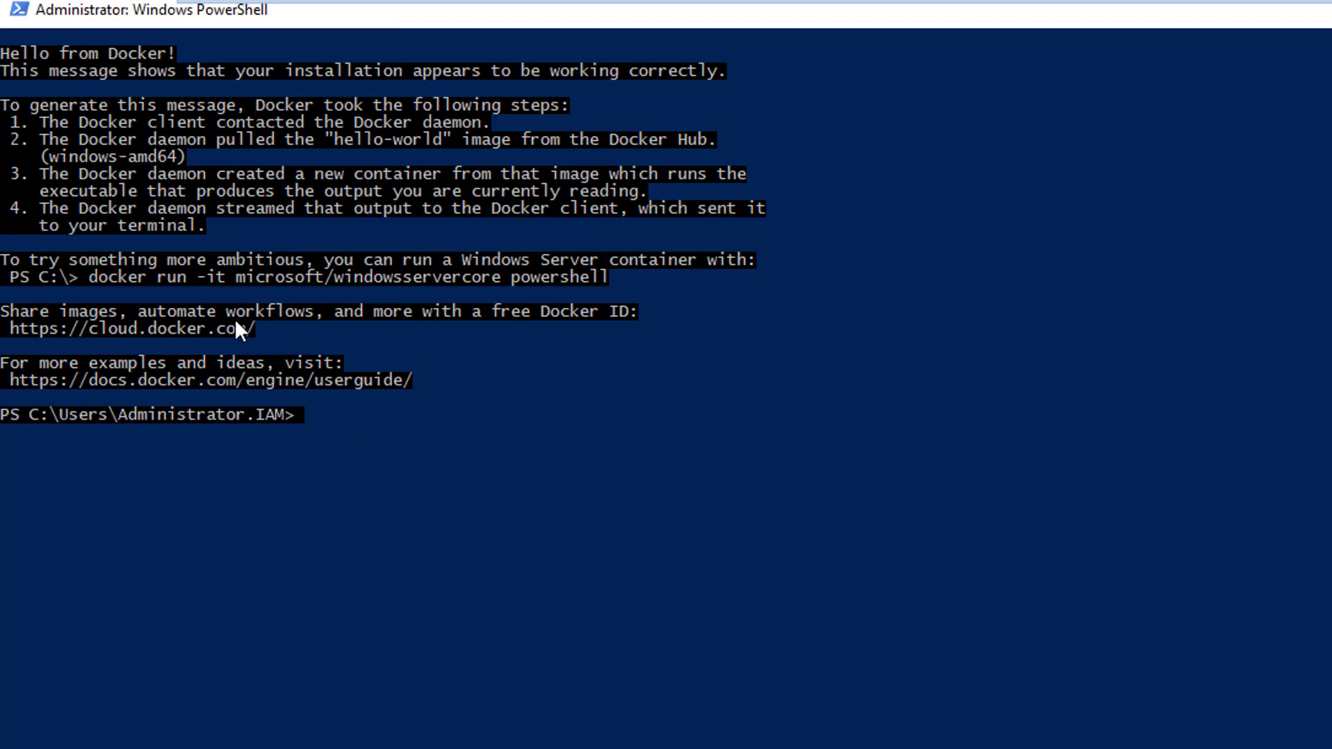
mouse_move(40, 44)
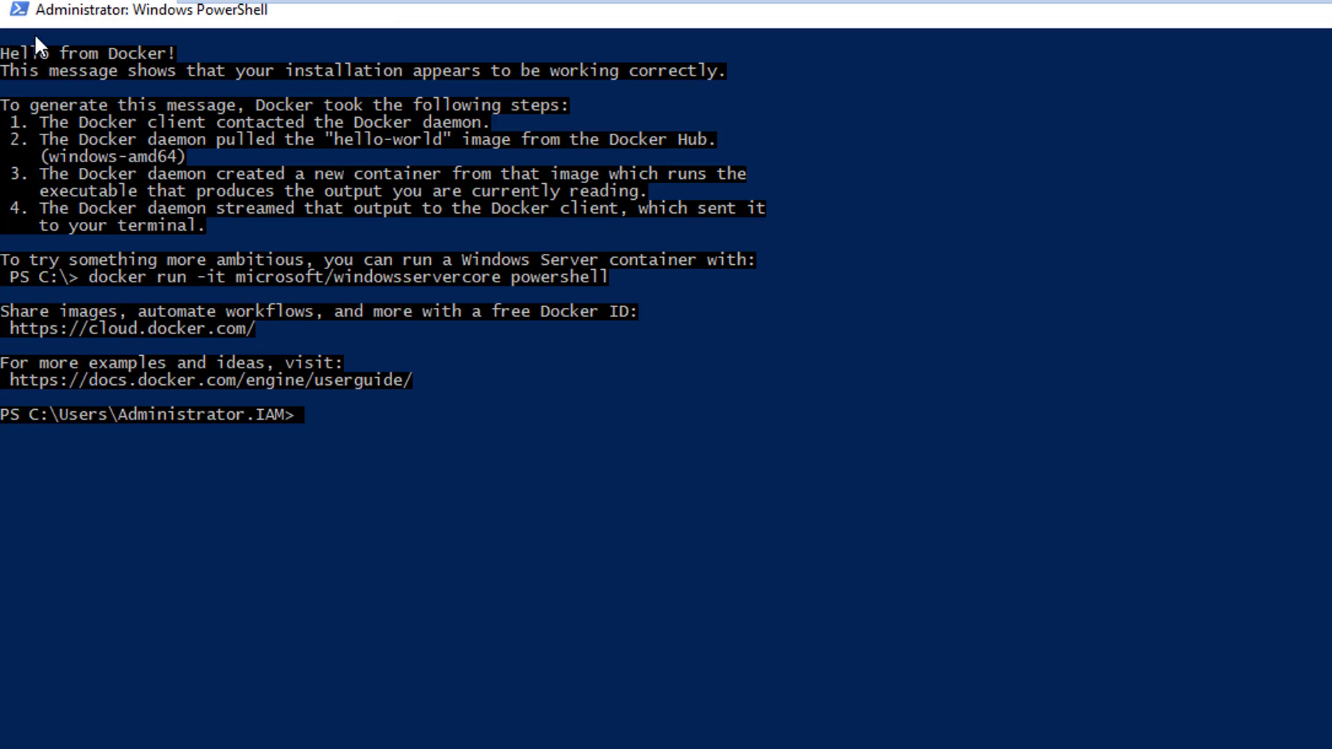
mouse_move(220, 49)
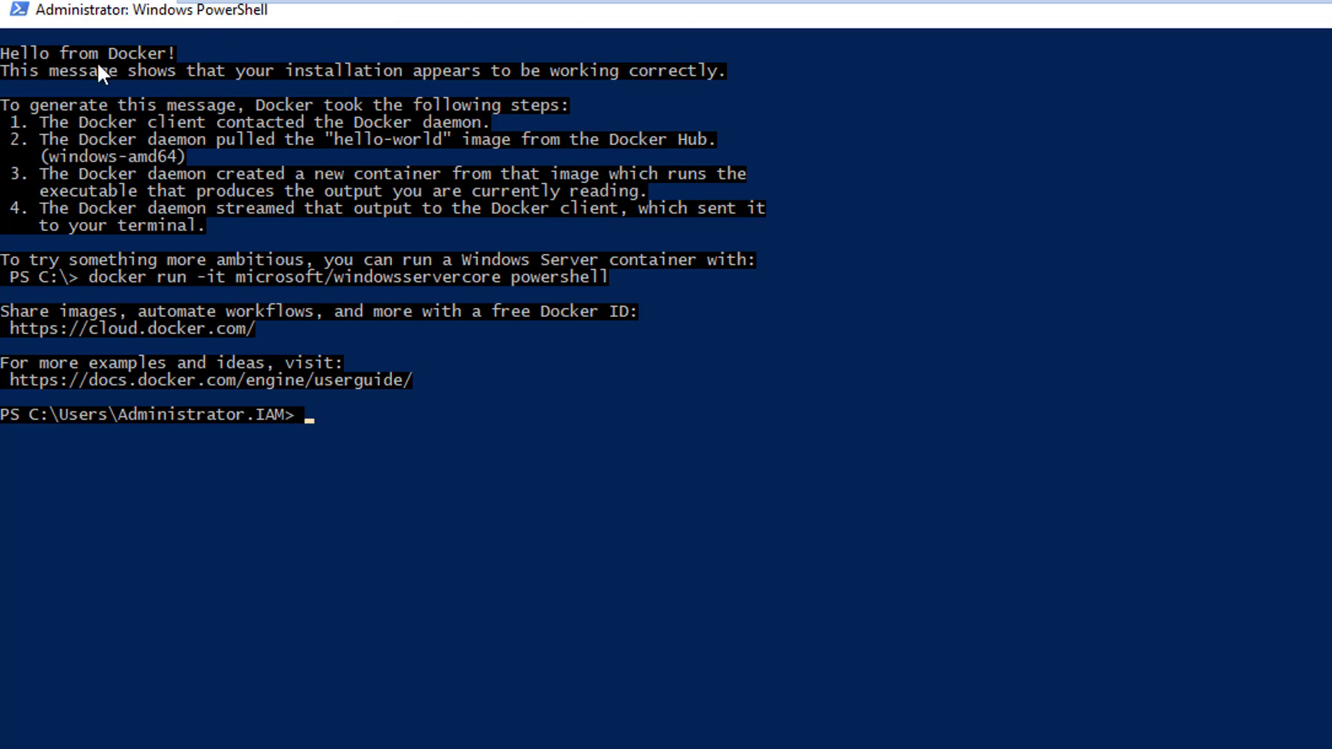
mouse_move(204, 406)
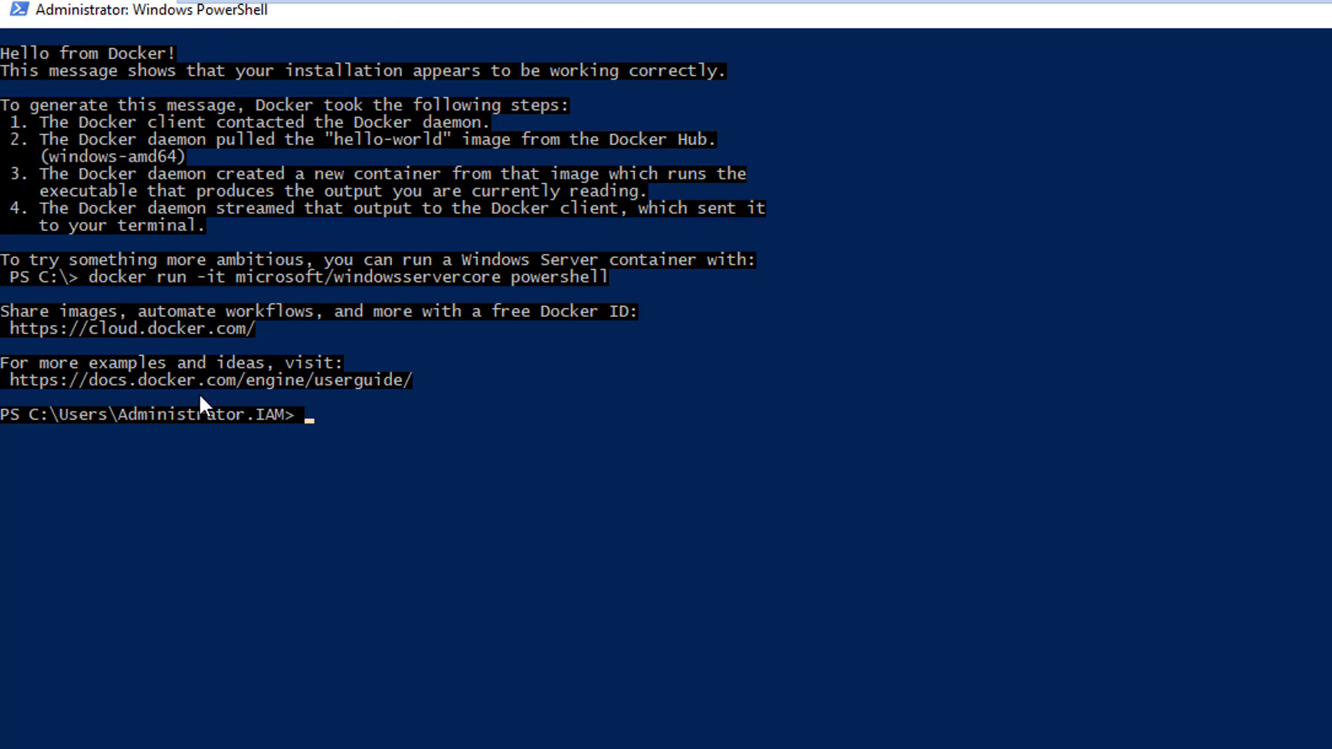
mouse_move(428, 400)
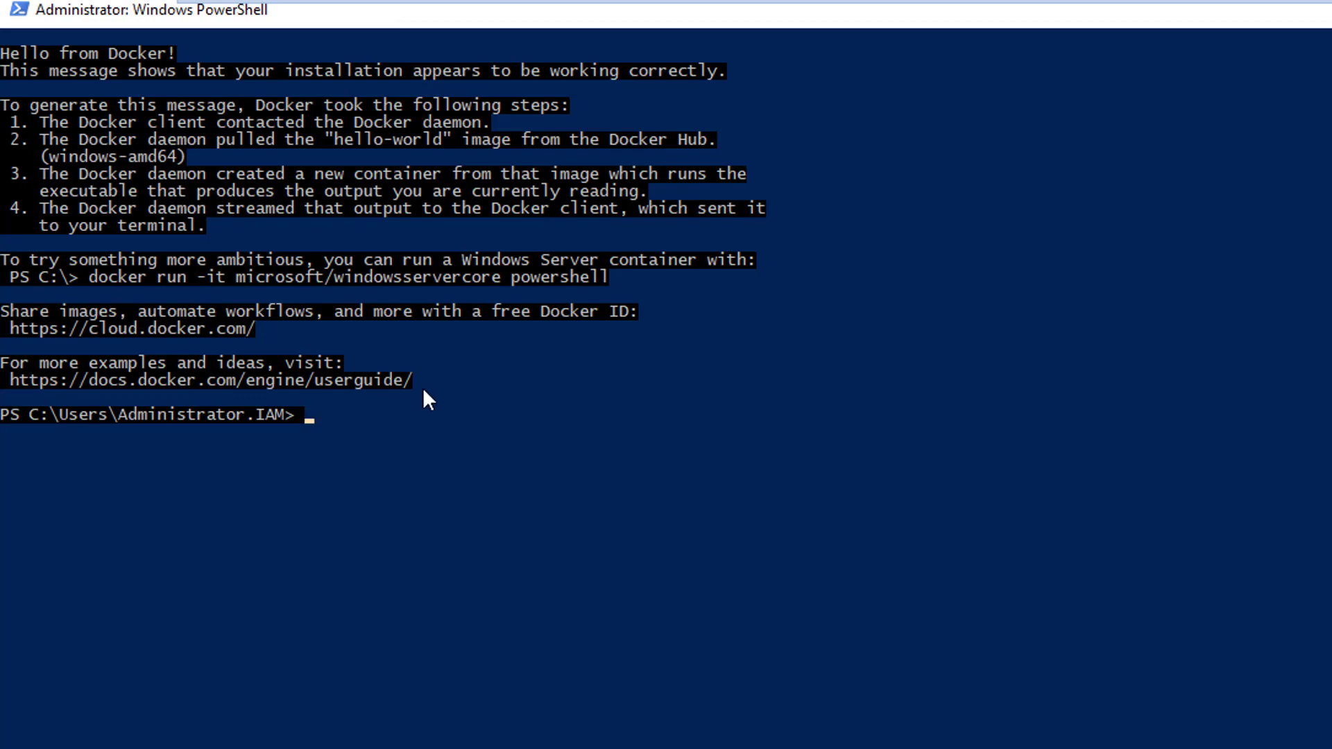
mouse_move(314, 446)
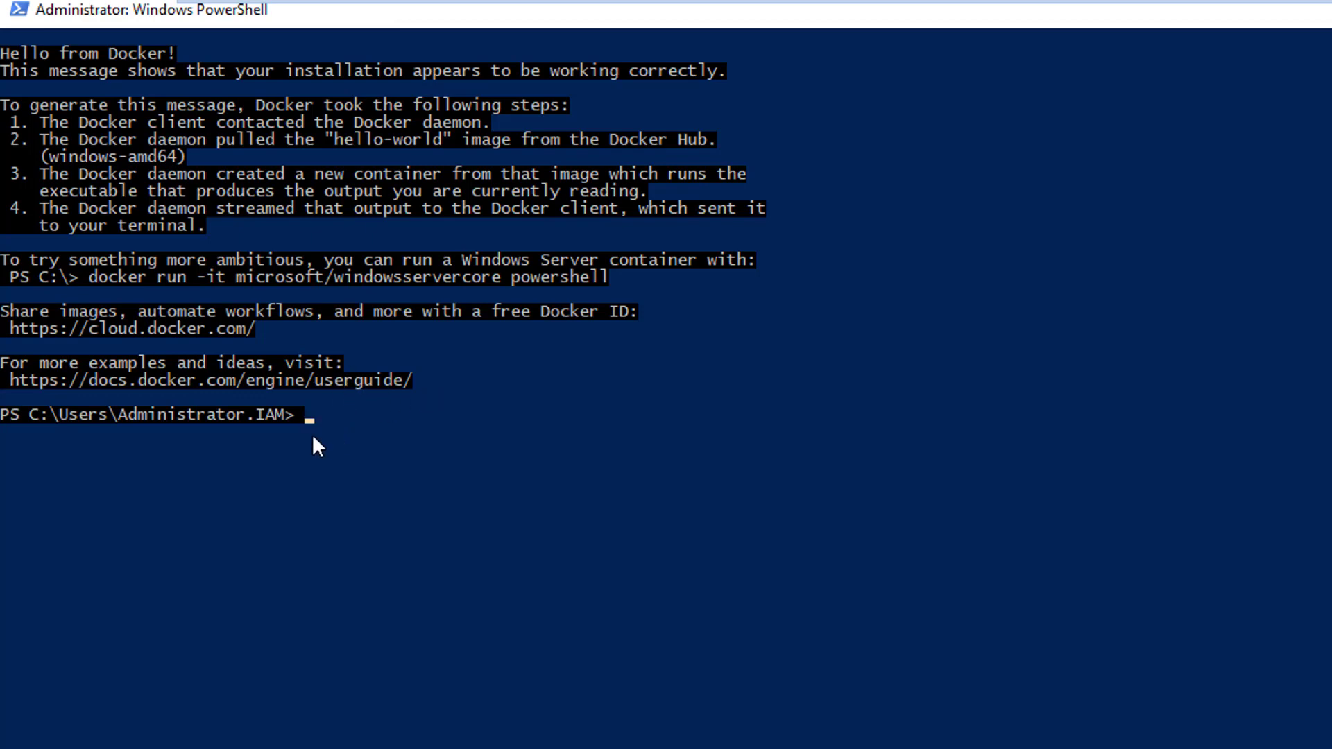
mouse_move(546, 480)
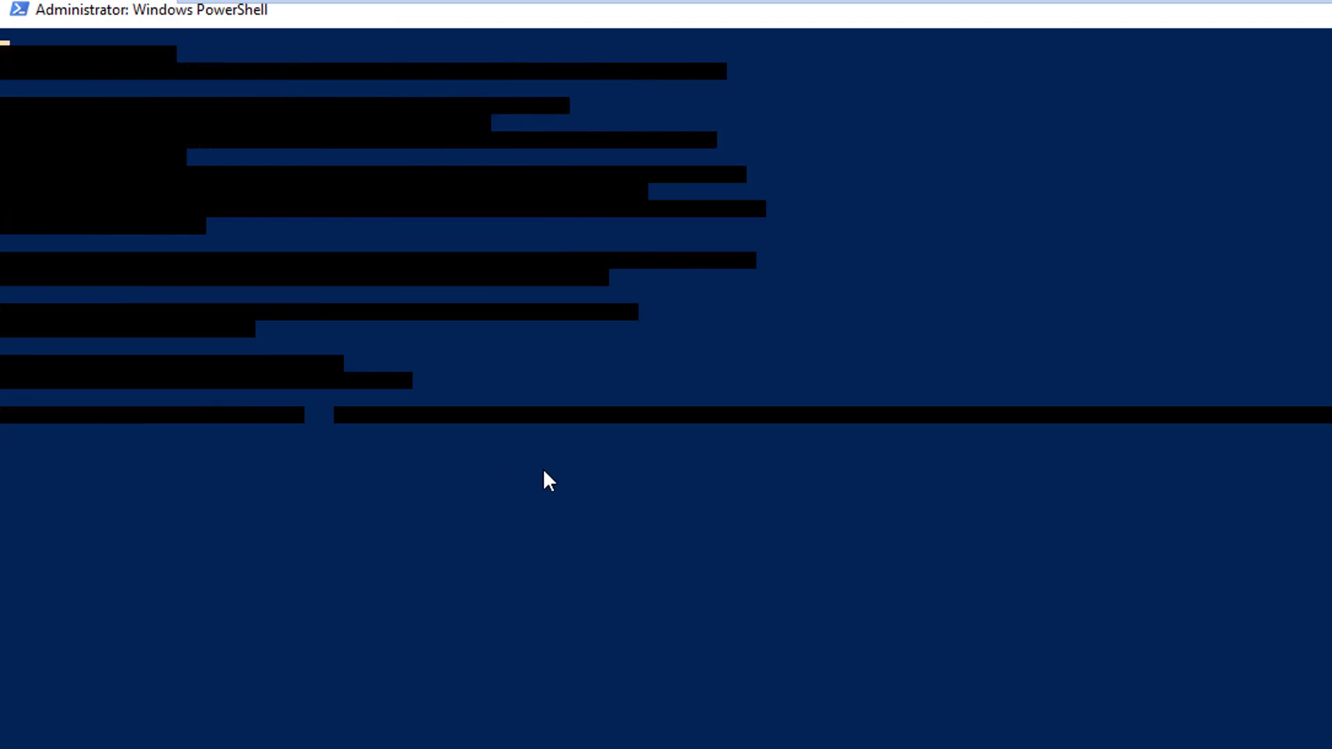
Run docker images, showing hello-world tagged latest at 1.11GB
text(docker)
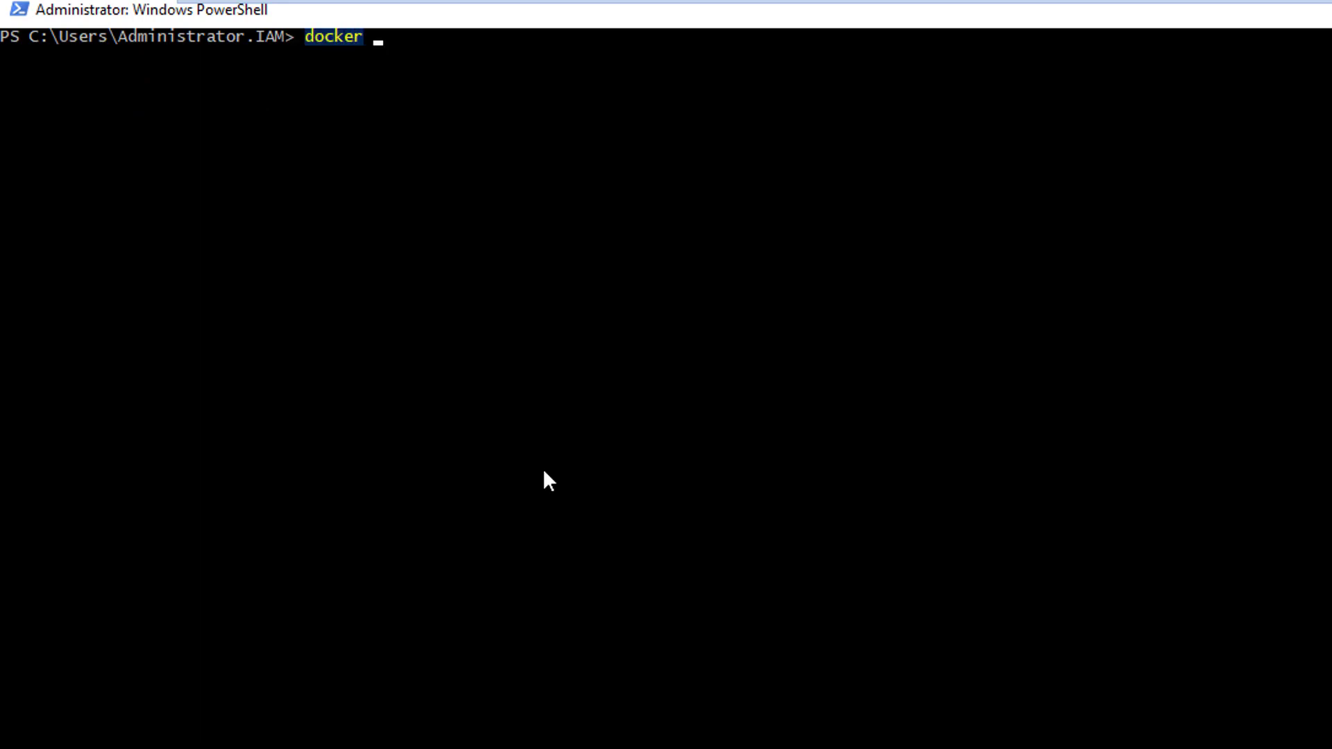
text(images)
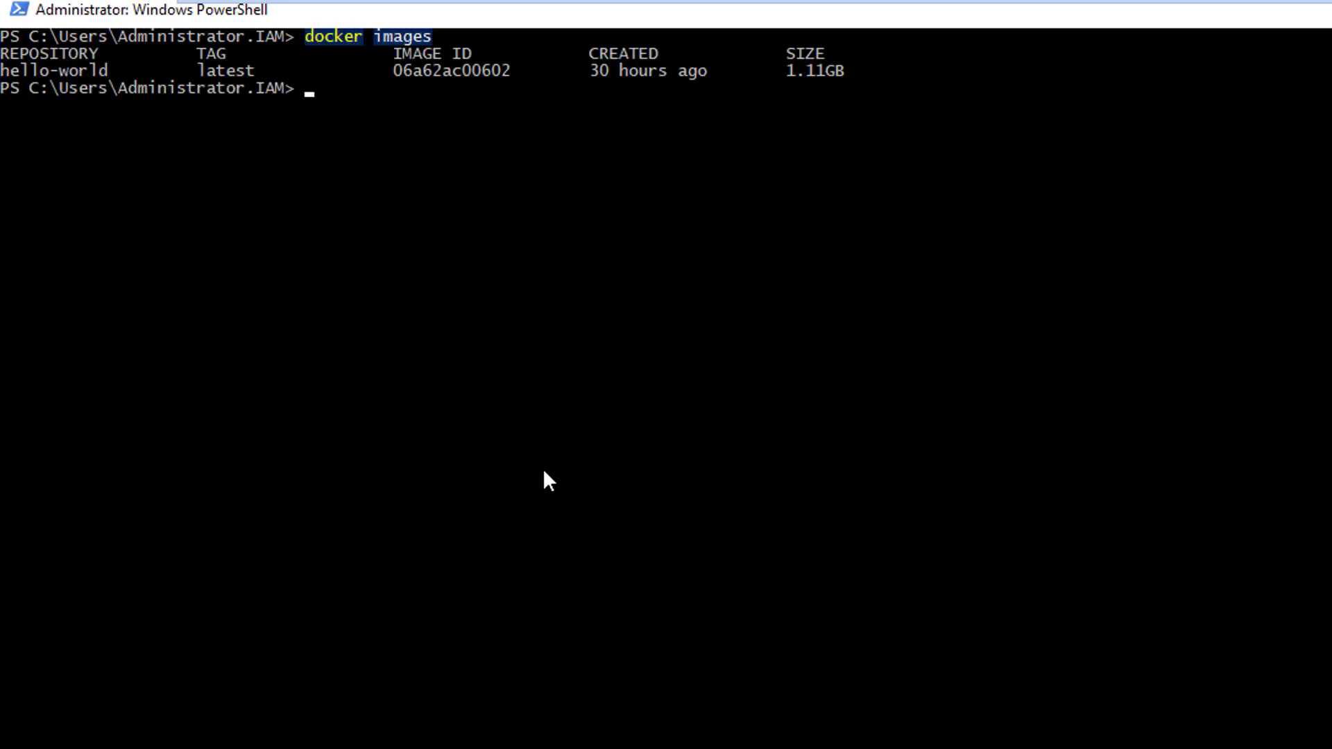
mouse_move(260, 188)
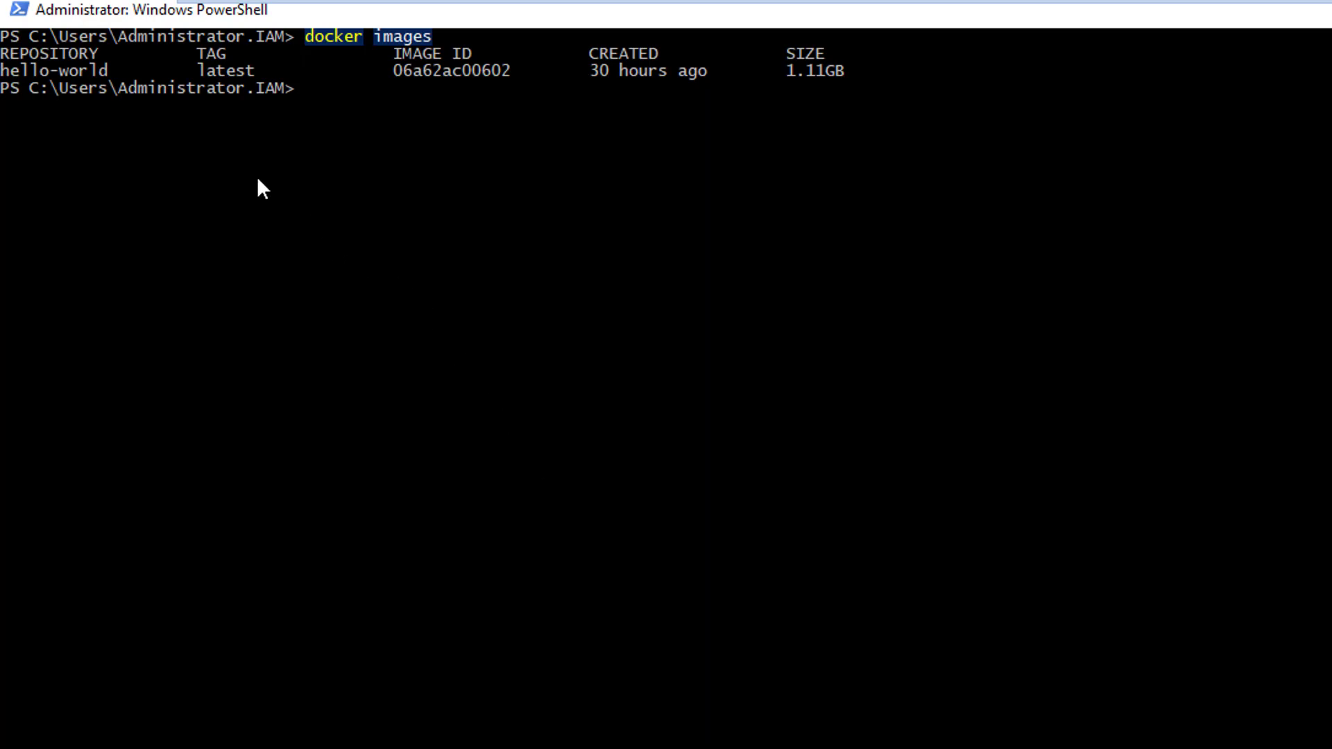
mouse_move(602, 129)
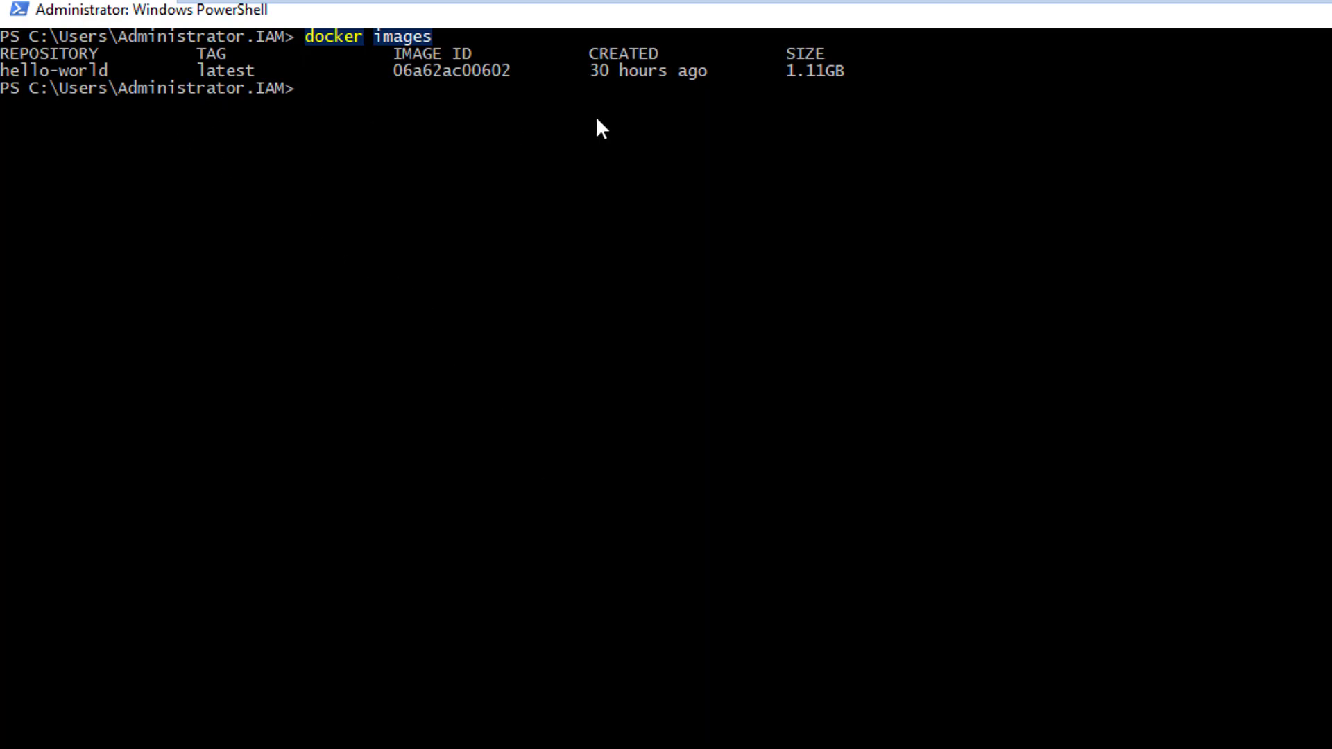
mouse_move(860, 90)
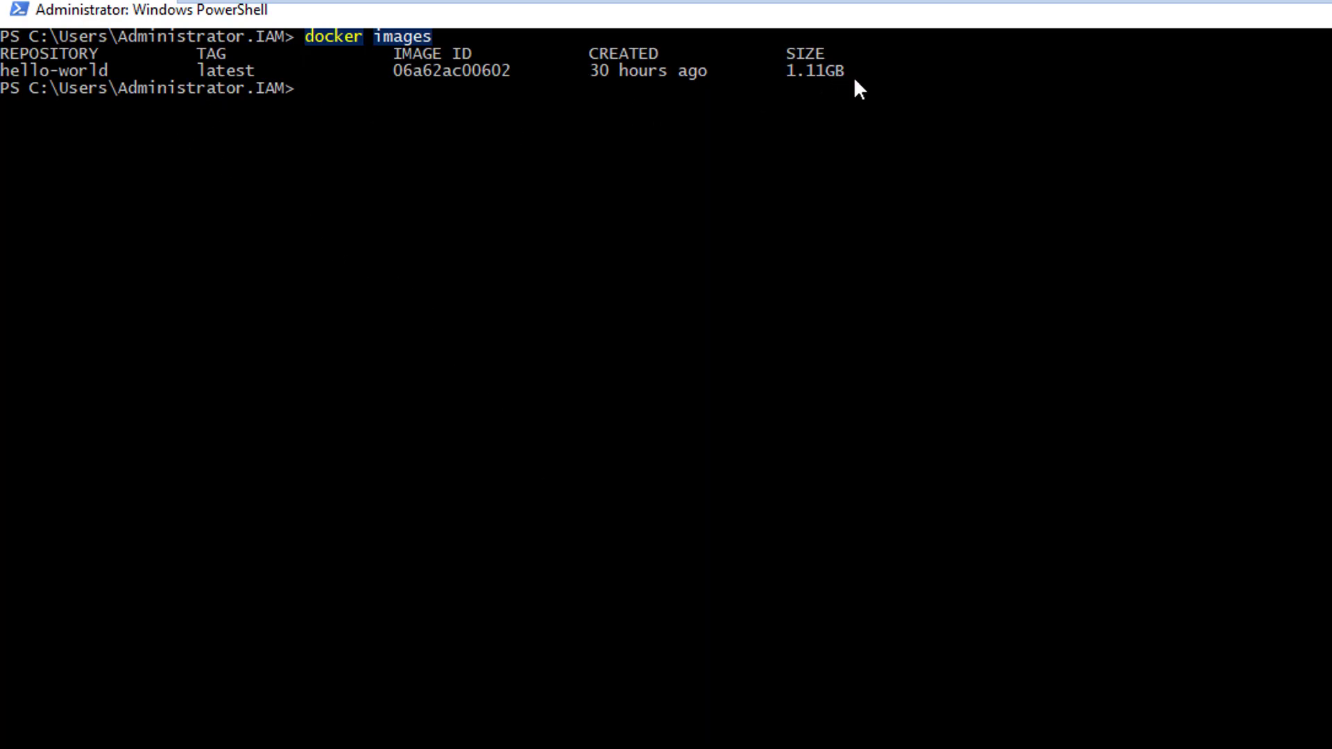
mouse_move(599, 77)
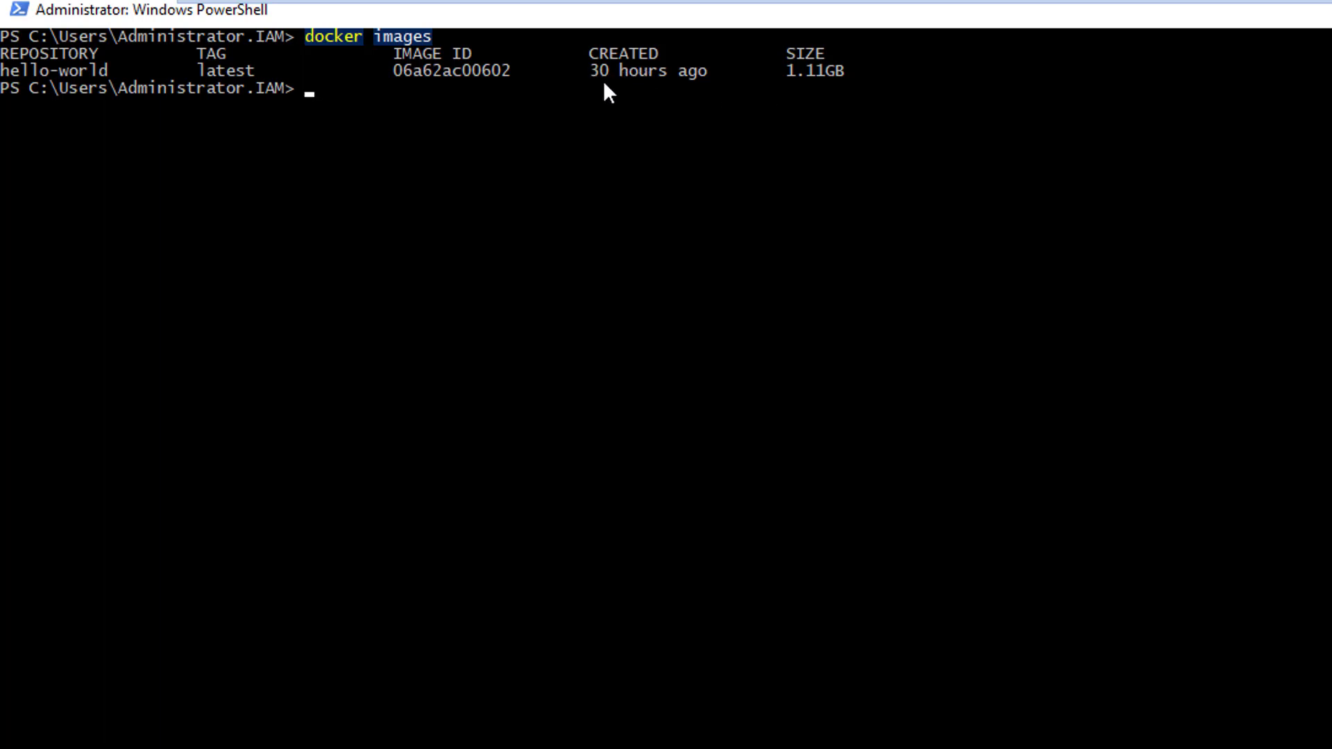
mouse_move(100, 81)
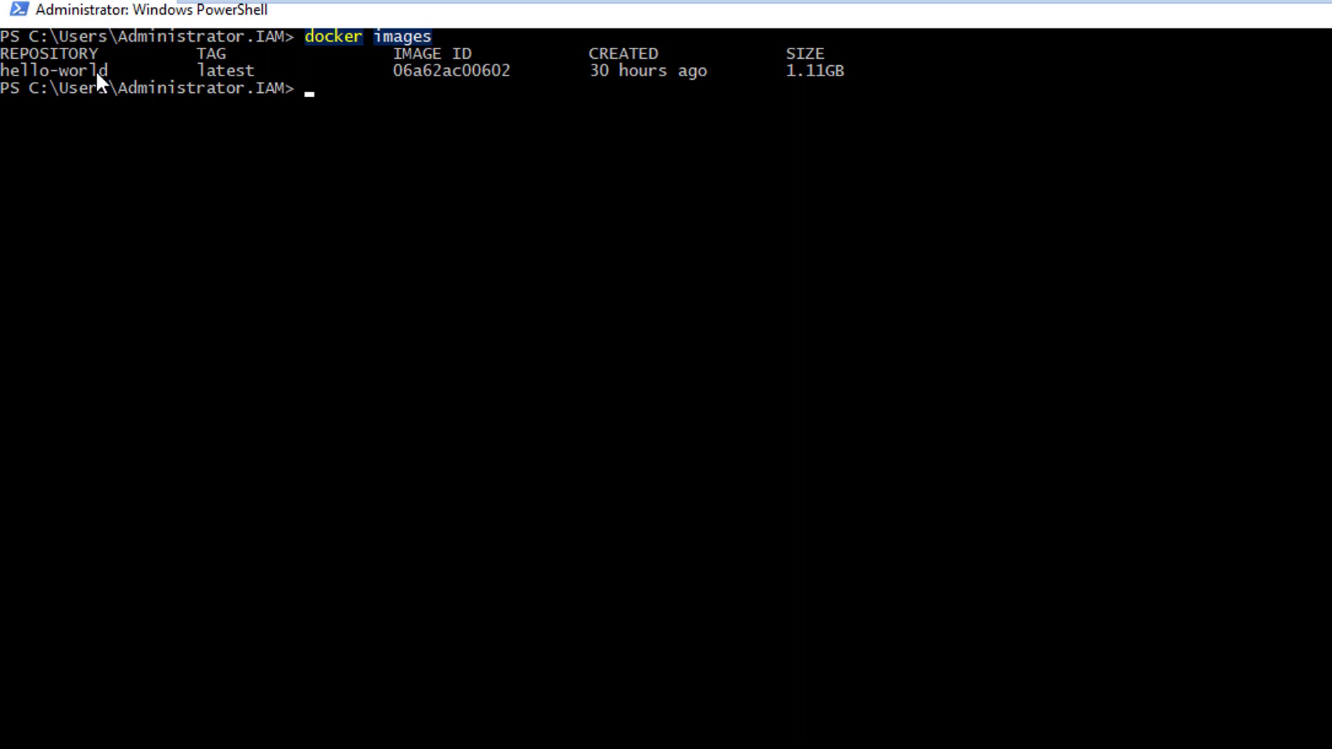
mouse_move(522, 227)
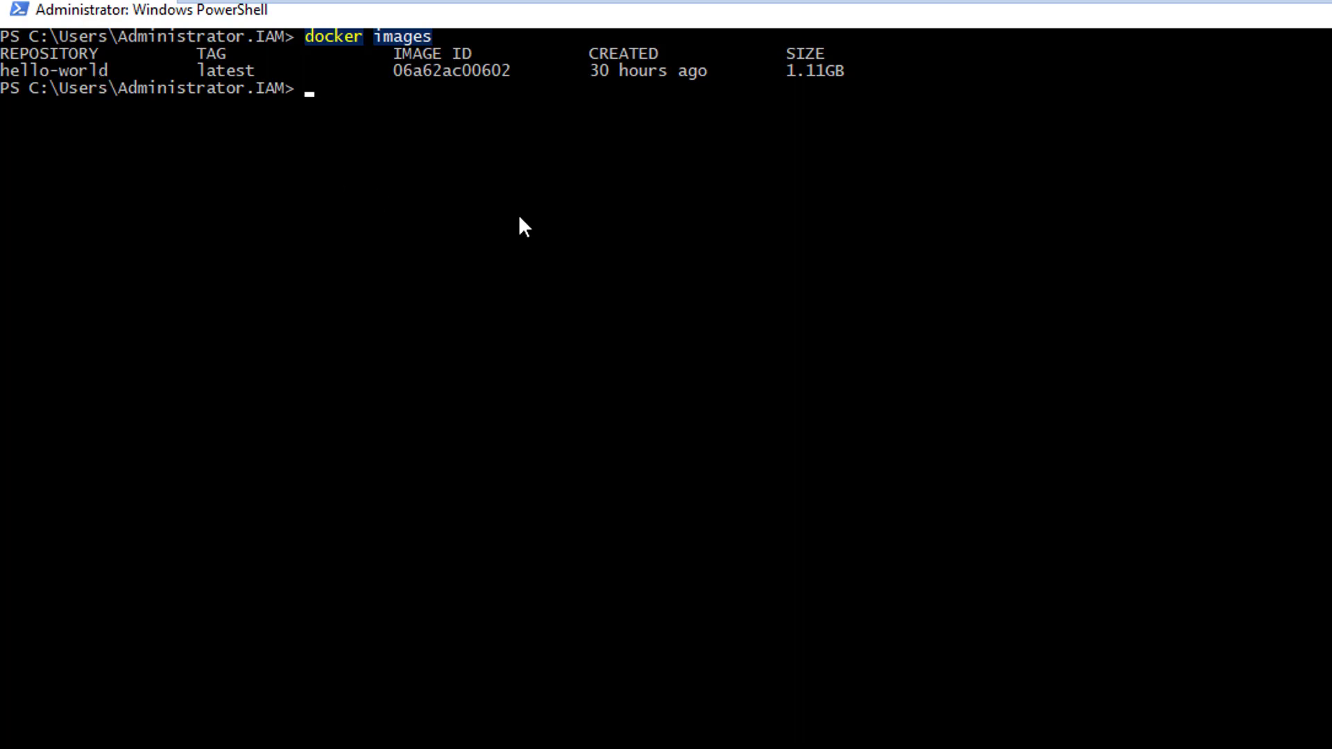
Enter docker rmi 06a62ac00602 at the prompt to remove the hello-world image
text(docker rmi)
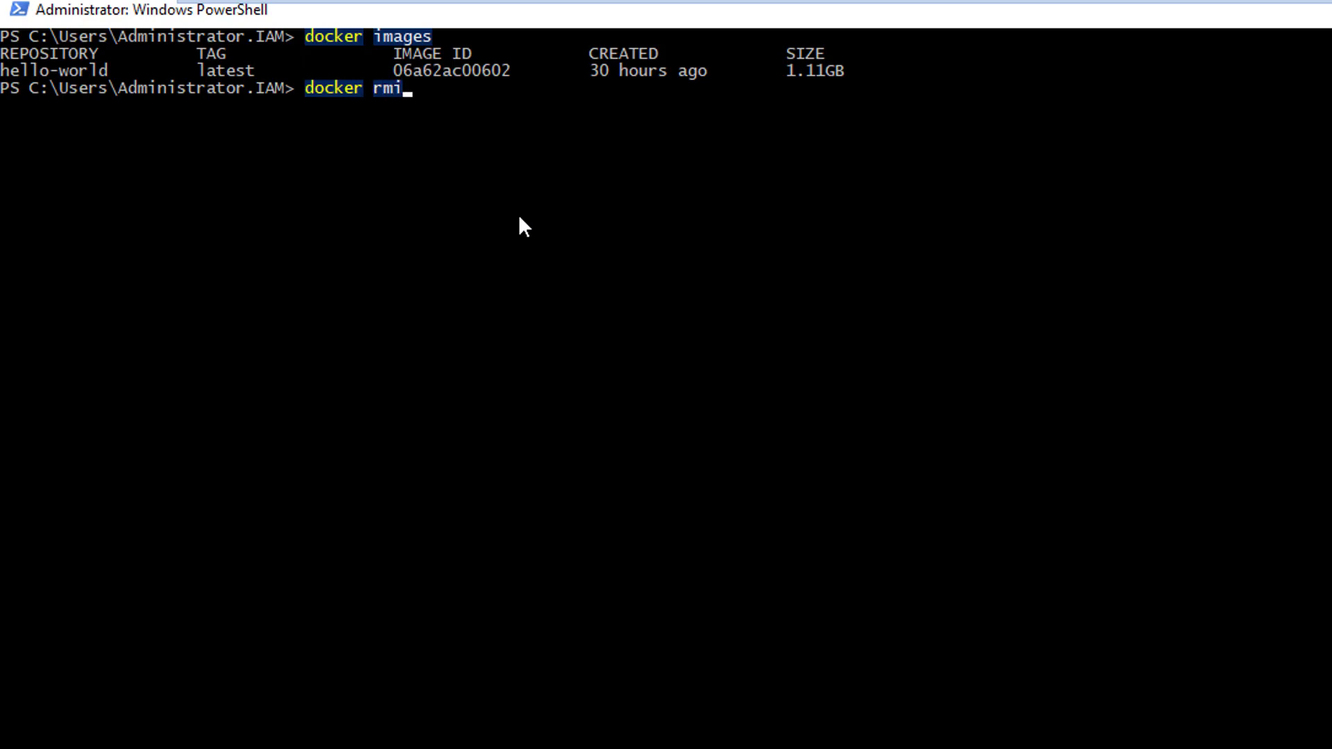
mouse_move(470, 76)
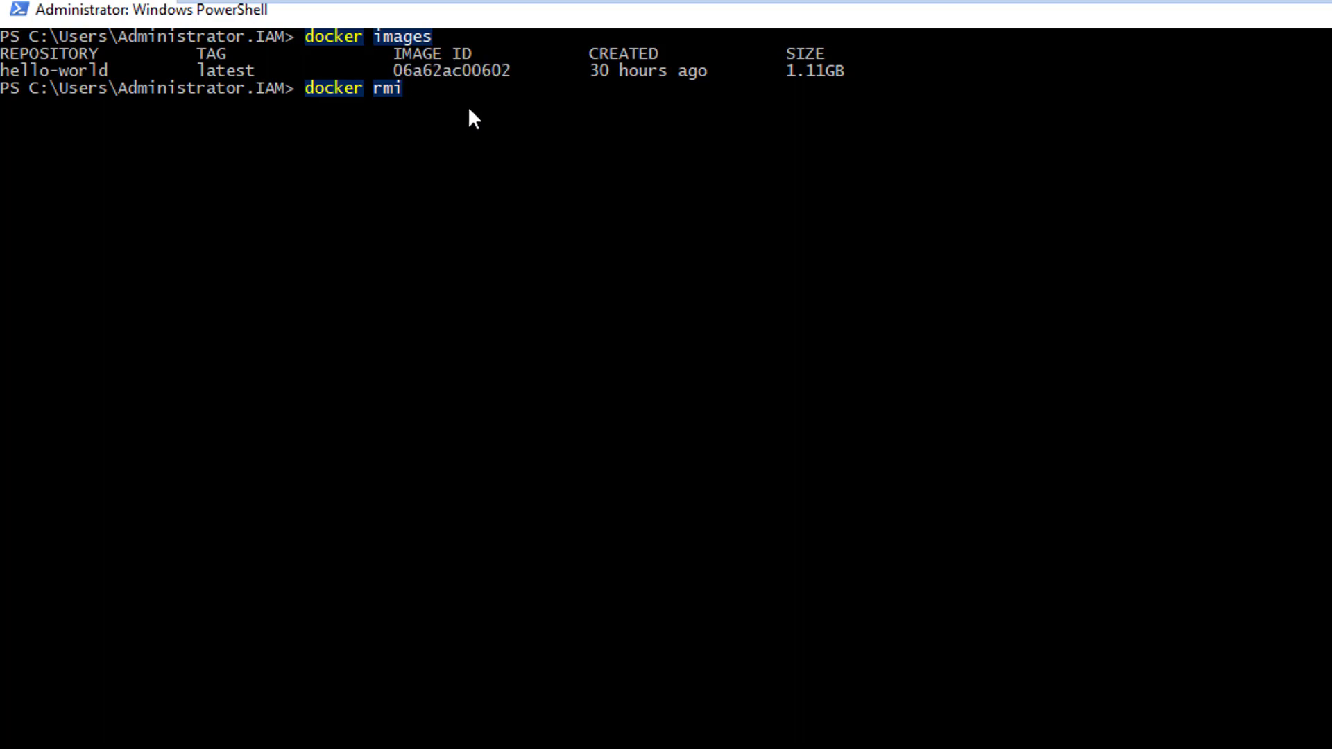
text(06a62ac00602)
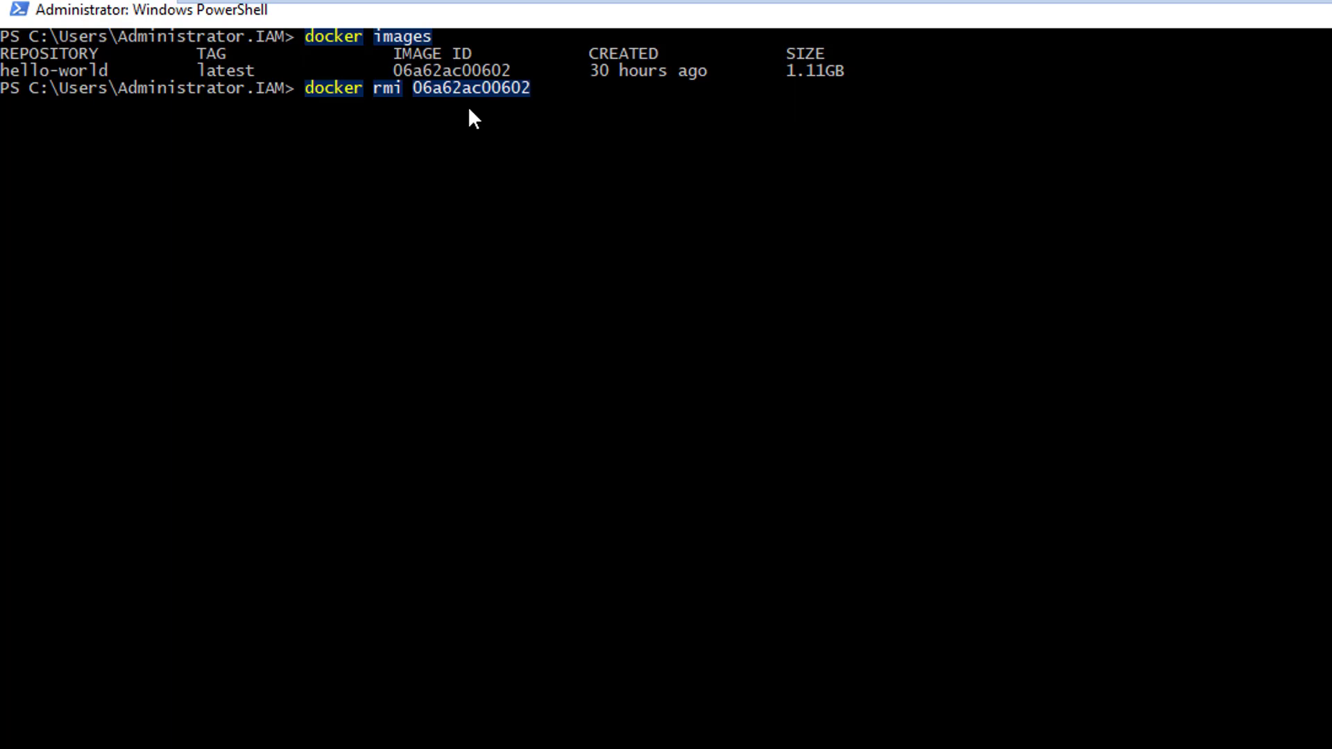
mouse_move(643, 156)
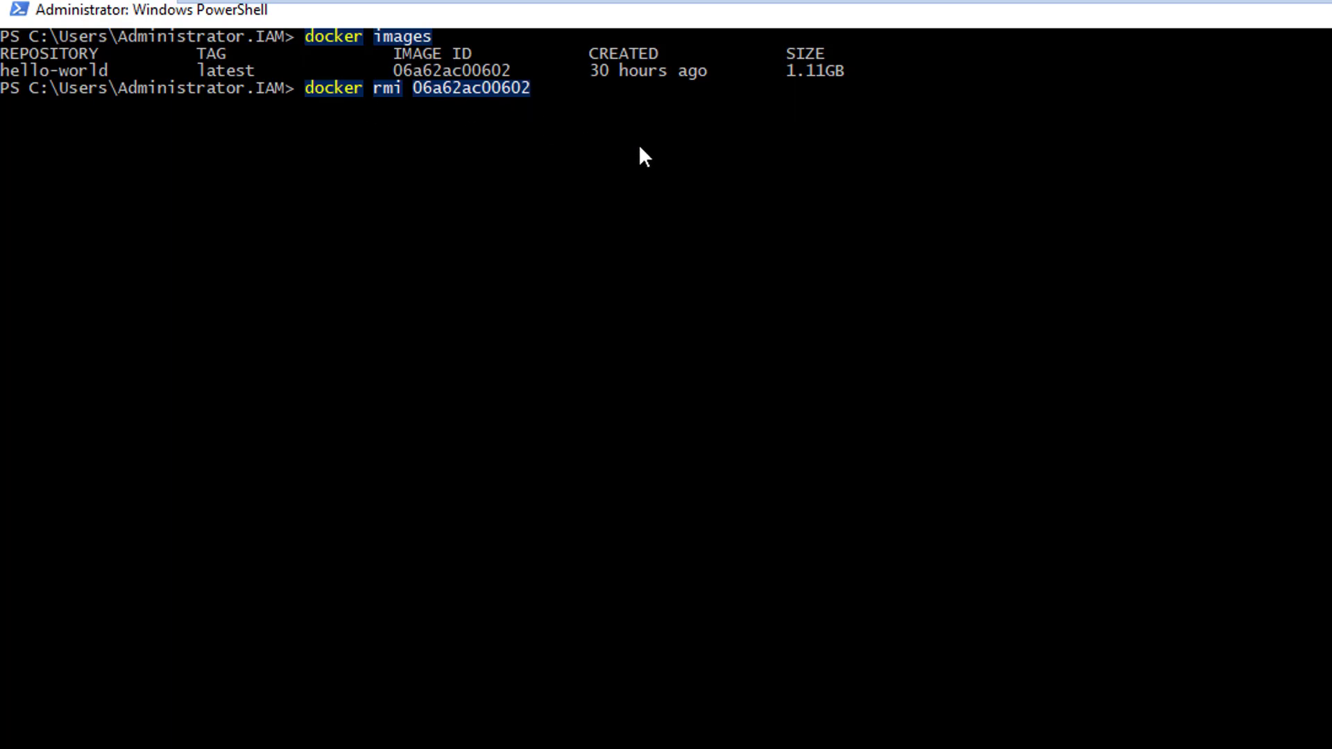
mouse_move(685, 166)
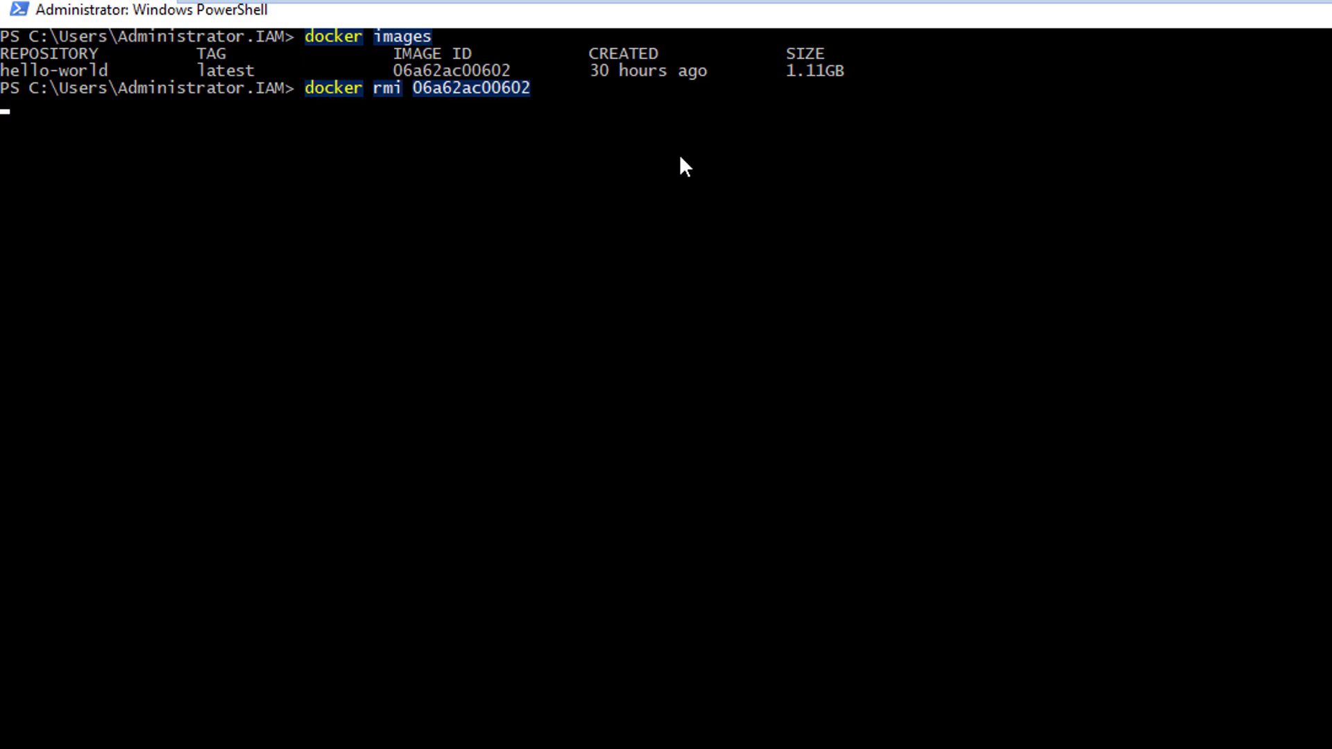
mouse_move(679, 237)
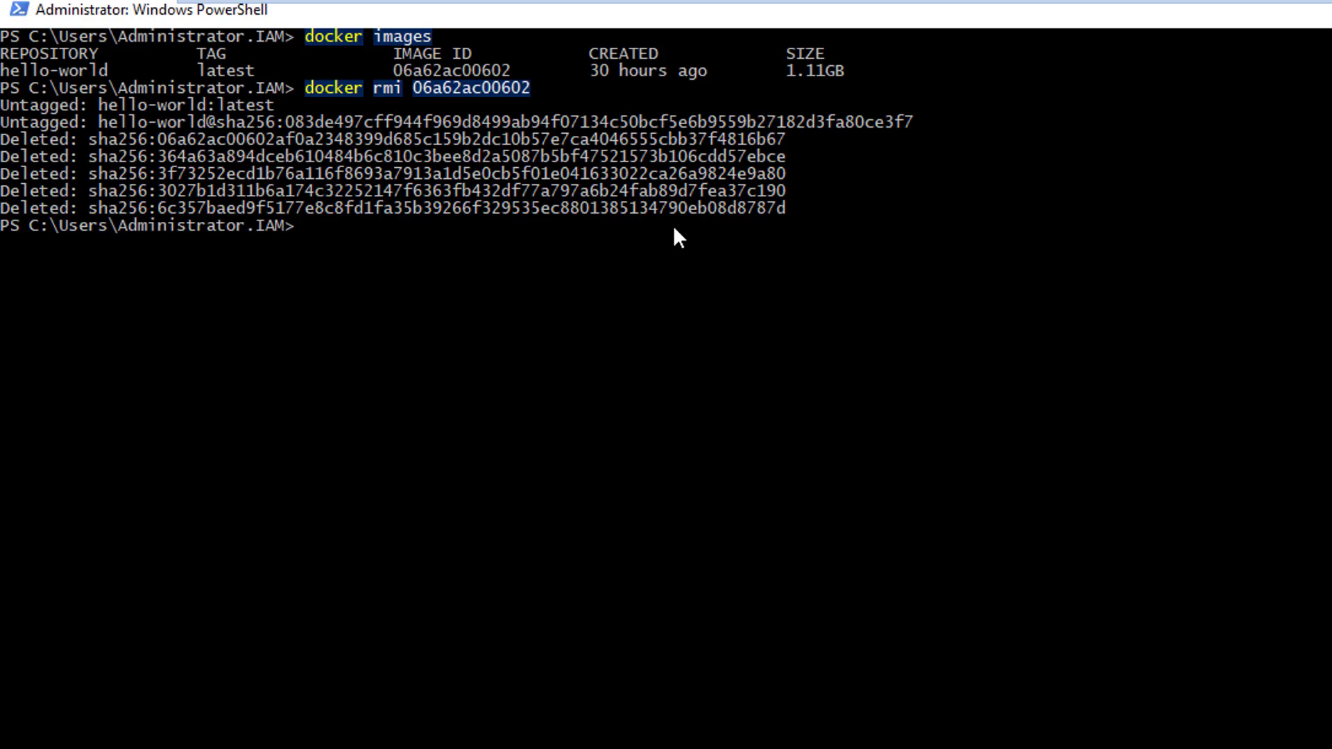
mouse_move(202, 138)
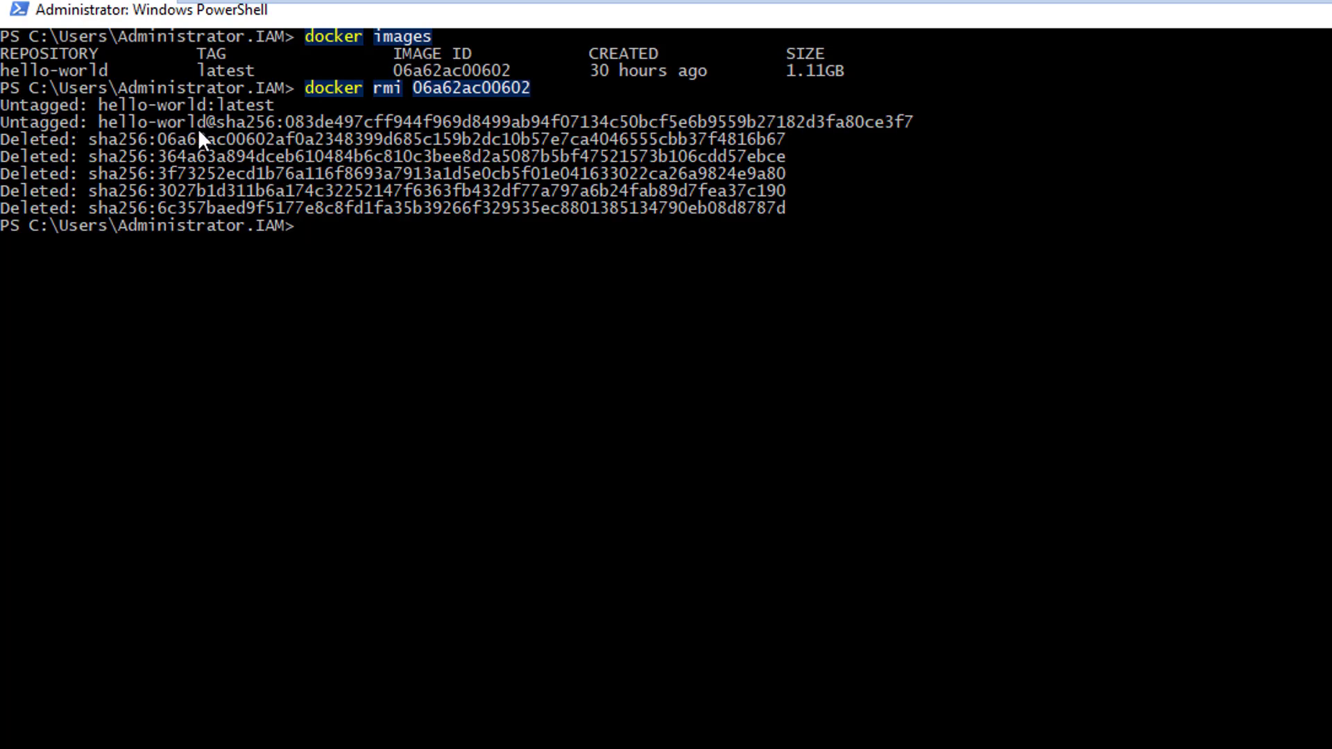